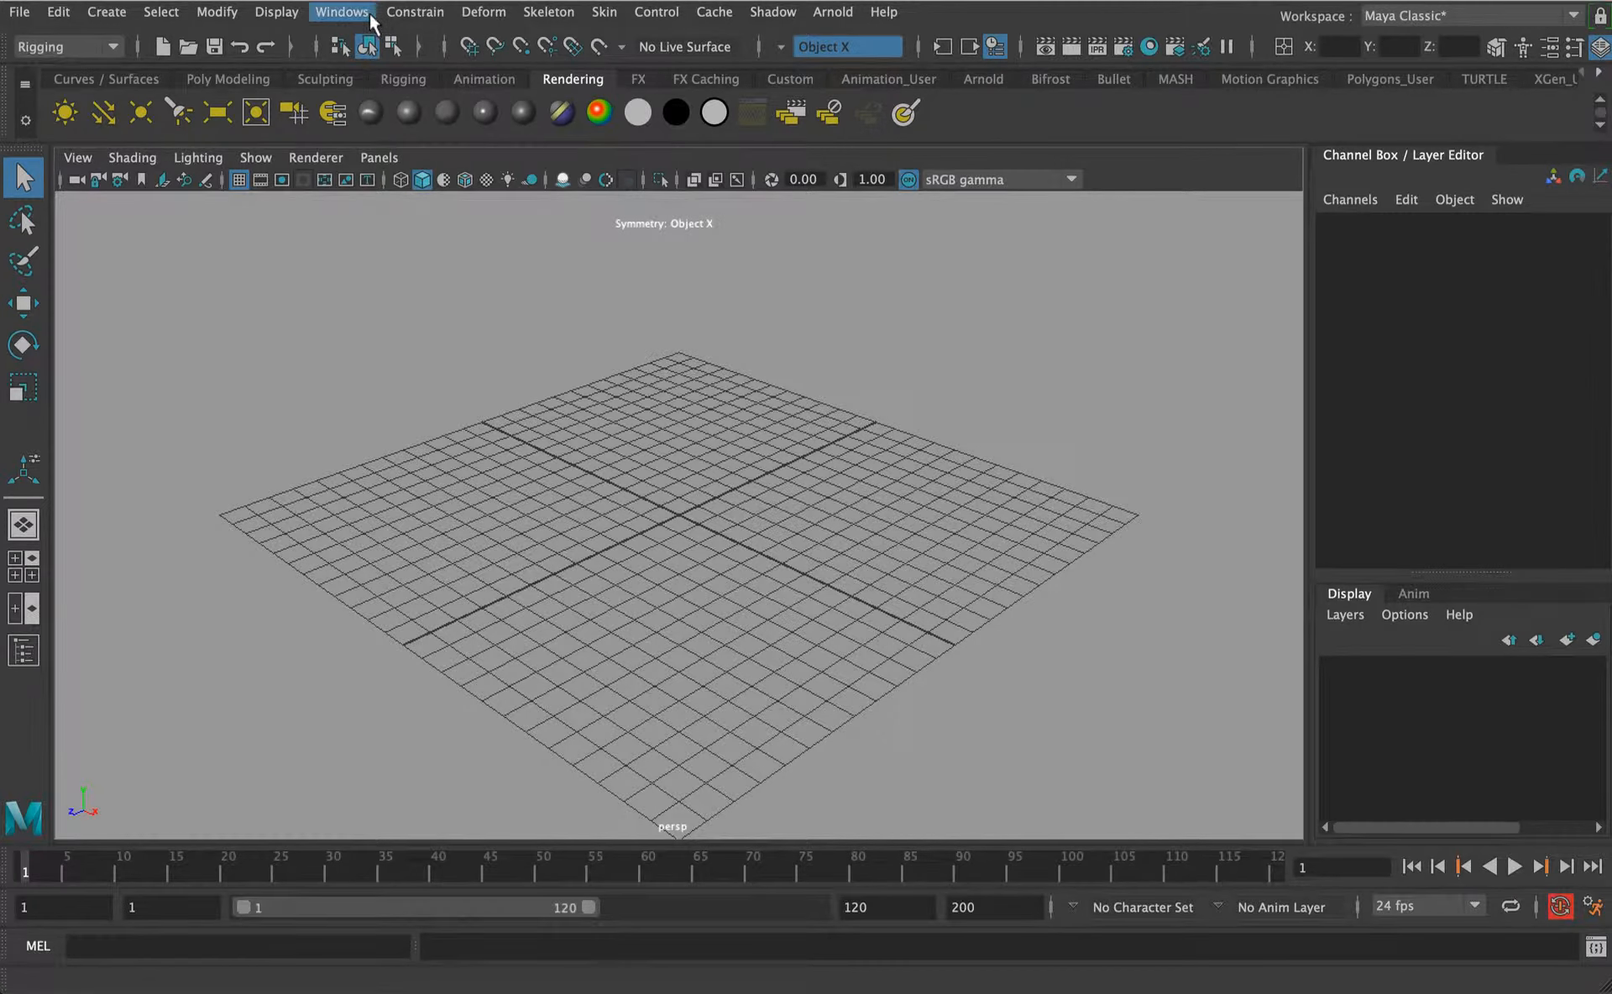
mouse_move(393, 39)
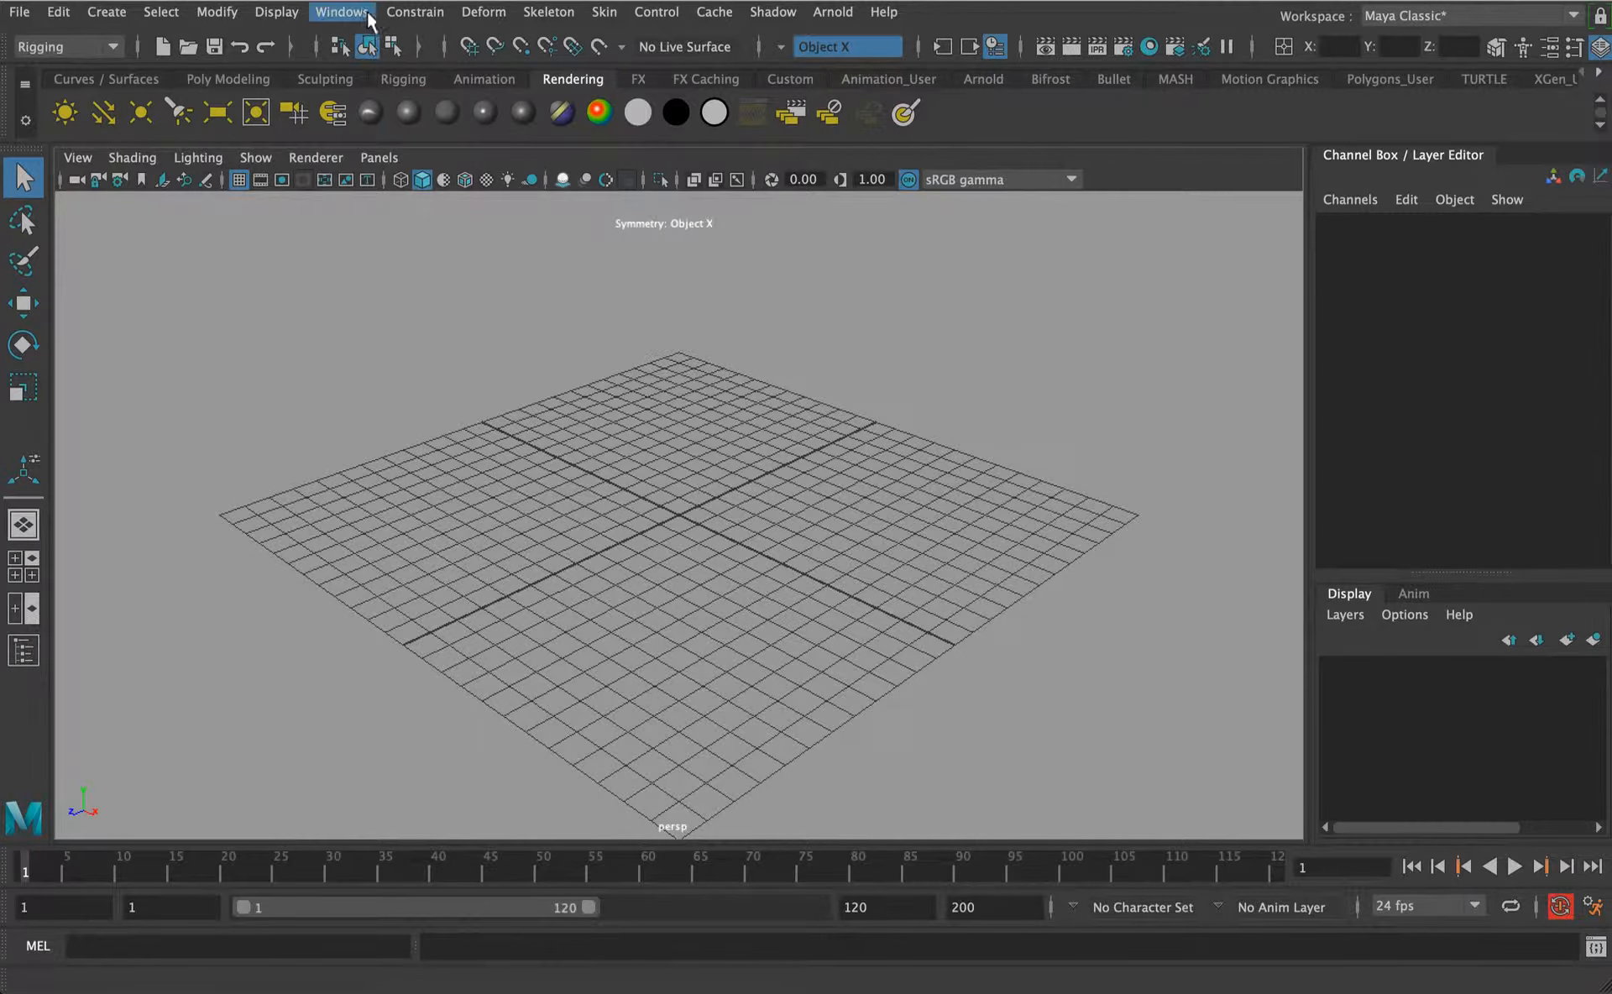
Open the Content Browser from Windows > General Editors to add the human body model.
left_click(342, 12)
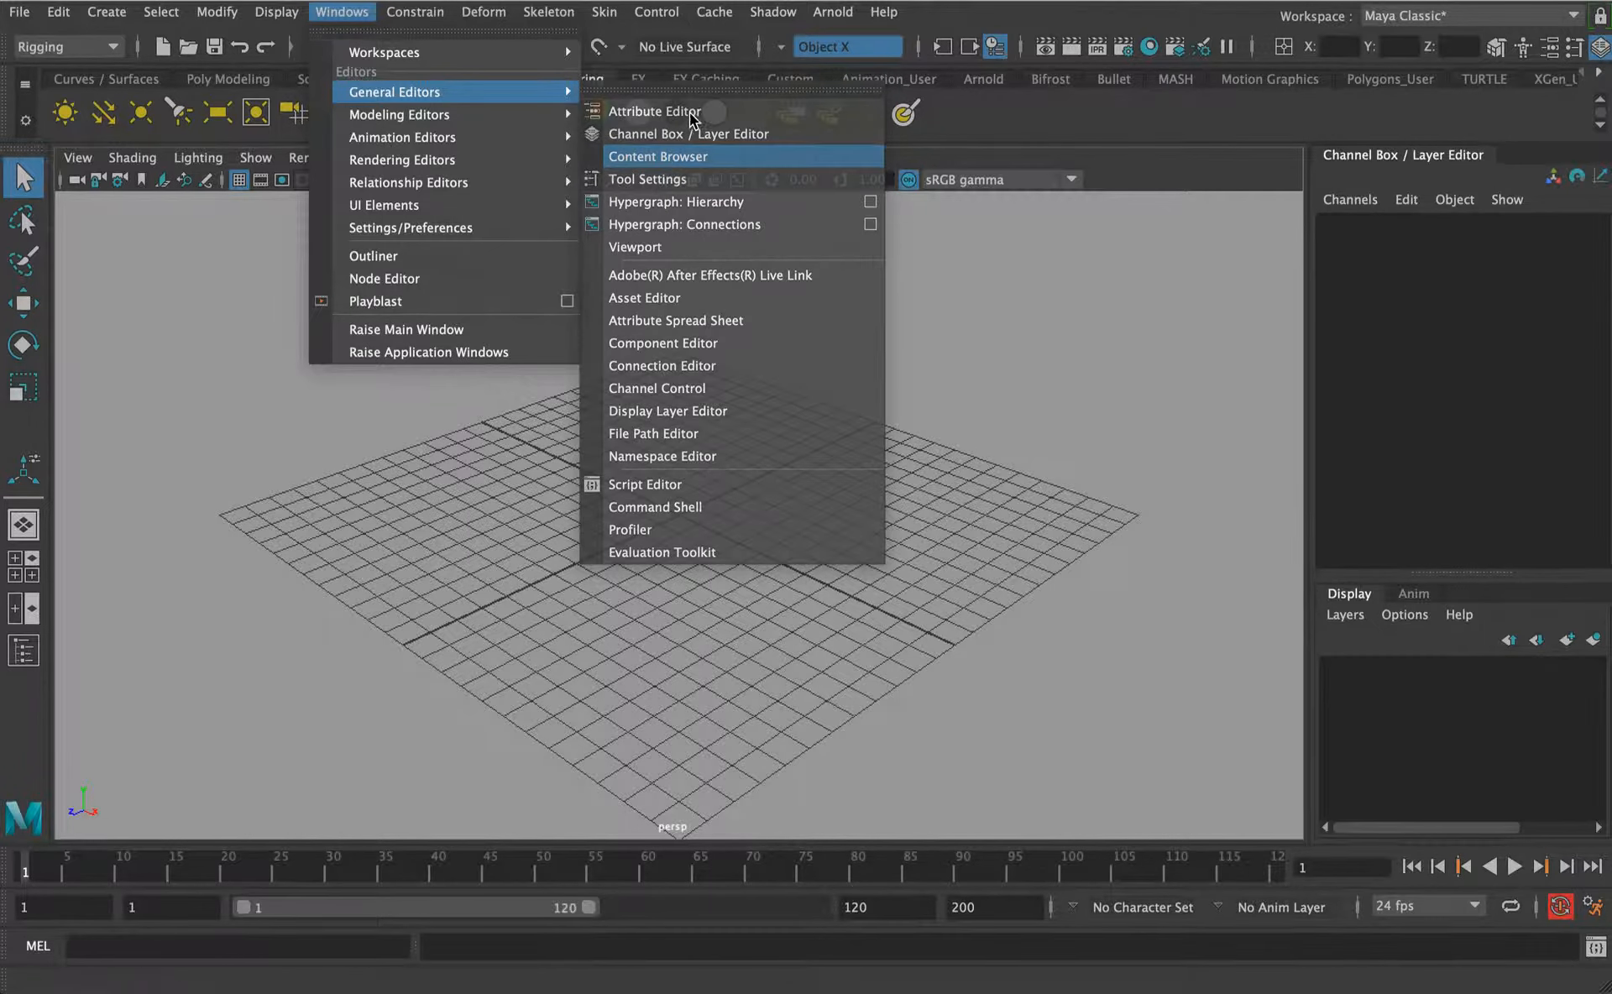
left_click(658, 156)
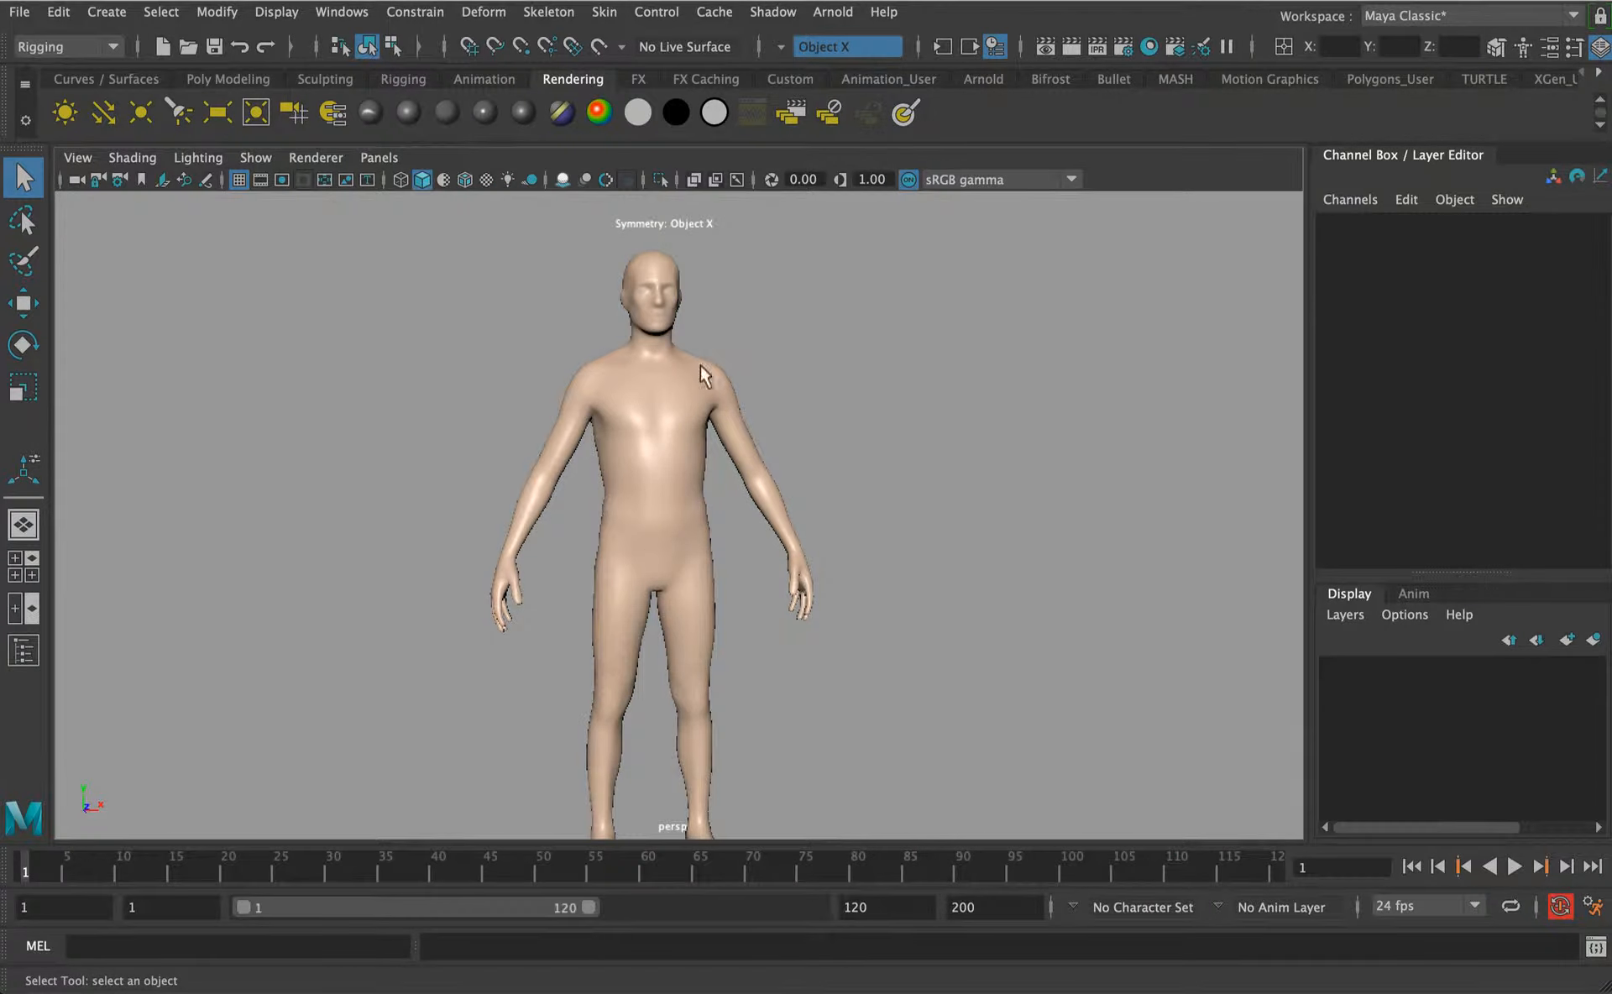
mouse_move(656, 288)
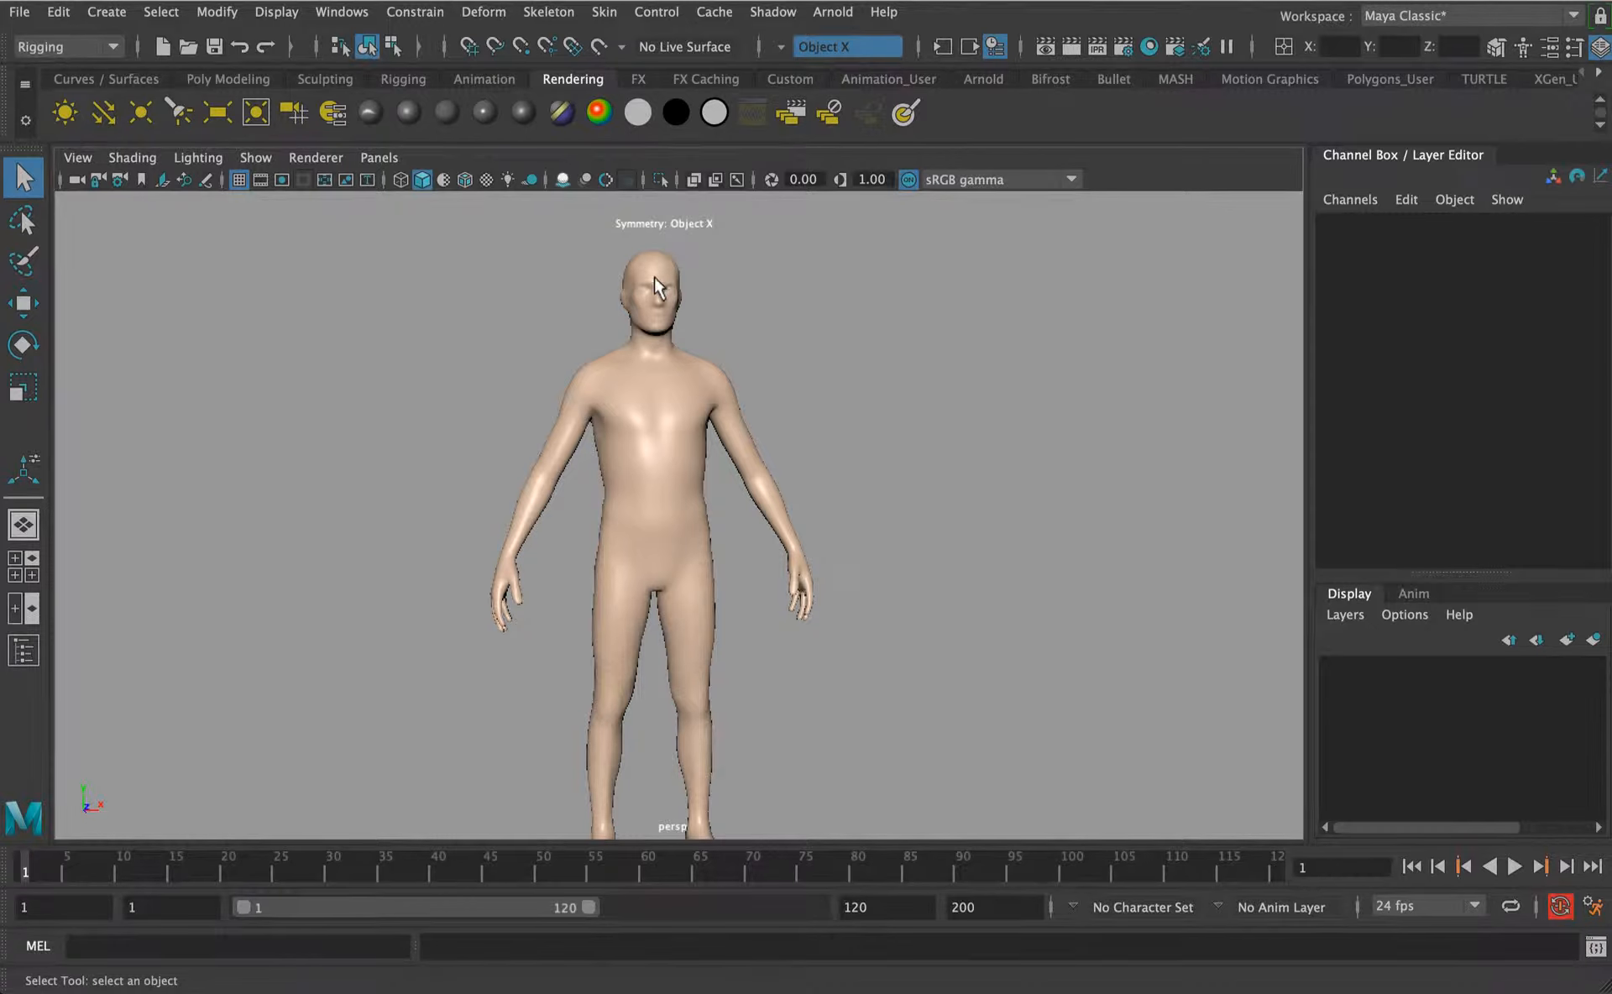
mouse_move(658, 300)
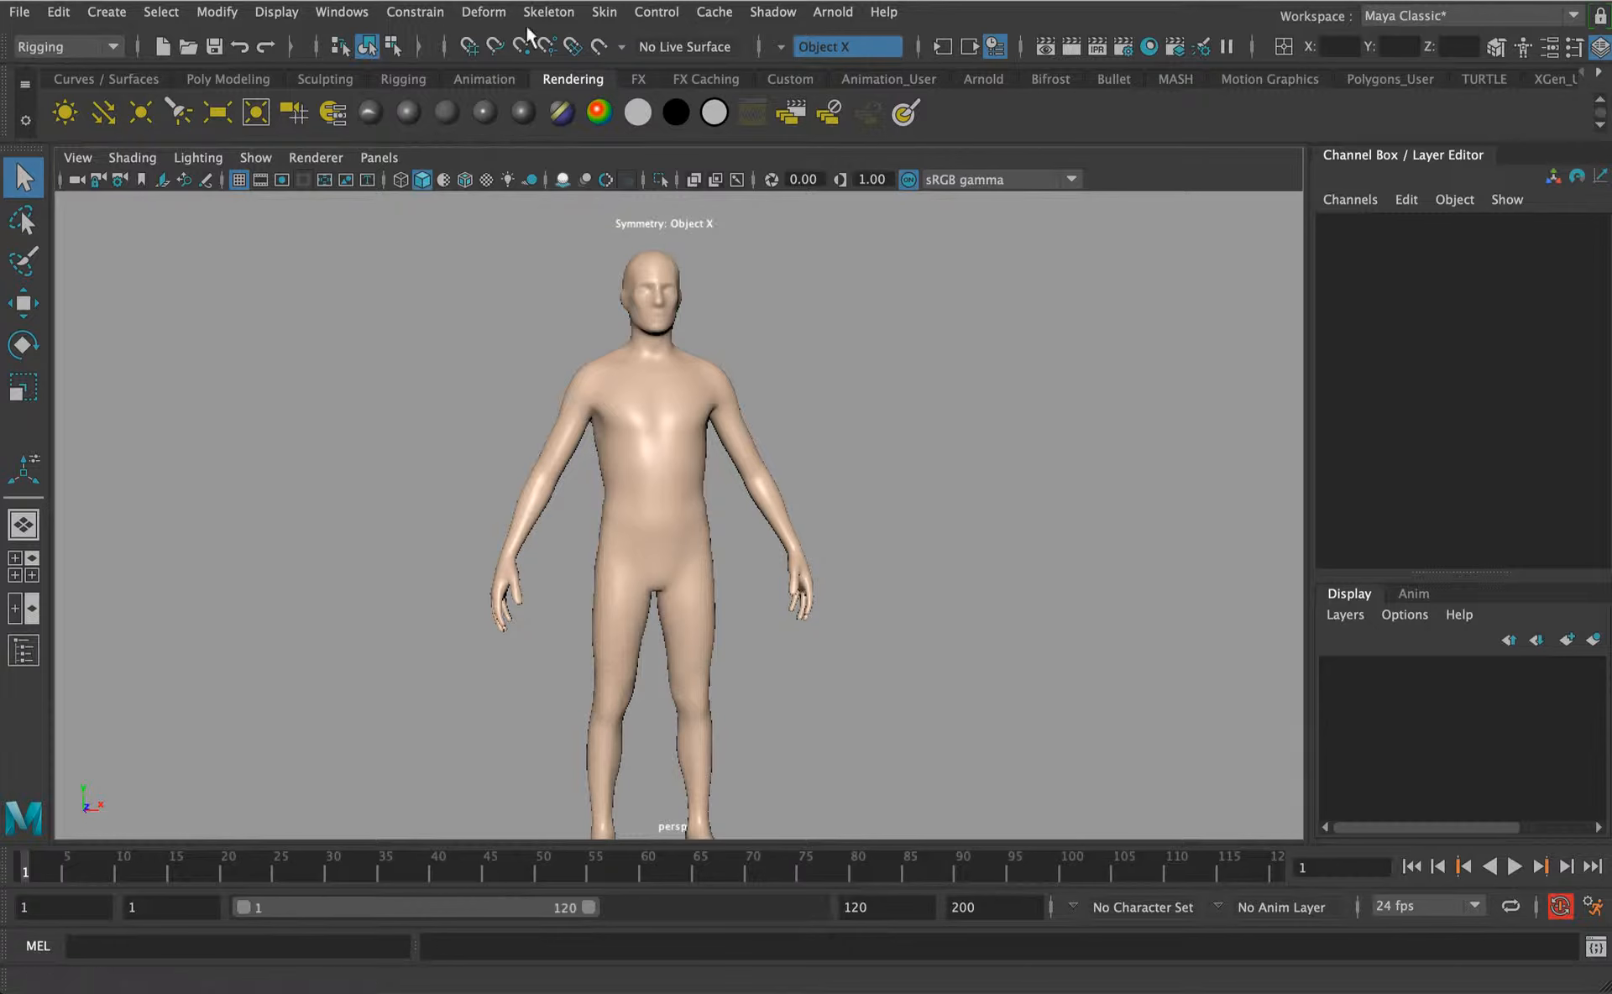
Open the HumanIK character panel from the Skeleton menu.
left_click(548, 12)
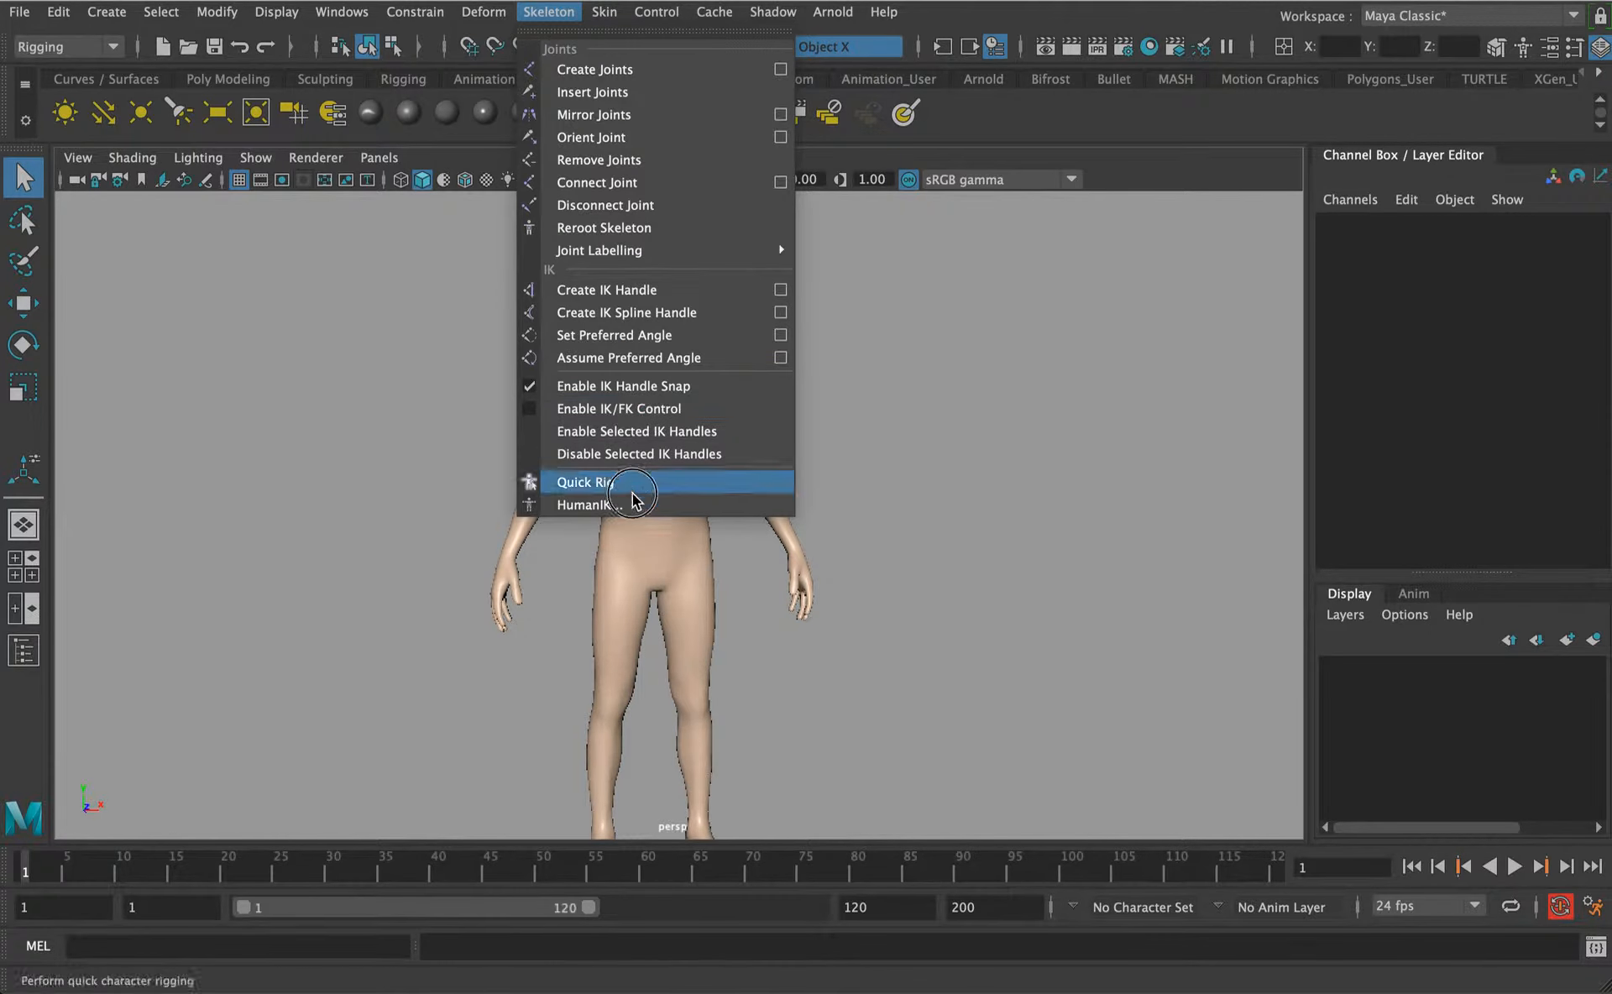
left_click(588, 505)
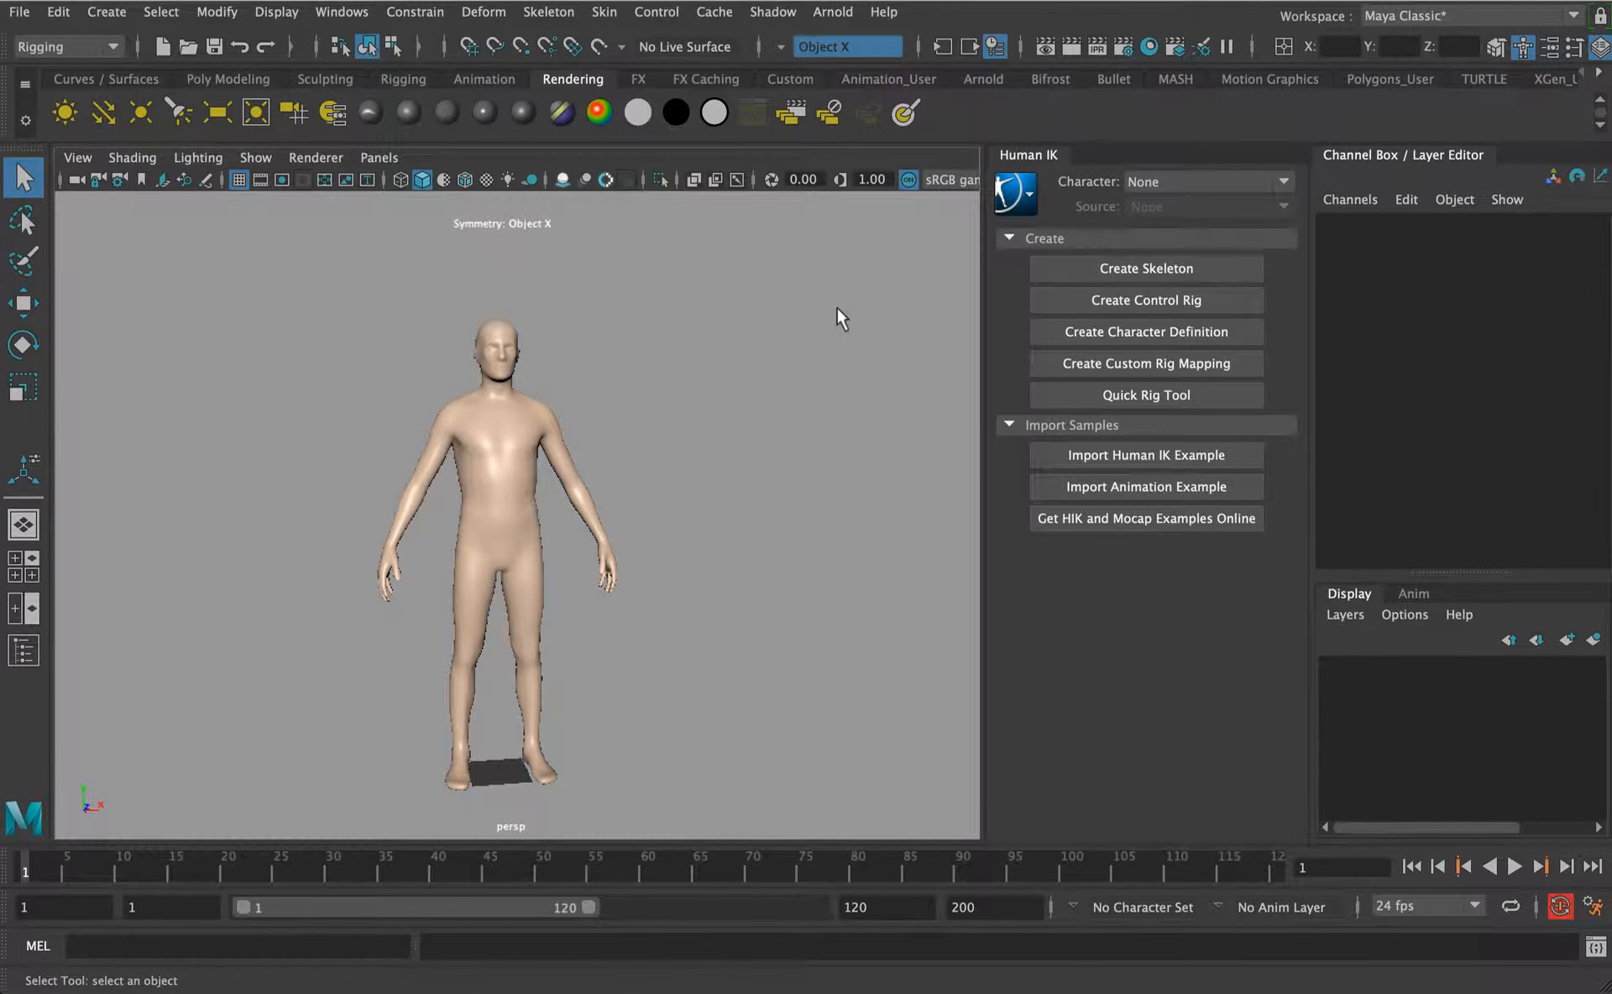
Create a default HumanIK skeleton, enable X-Ray Joints, and select the head and neck joints for fitting.
left_click(1143, 269)
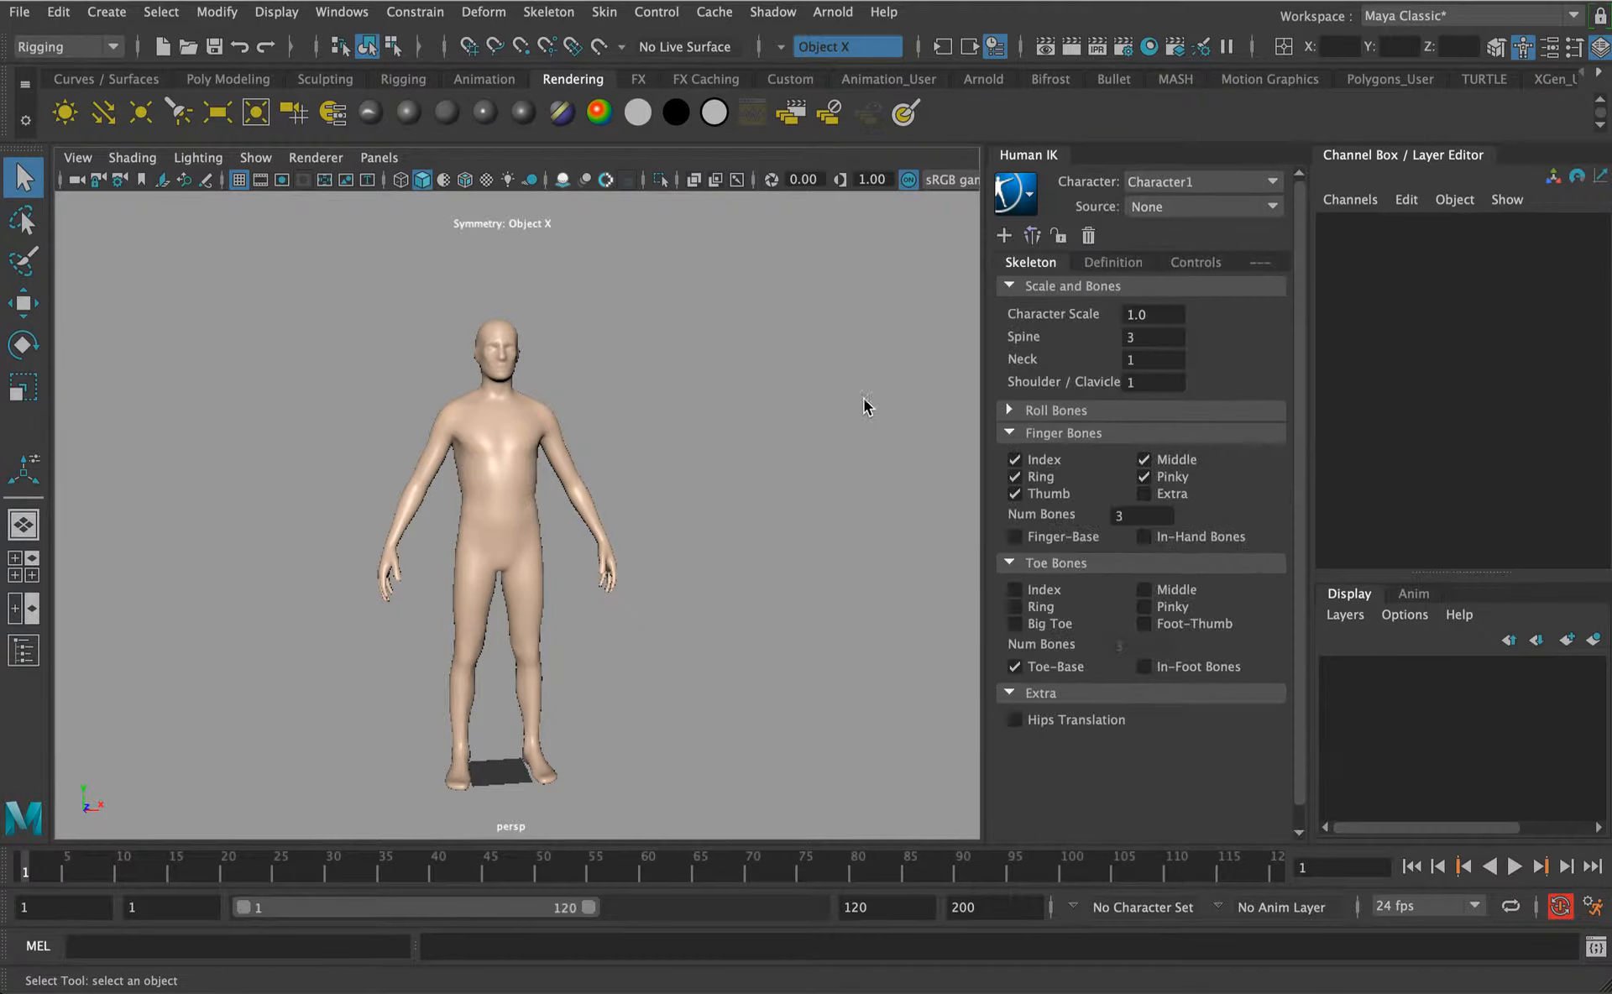
left_click(502, 329)
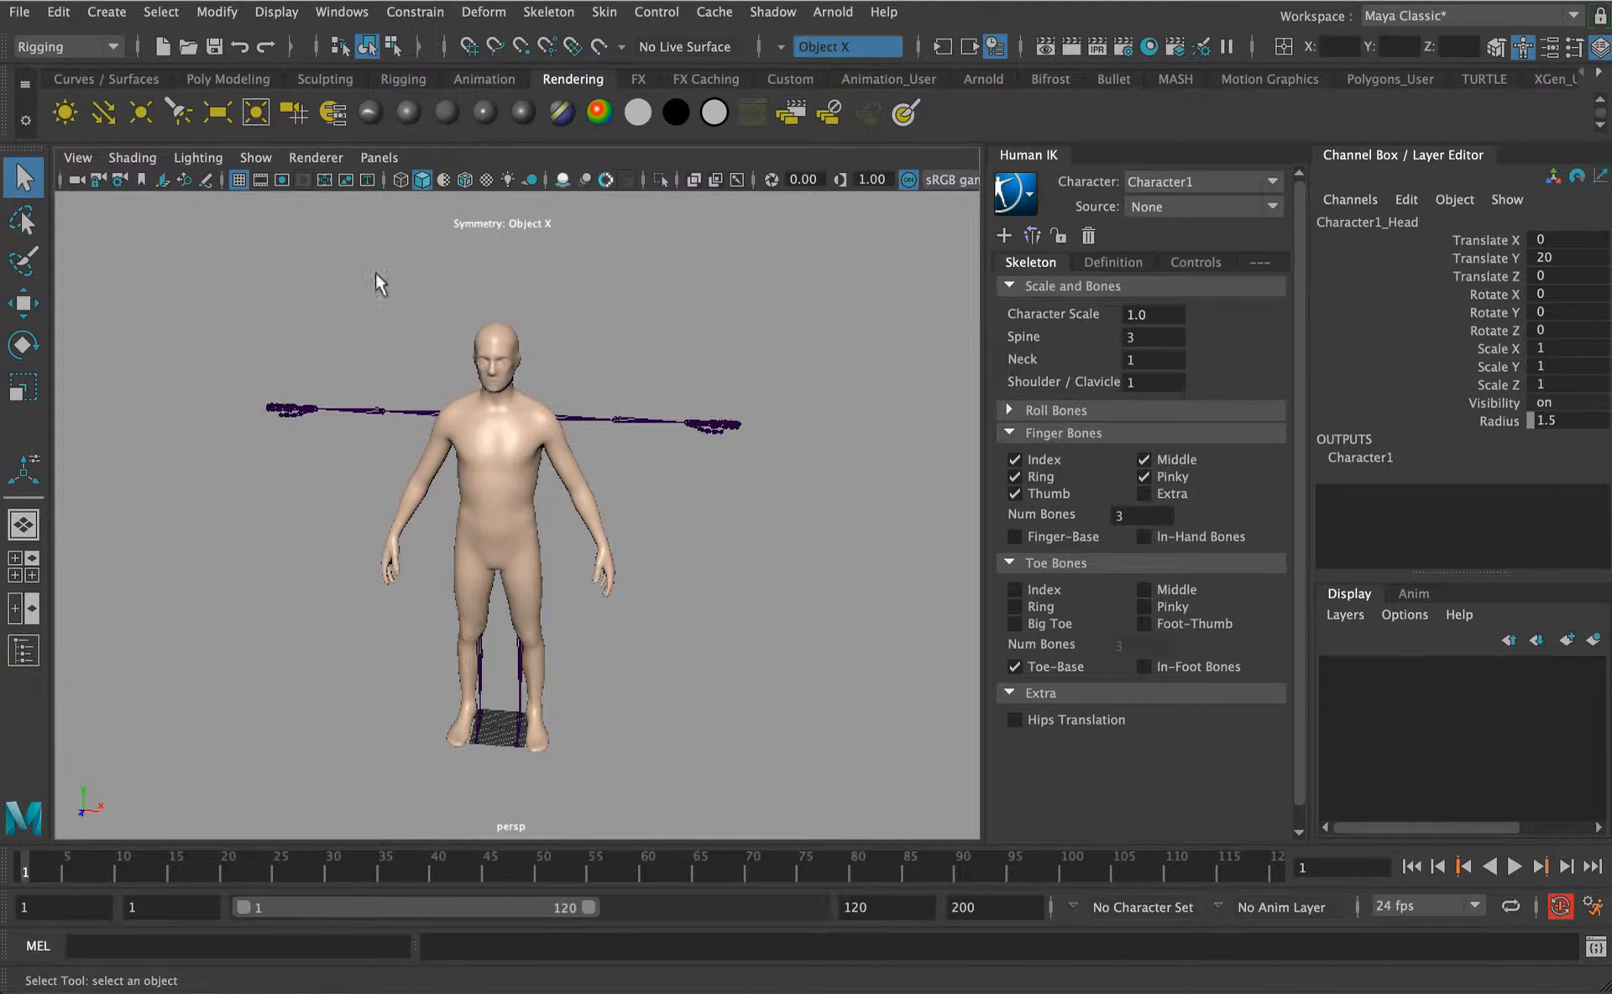
left_click(131, 158)
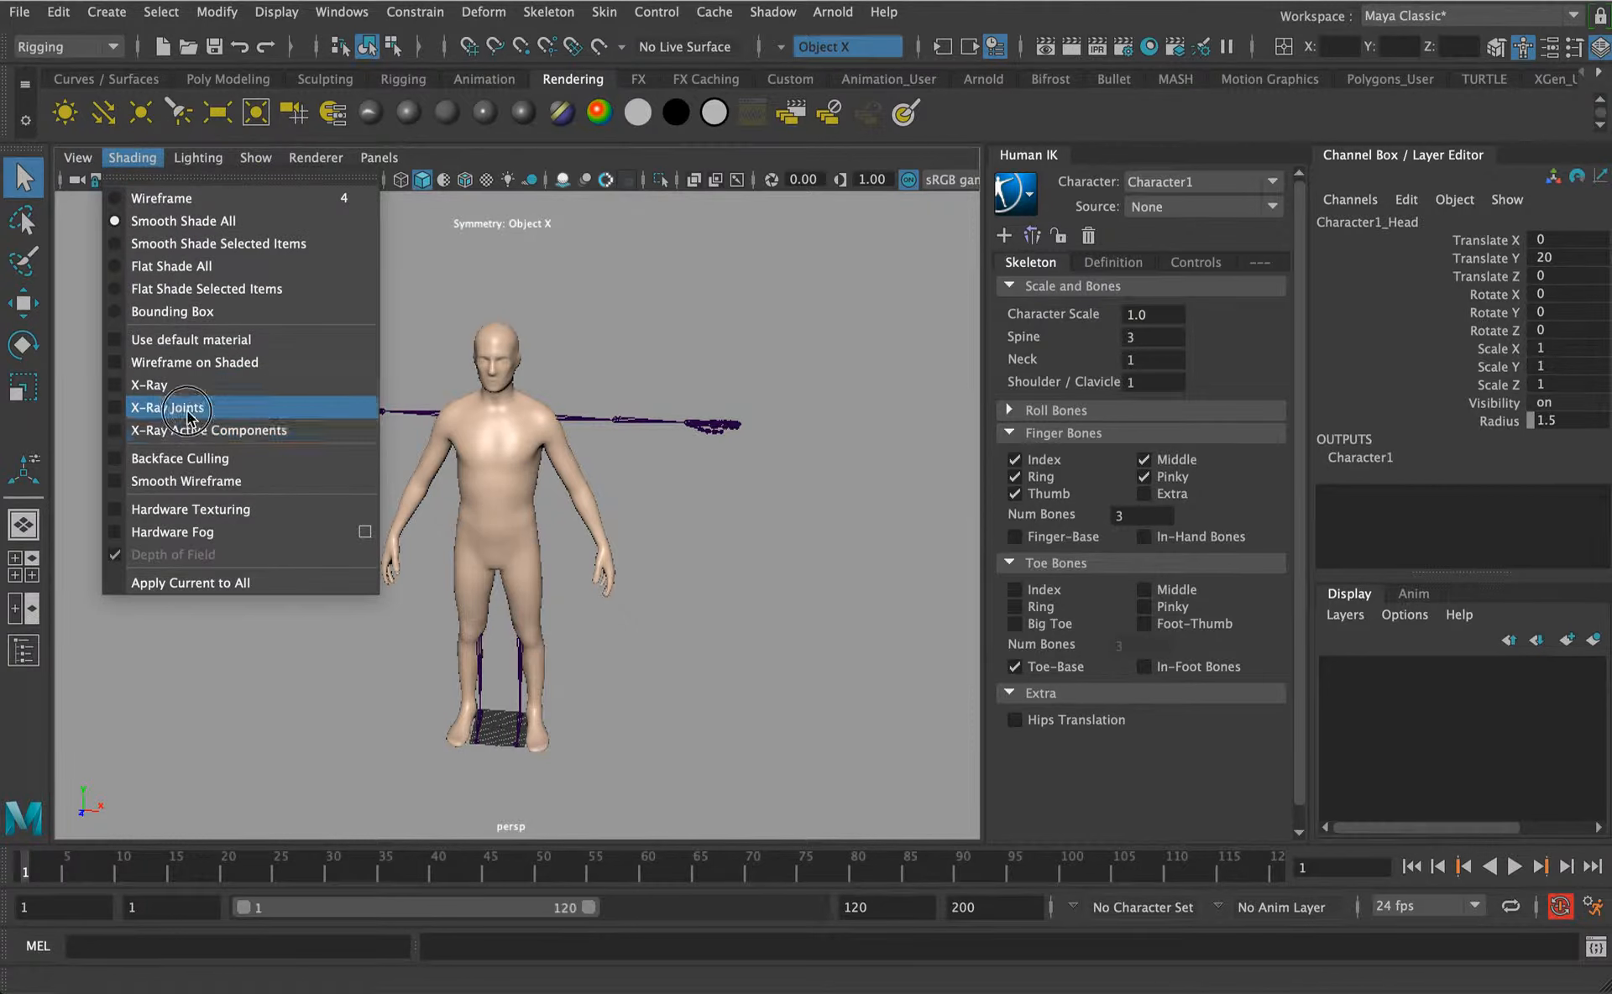
left_click(175, 408)
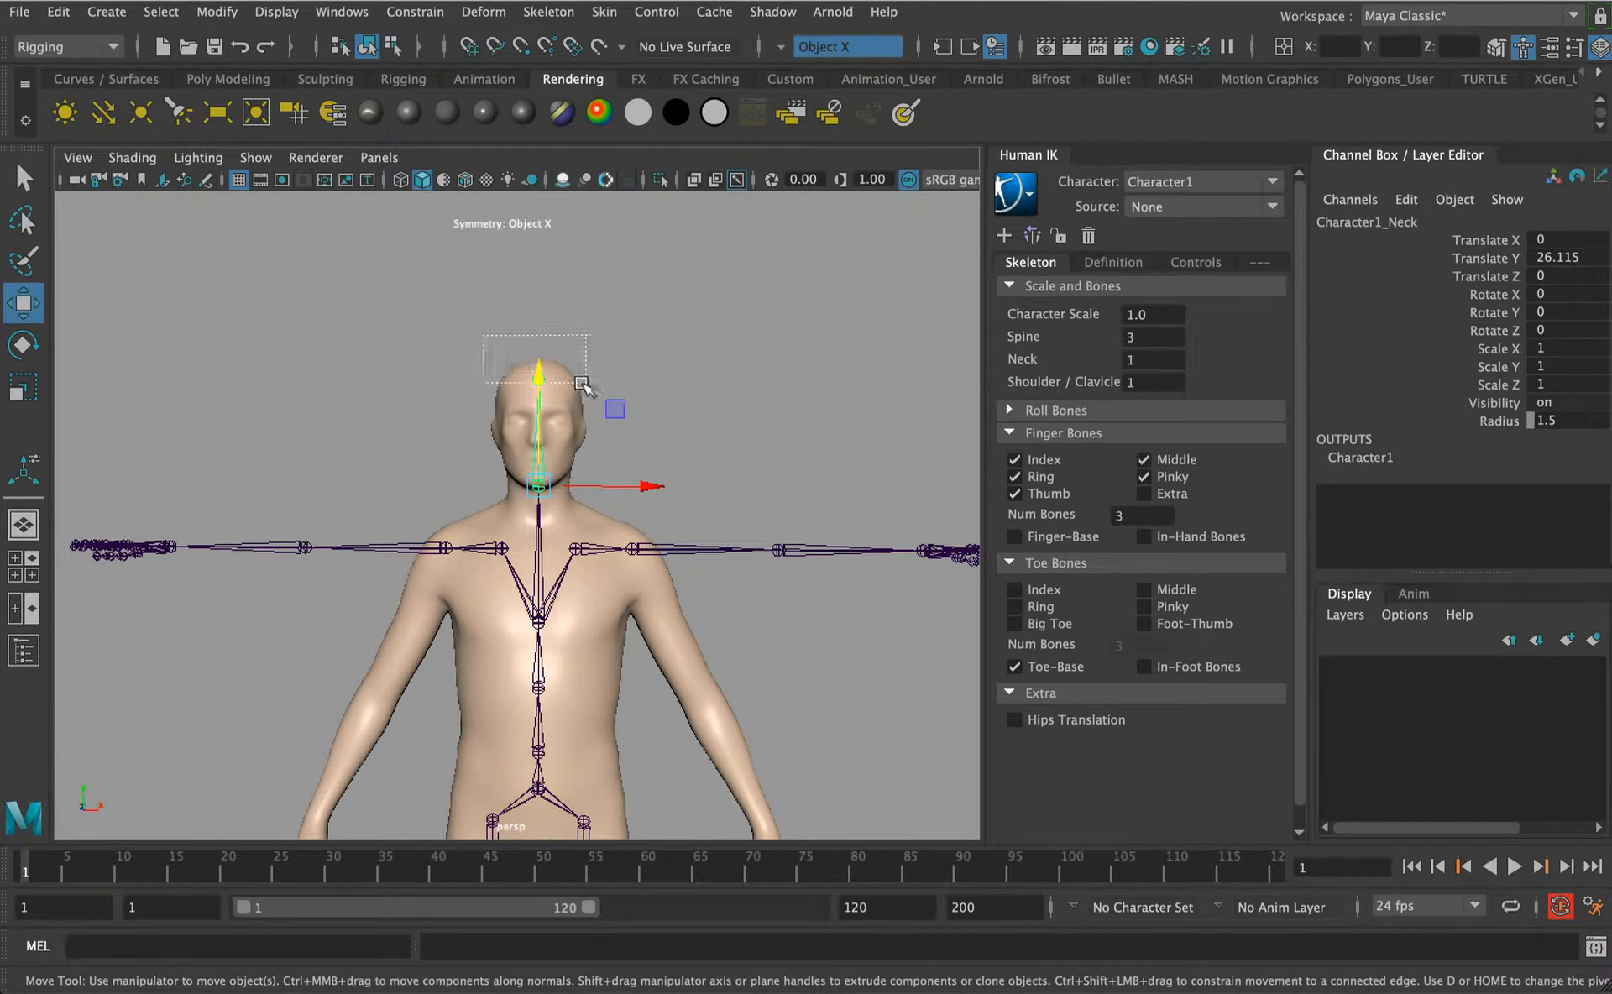
left_click(539, 358)
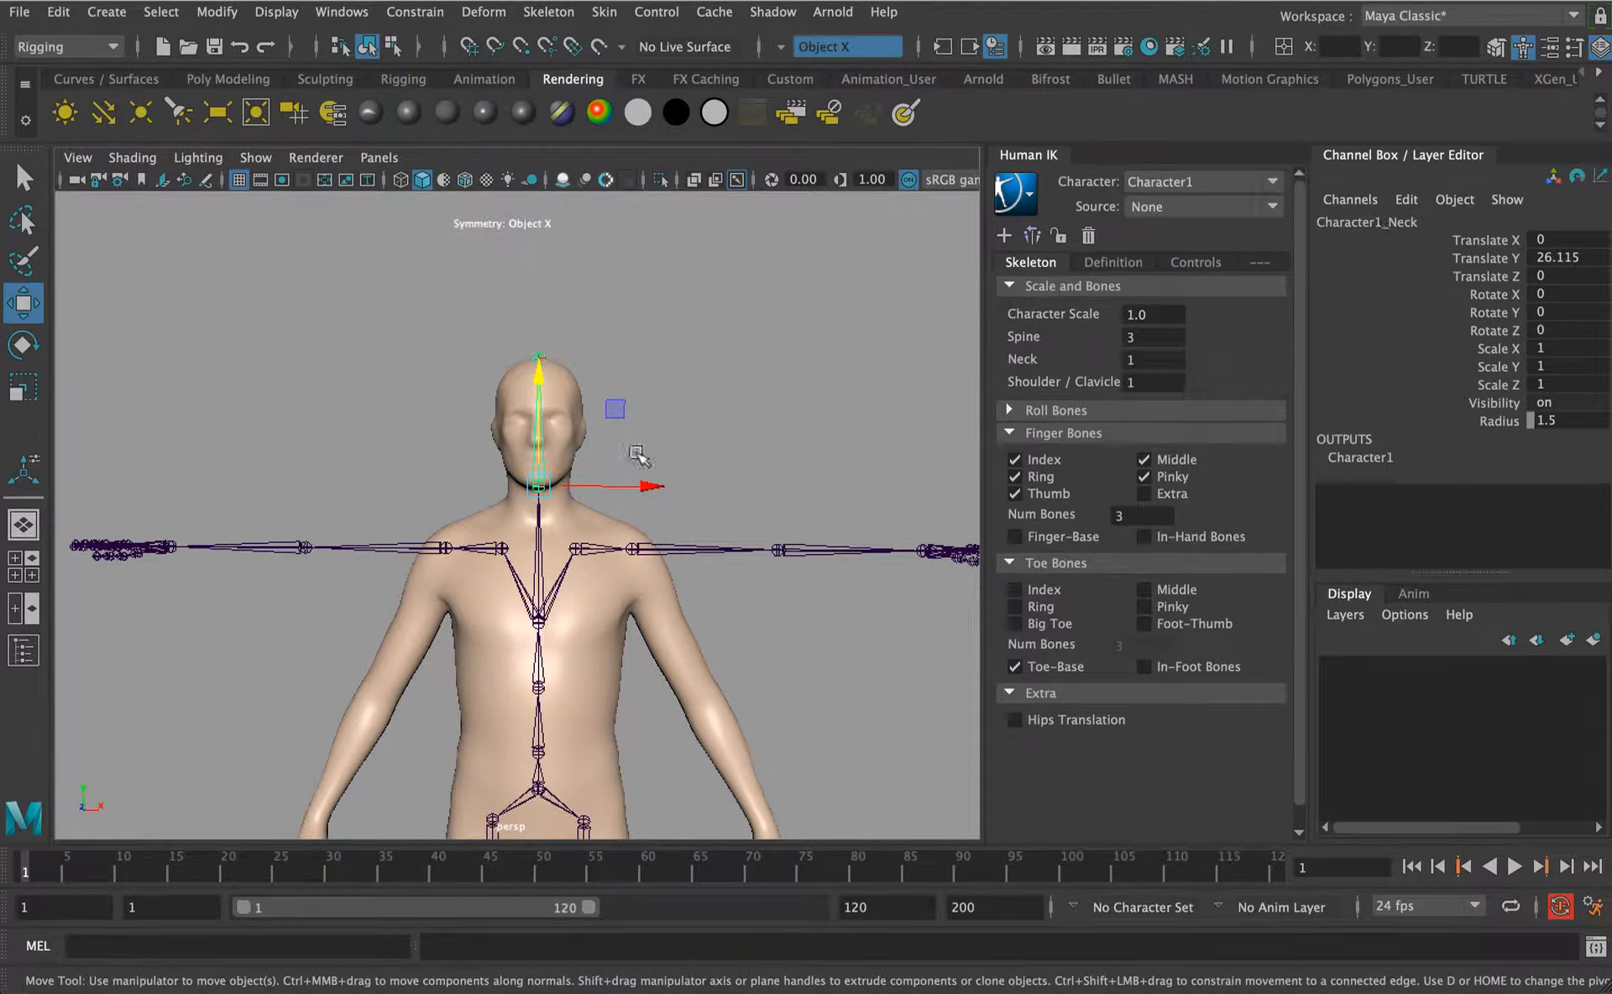
left_click(537, 550)
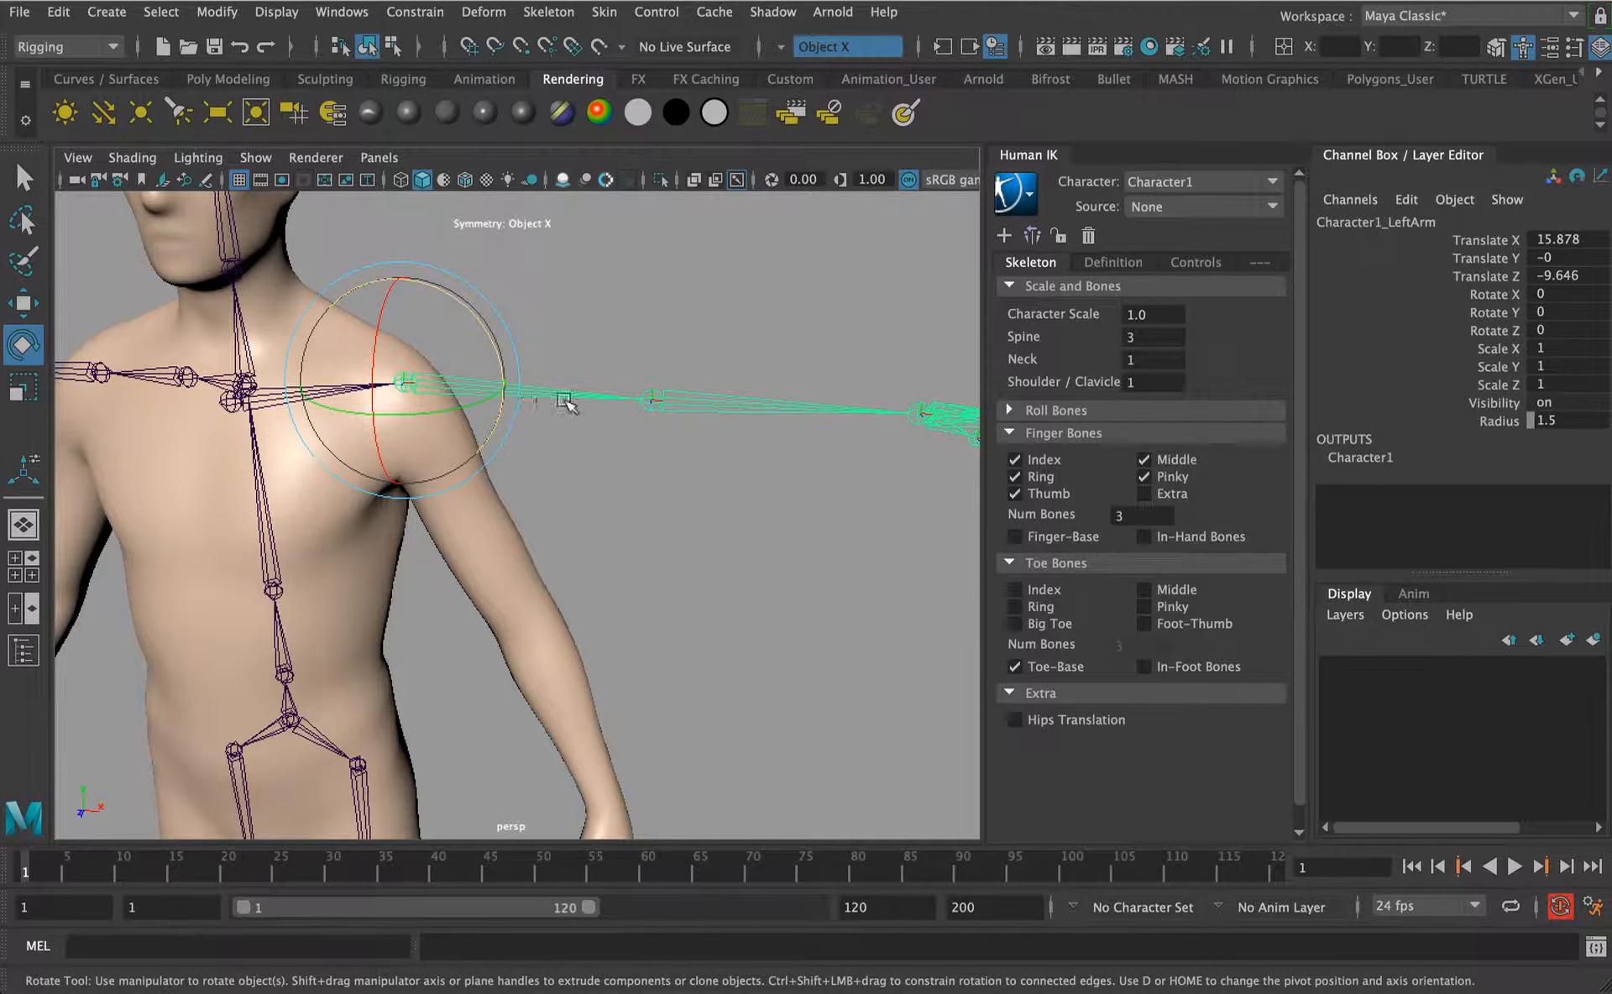
Rotate Character1_LeftArm down beside the body to match the mesh arm, then pick the forearm joint.
left_click_drag(556, 400, 500, 405)
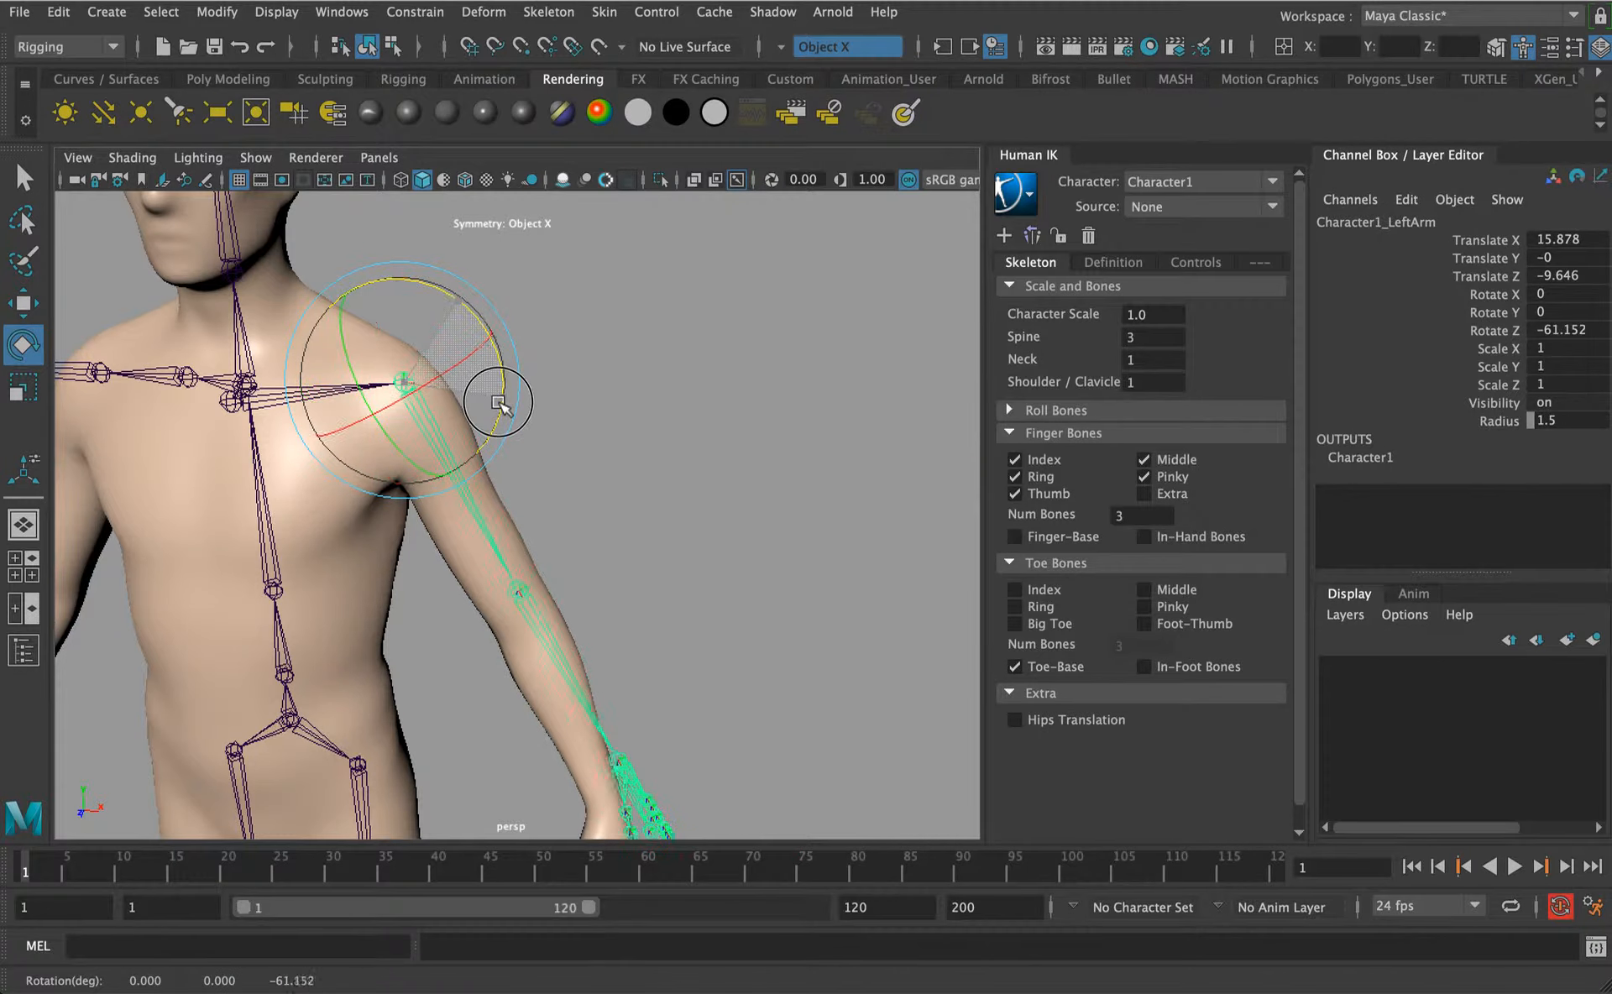
left_click_drag(499, 401, 334, 386)
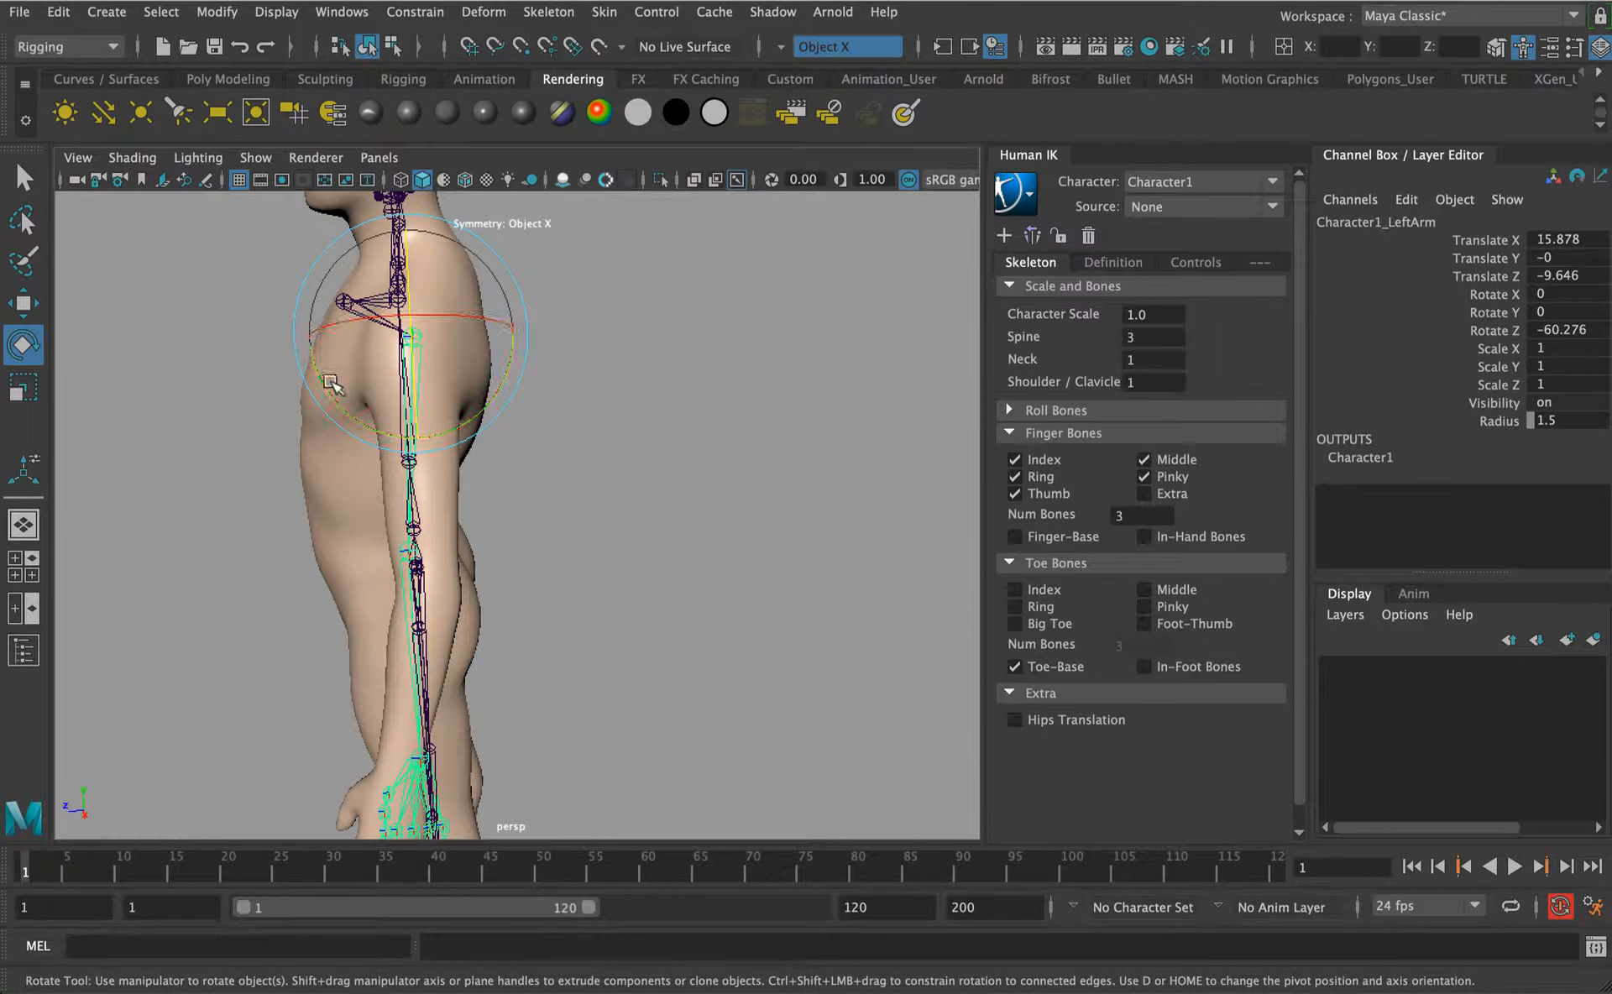
left_click_drag(329, 381, 503, 277)
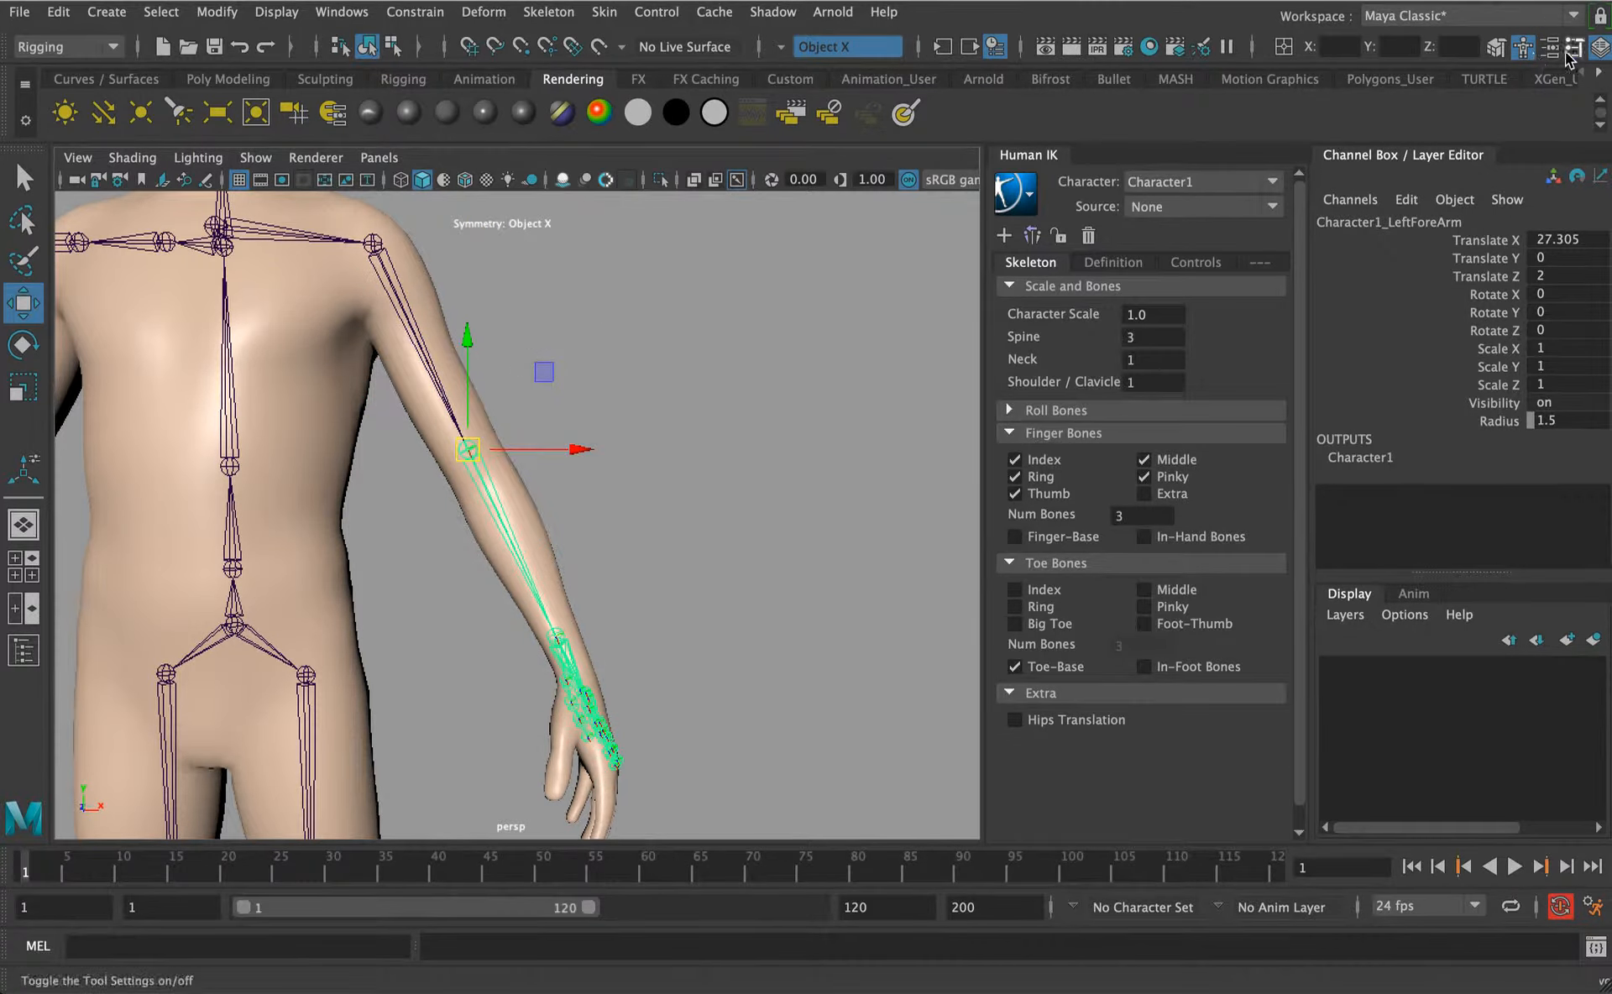
left_click(932, 444)
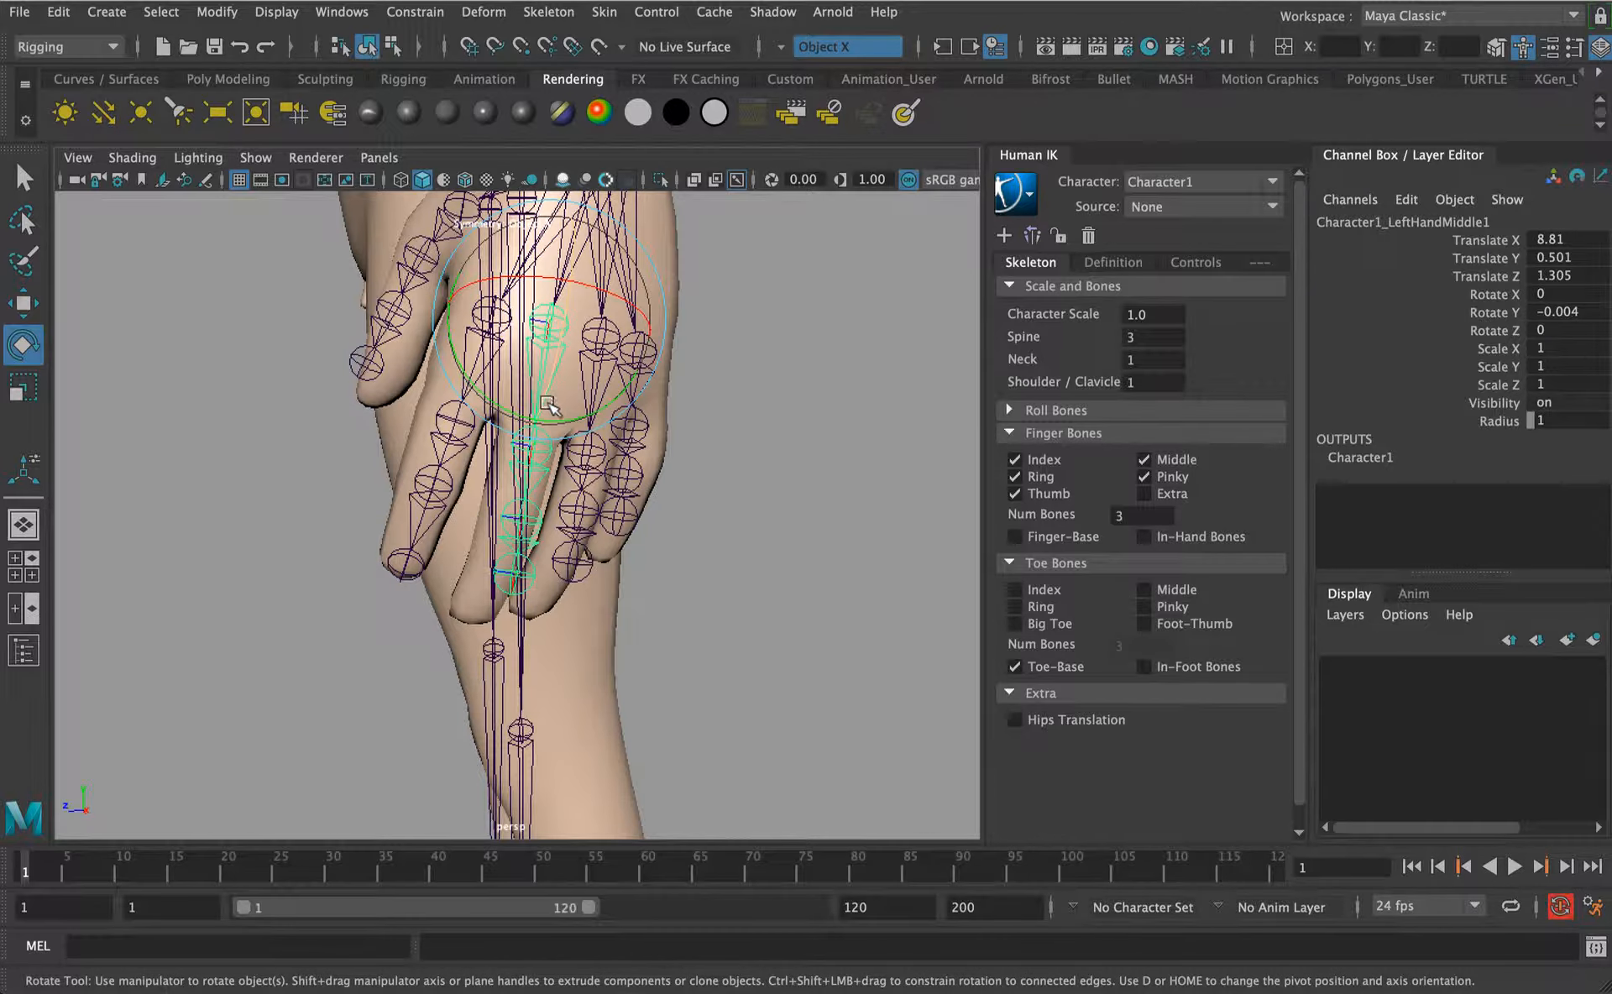
Fit the left middle and index finger joints inside the mesh fingers.
left_click_drag(555, 407, 721, 432)
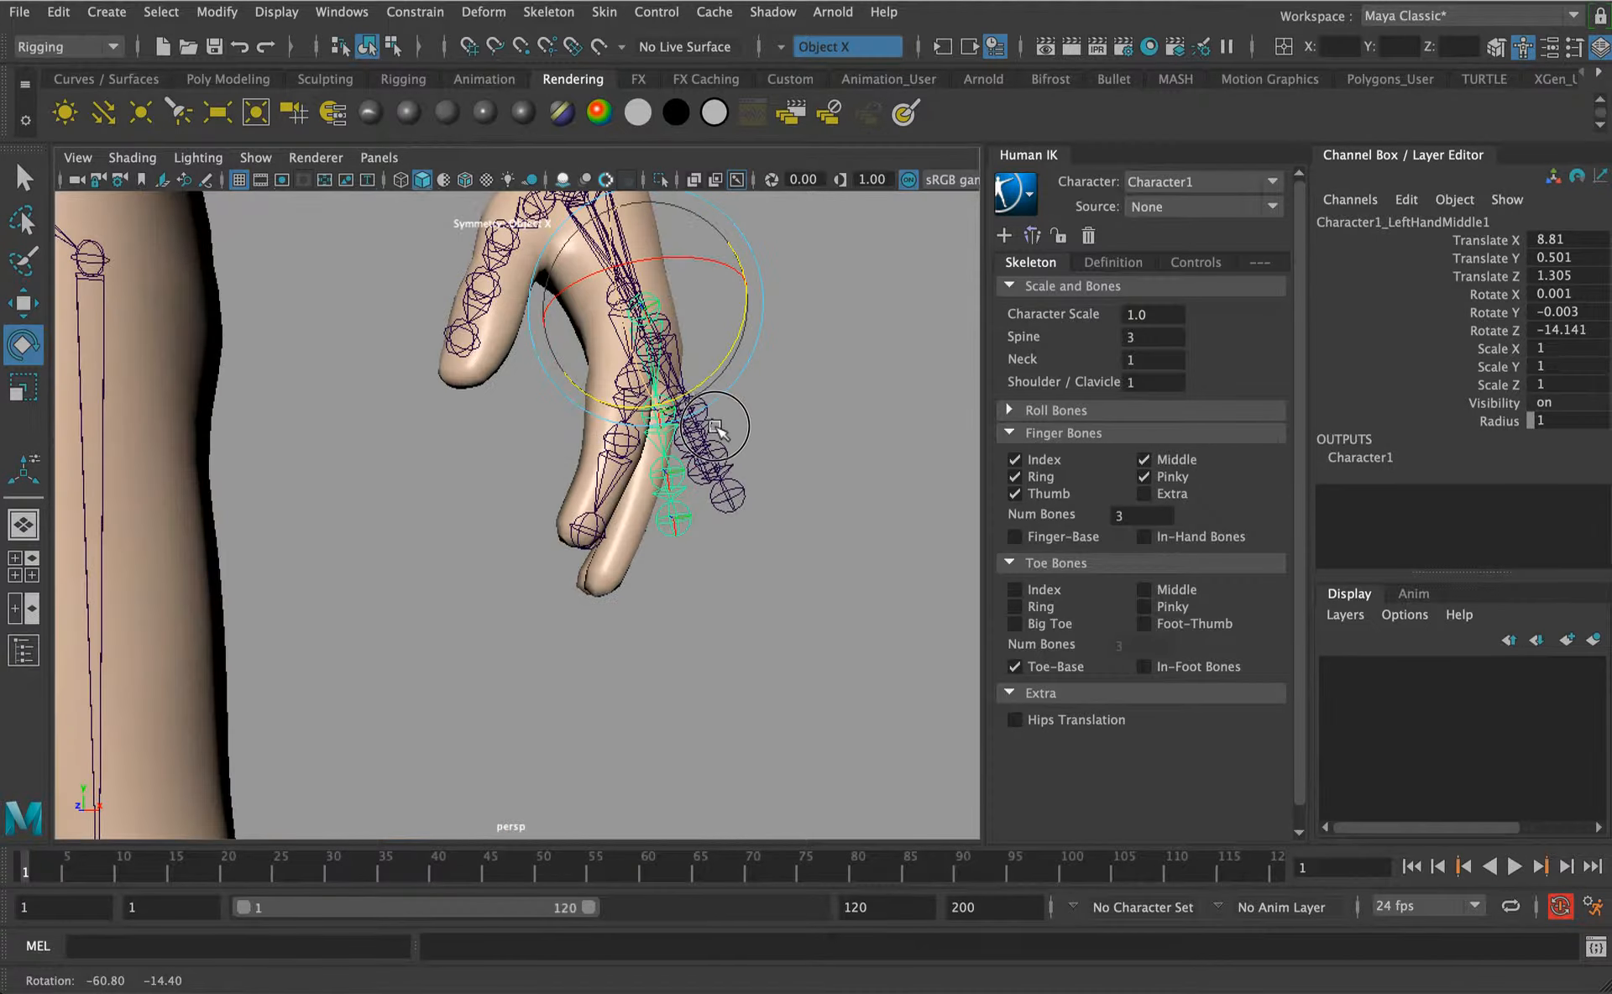
left_click_drag(720, 432, 561, 576)
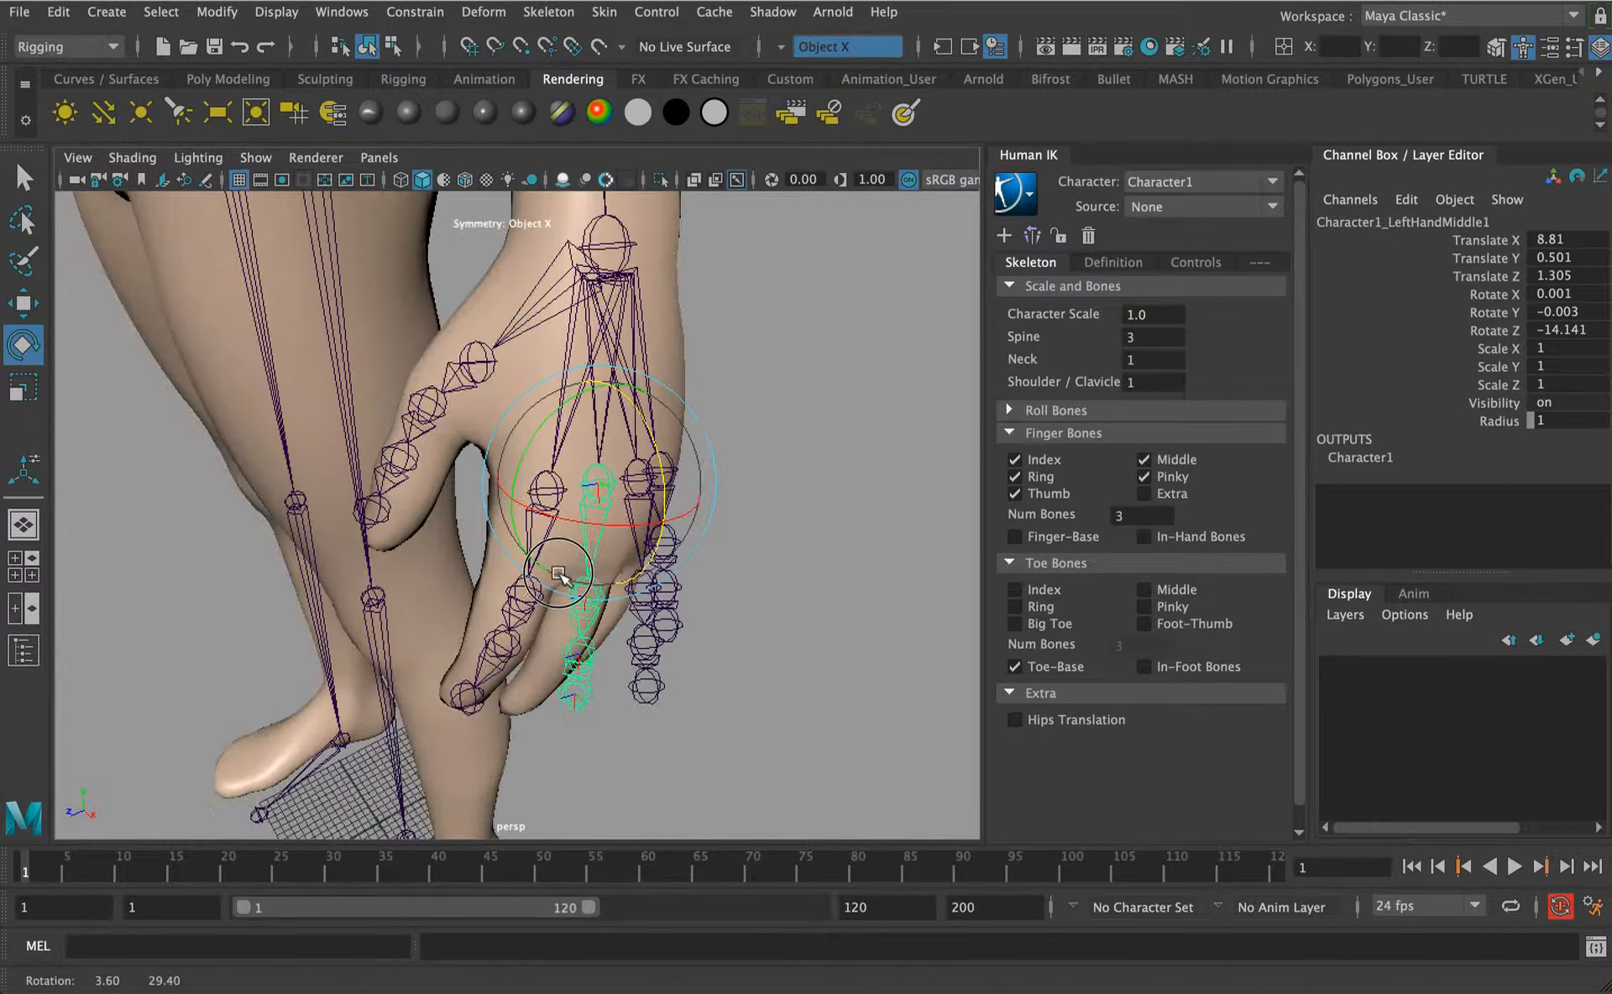
left_click_drag(566, 570, 591, 523)
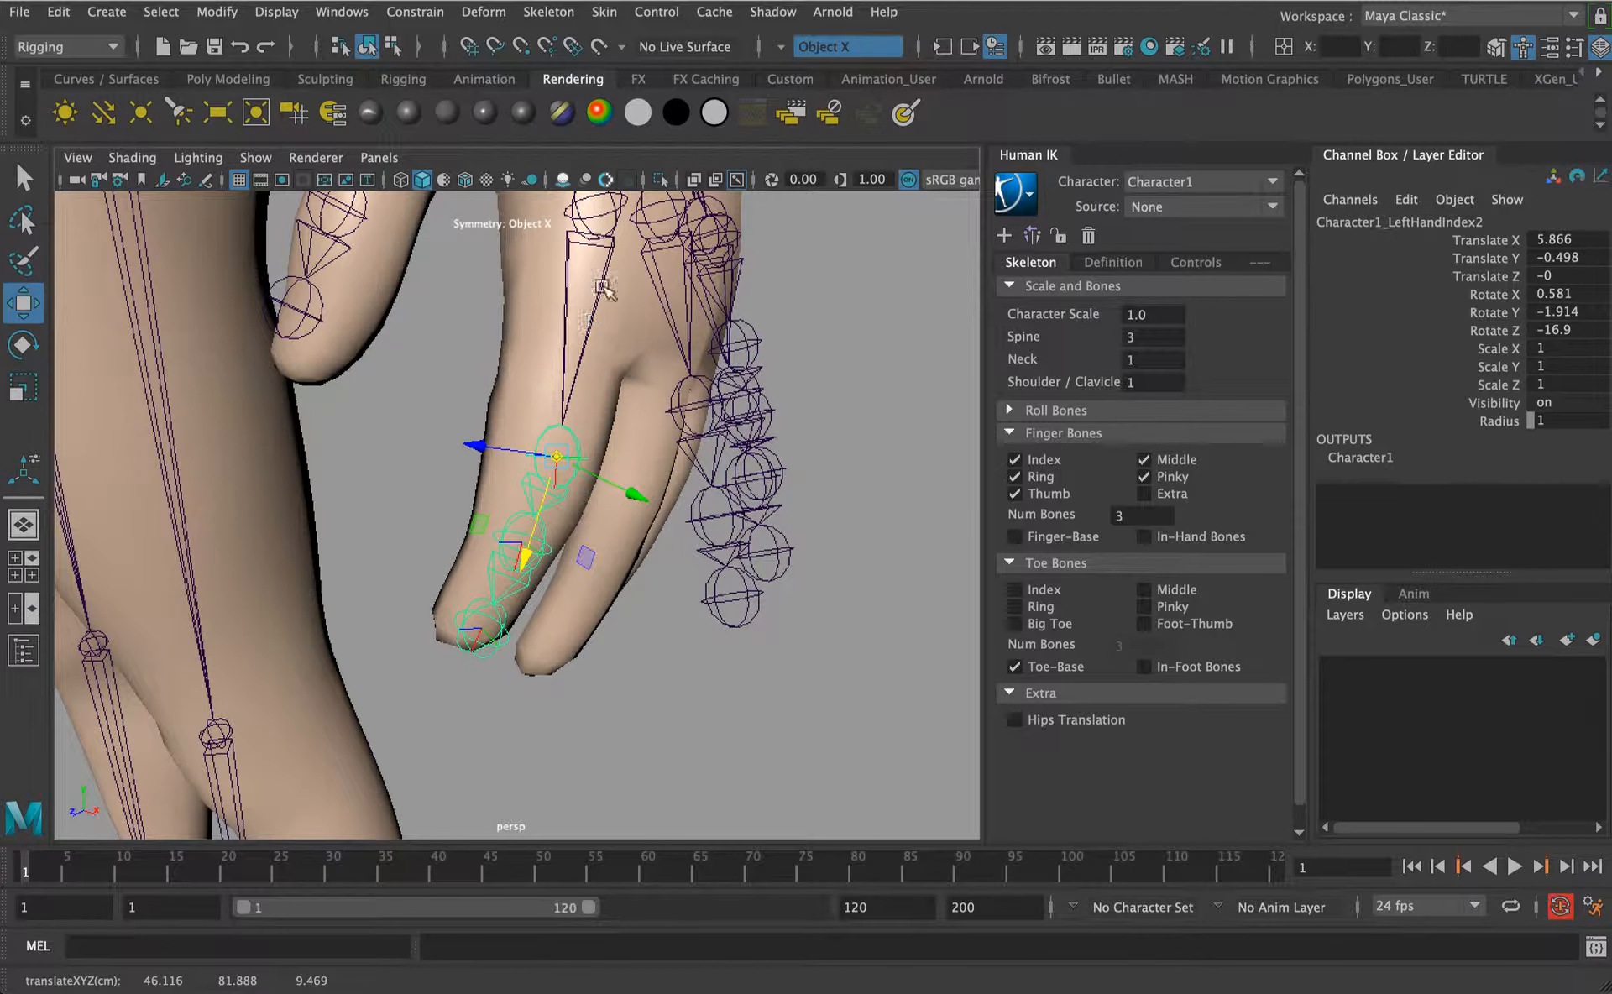
left_click_drag(556, 456, 529, 468)
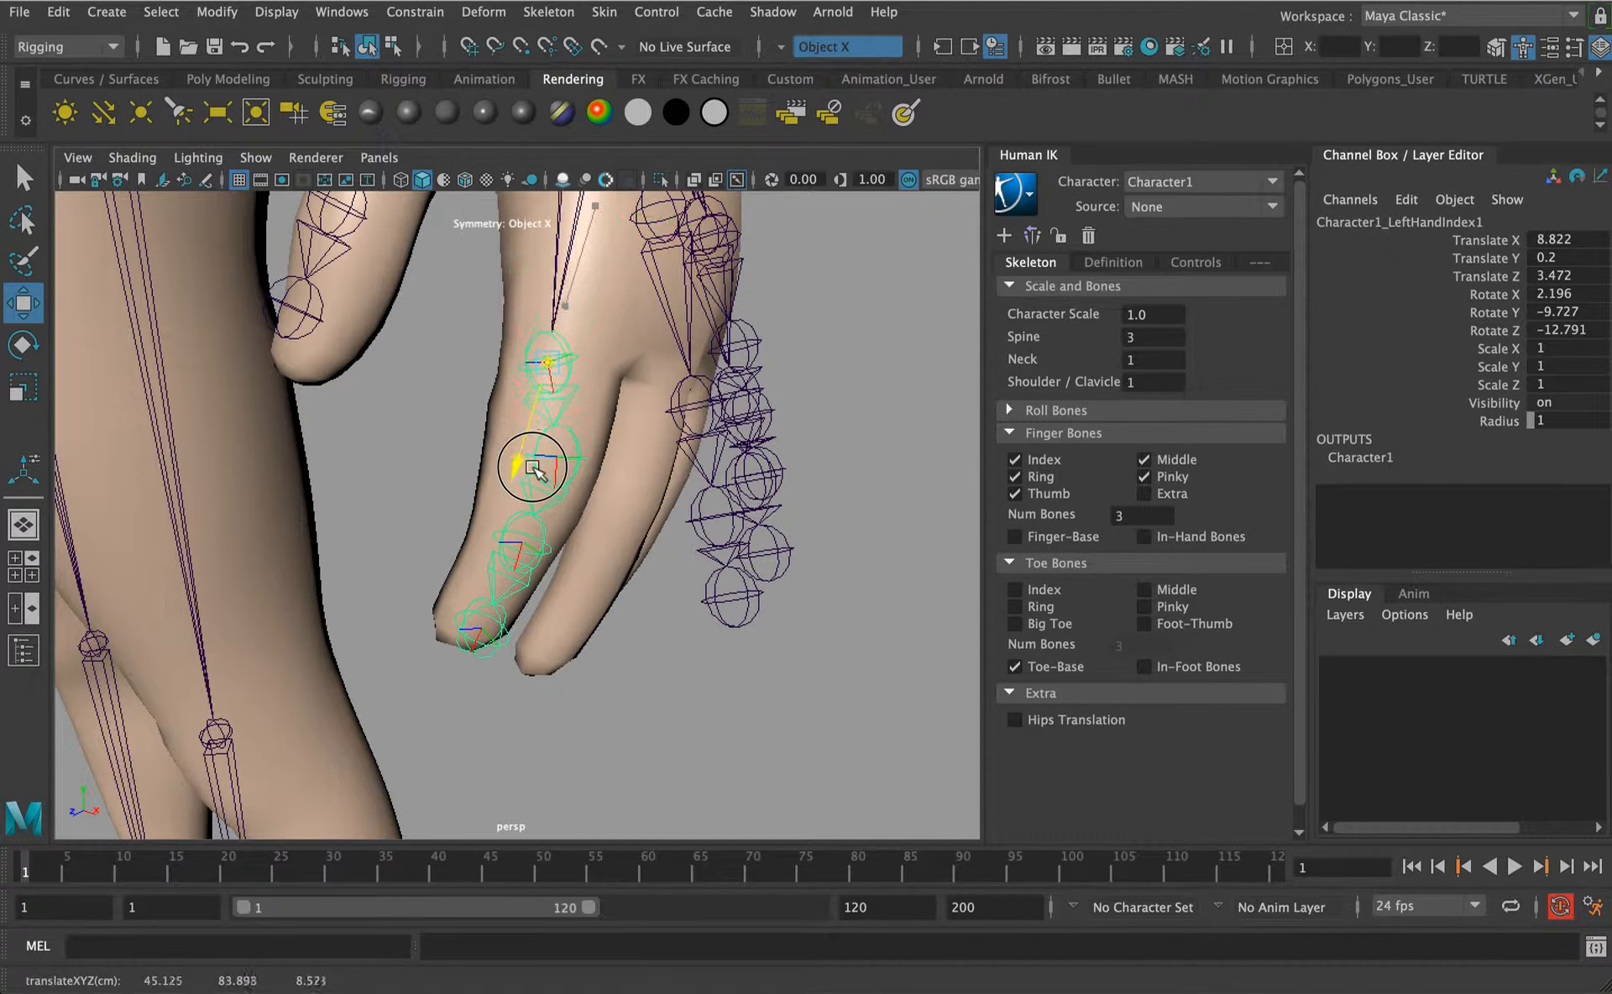
left_click_drag(534, 468, 688, 369)
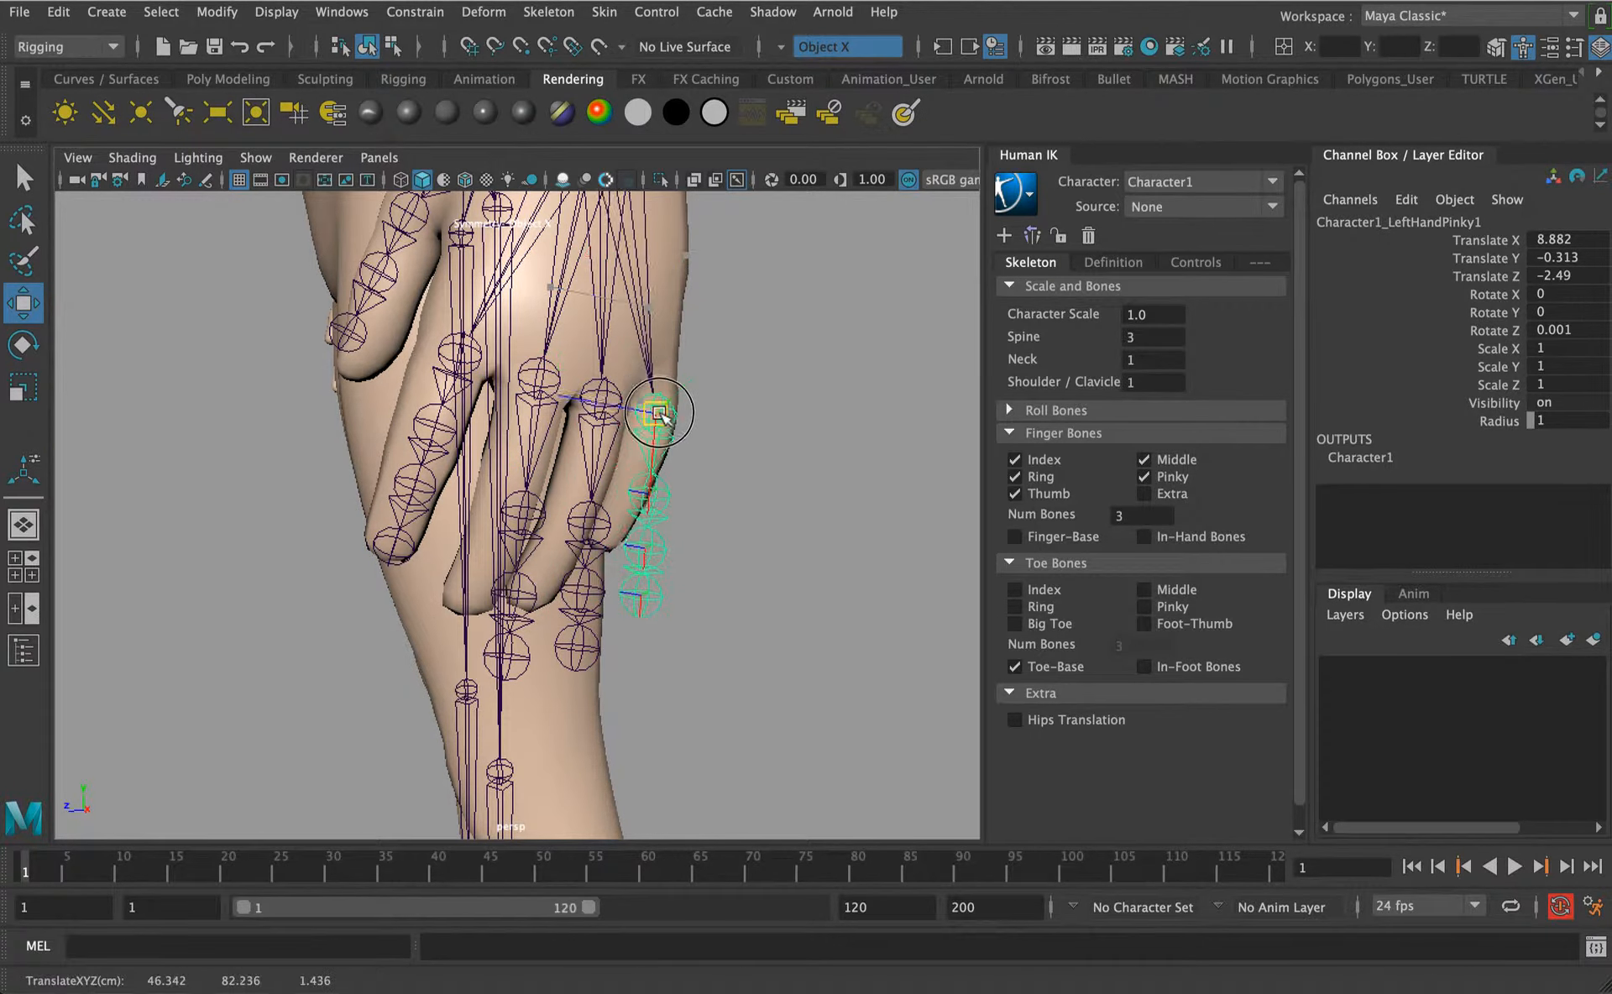
Move and rotate the LeftHandPinky joints into the mesh's little finger.
left_click_drag(658, 411, 432, 374)
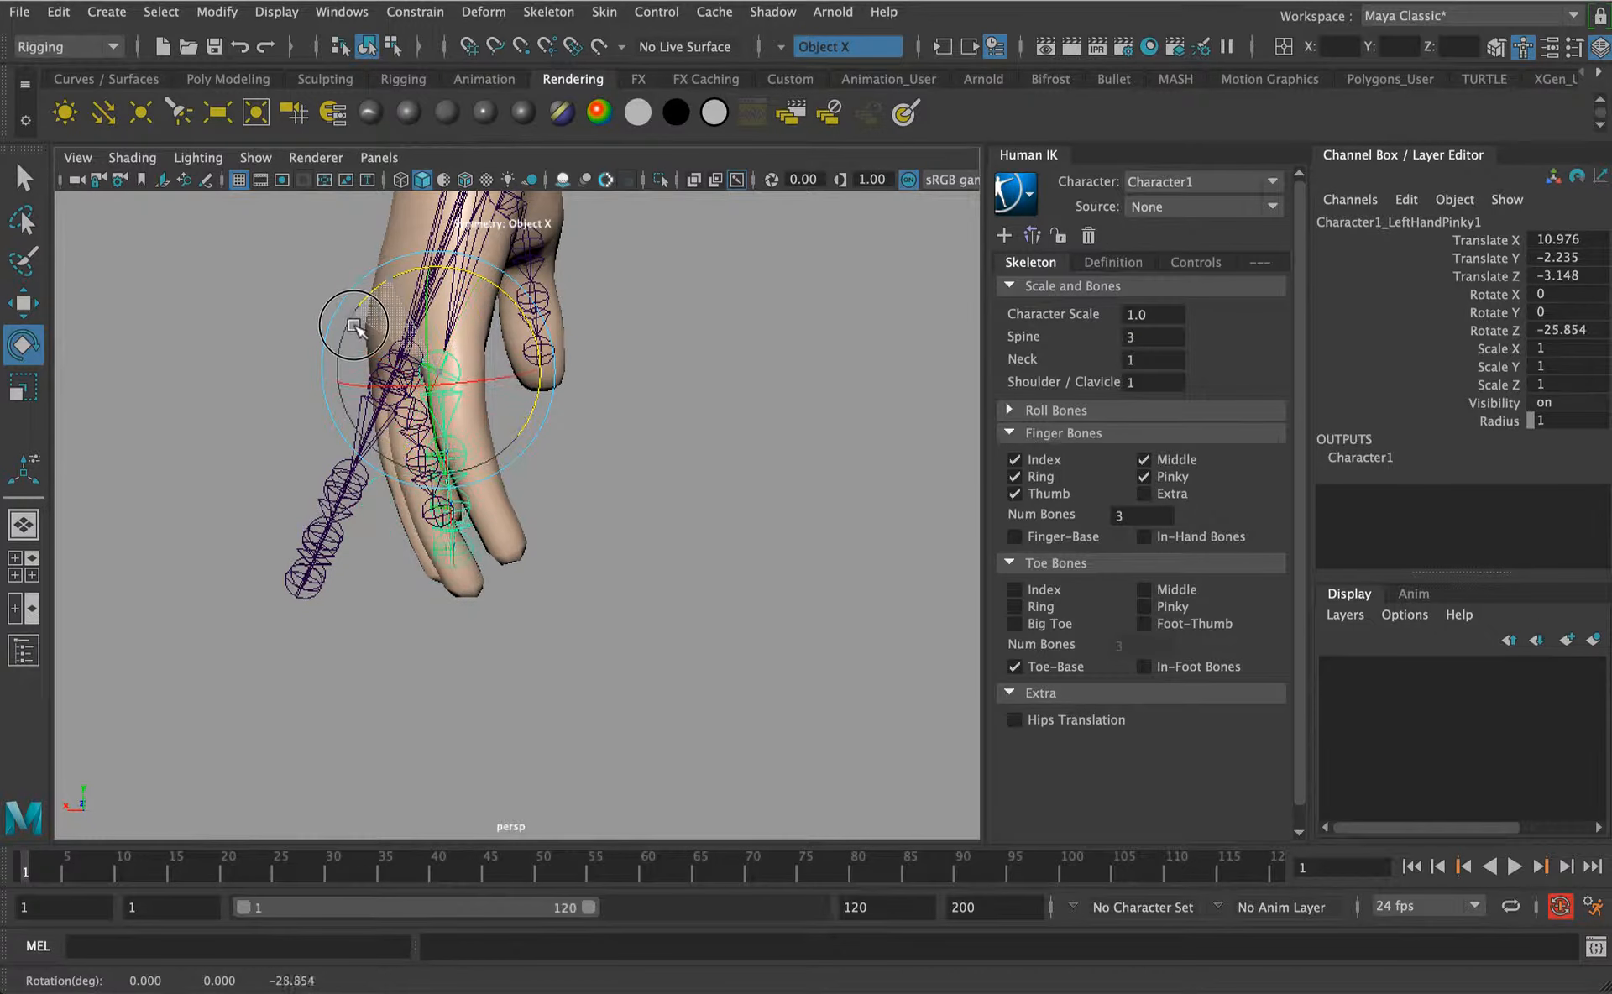
left_click_drag(354, 324, 479, 411)
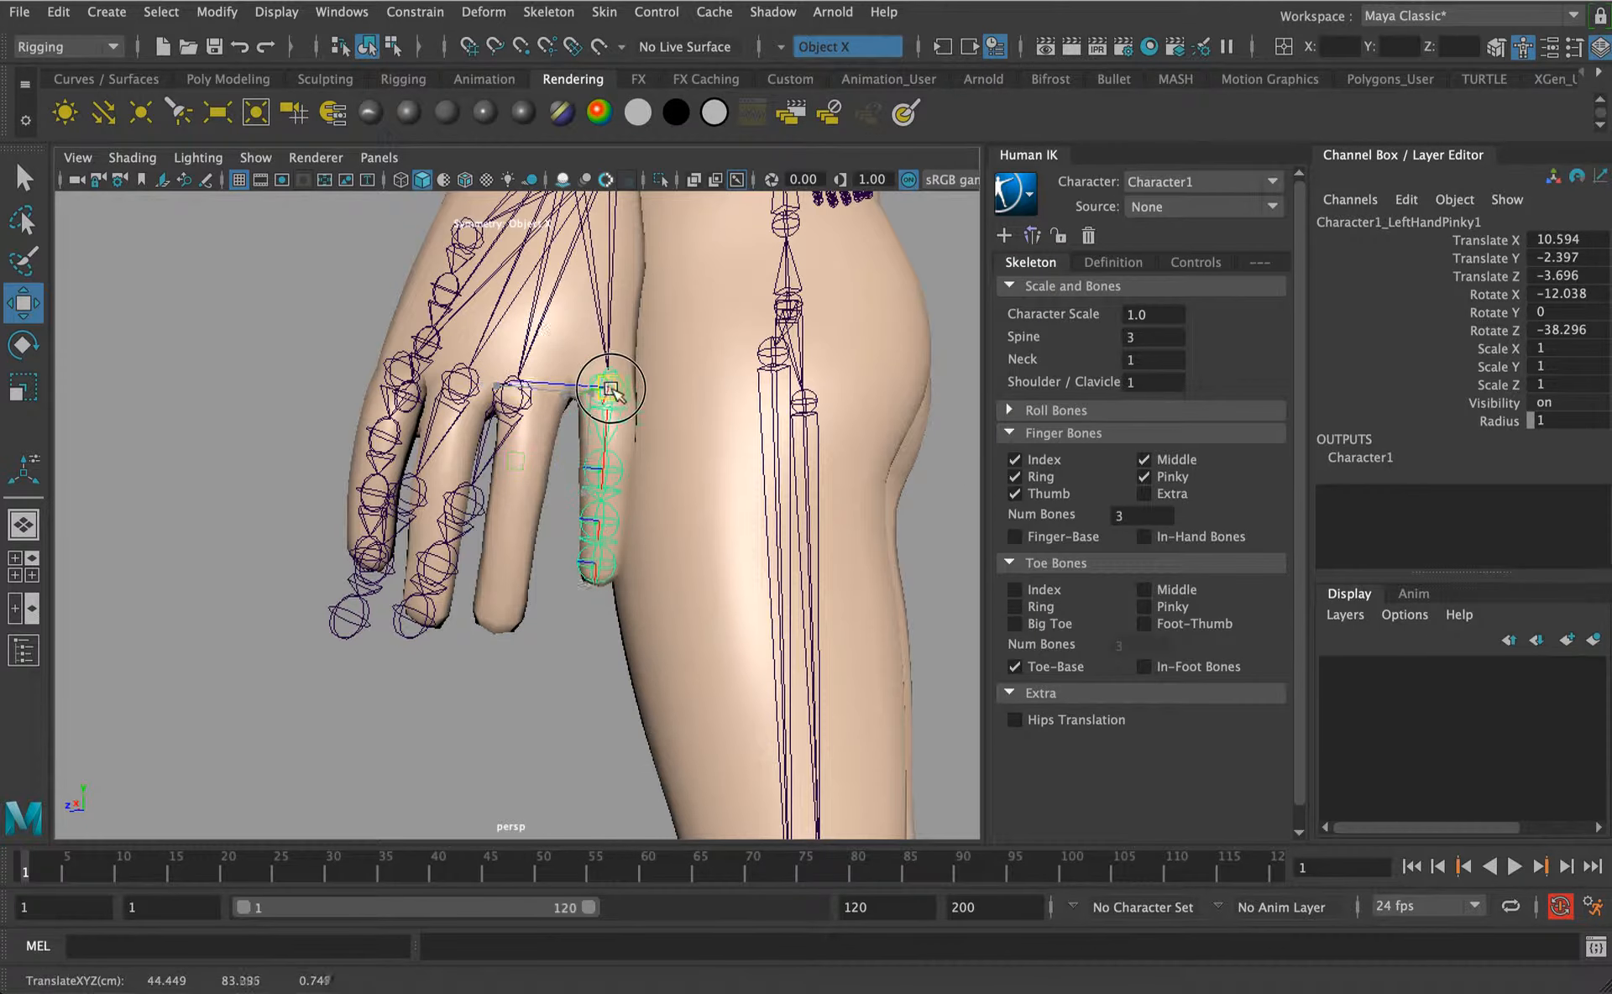
left_click_drag(611, 388, 688, 450)
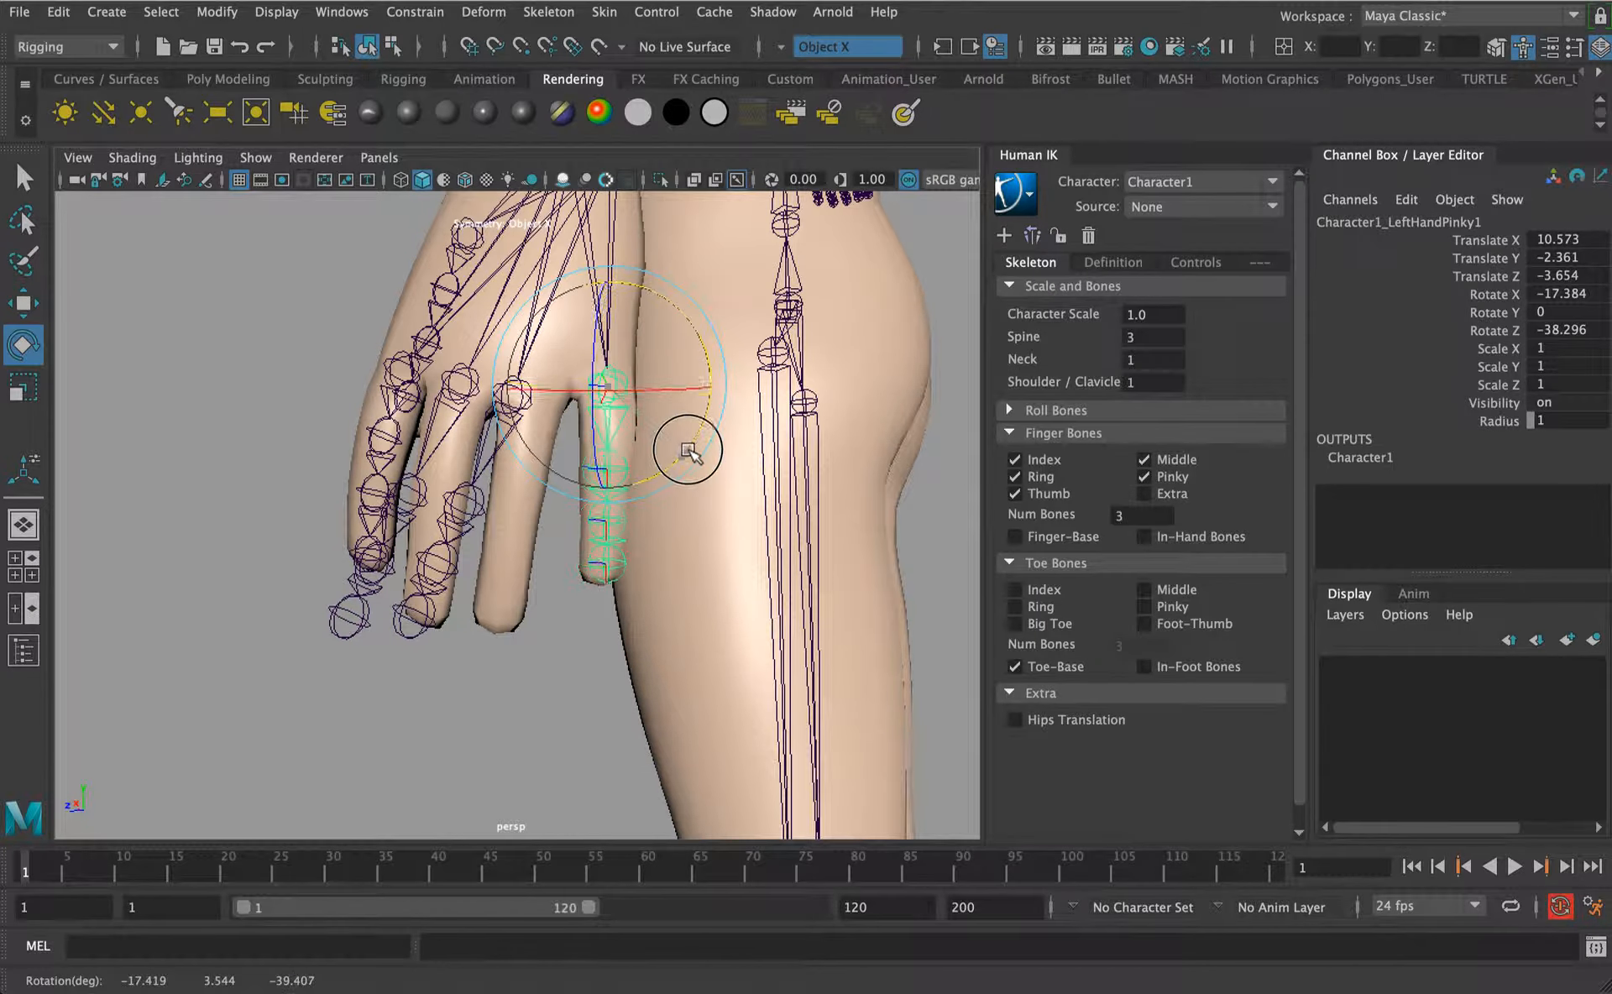
left_click_drag(685, 450, 673, 468)
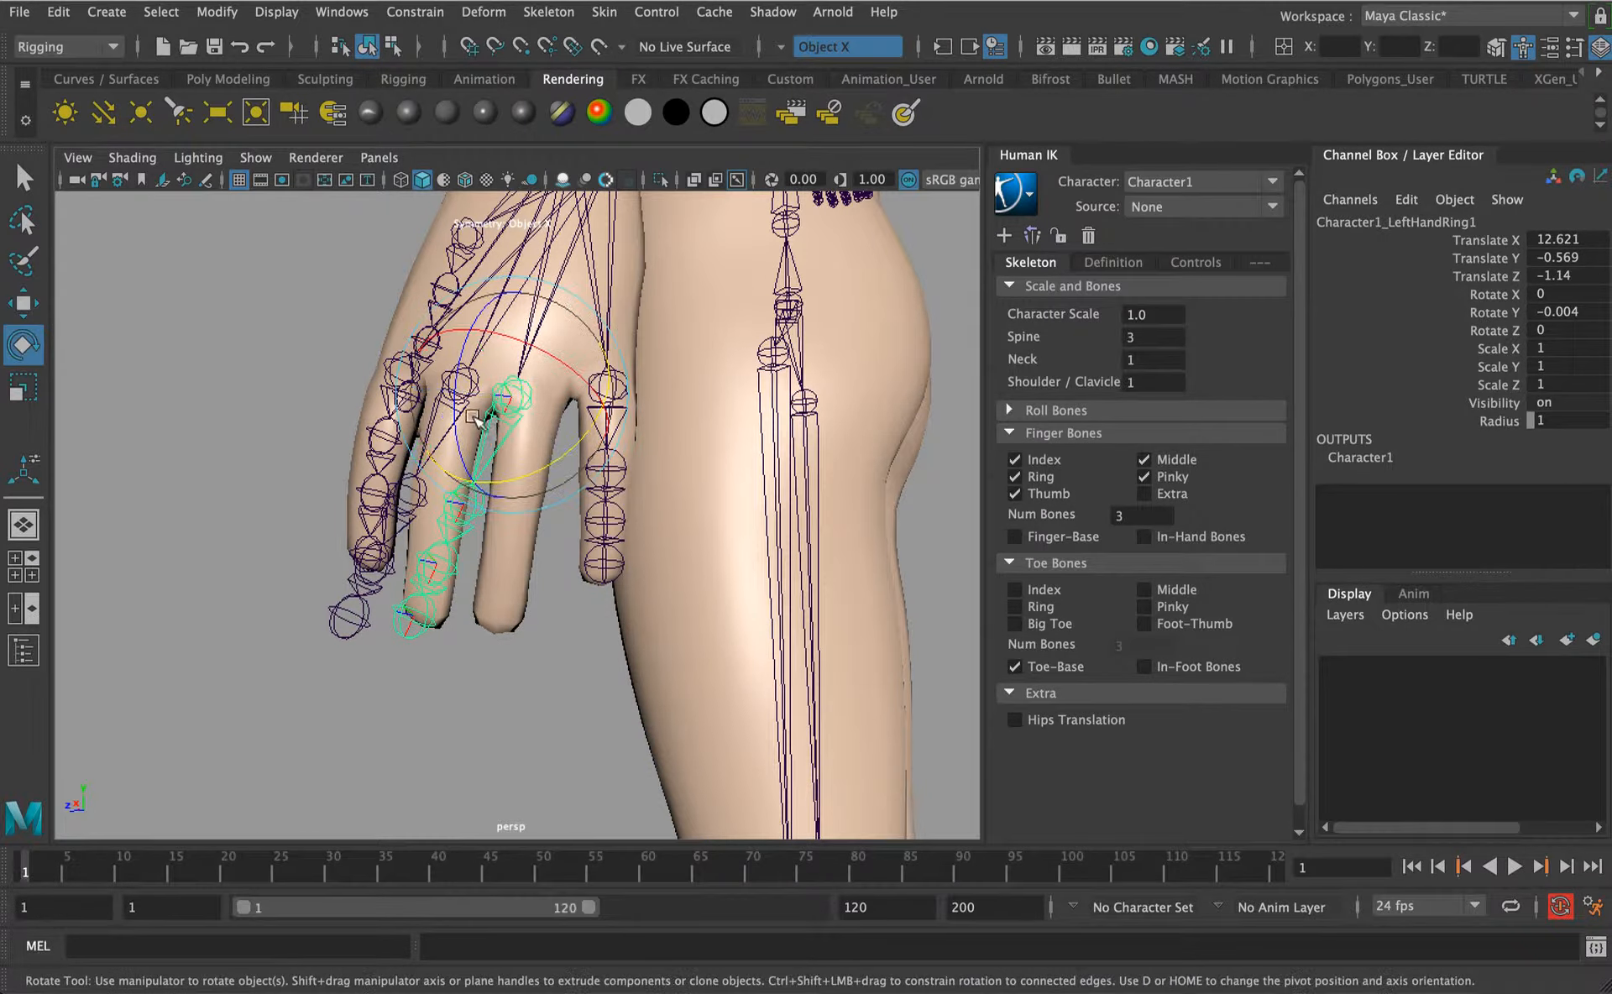
Rotate and move LeftHandRing1/2 and LeftHandMiddle1/2 joints to follow the mesh fingers.
left_click_drag(488, 412, 586, 461)
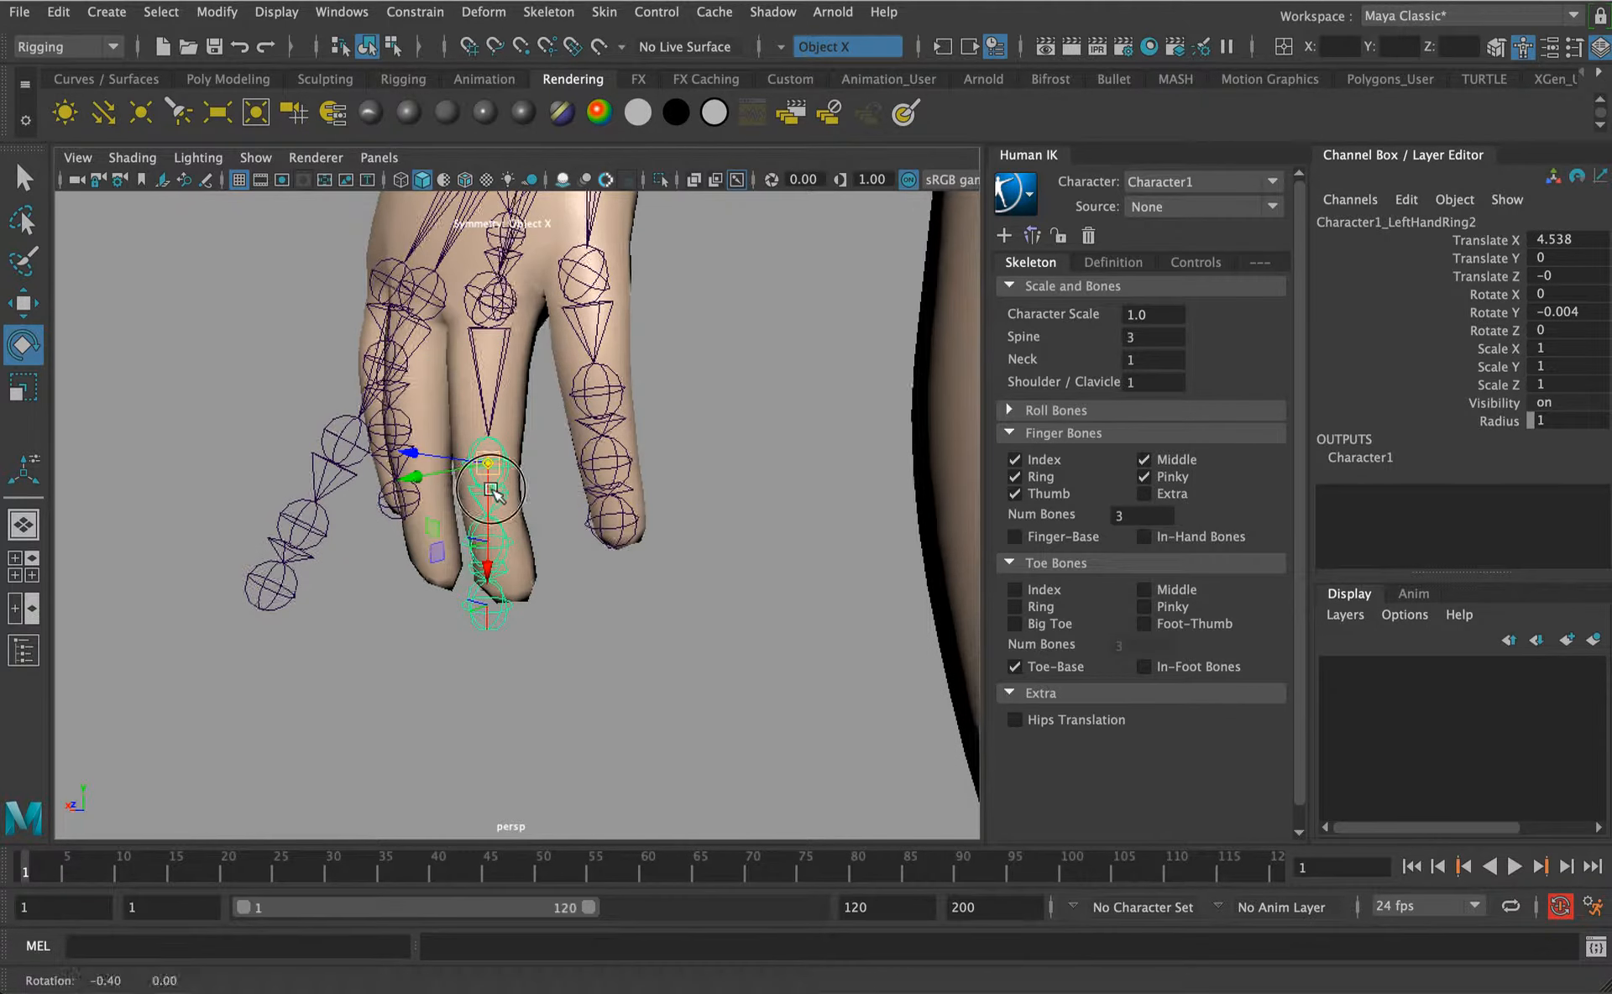
left_click_drag(494, 483, 493, 421)
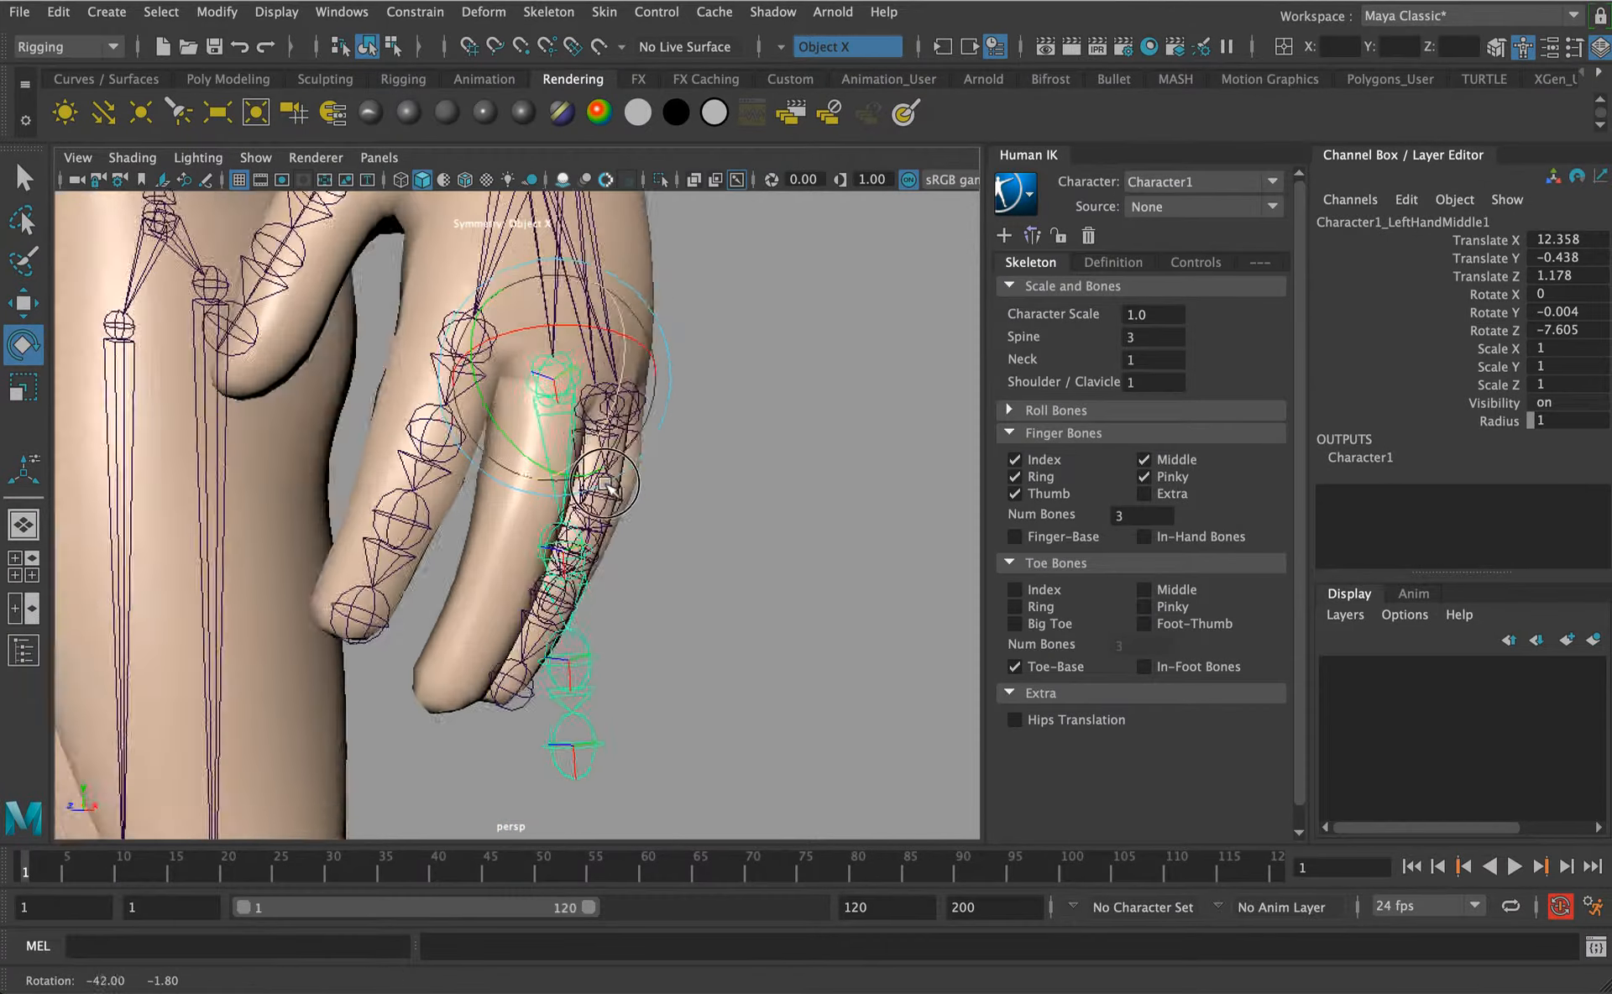
left_click_drag(565, 494, 478, 483)
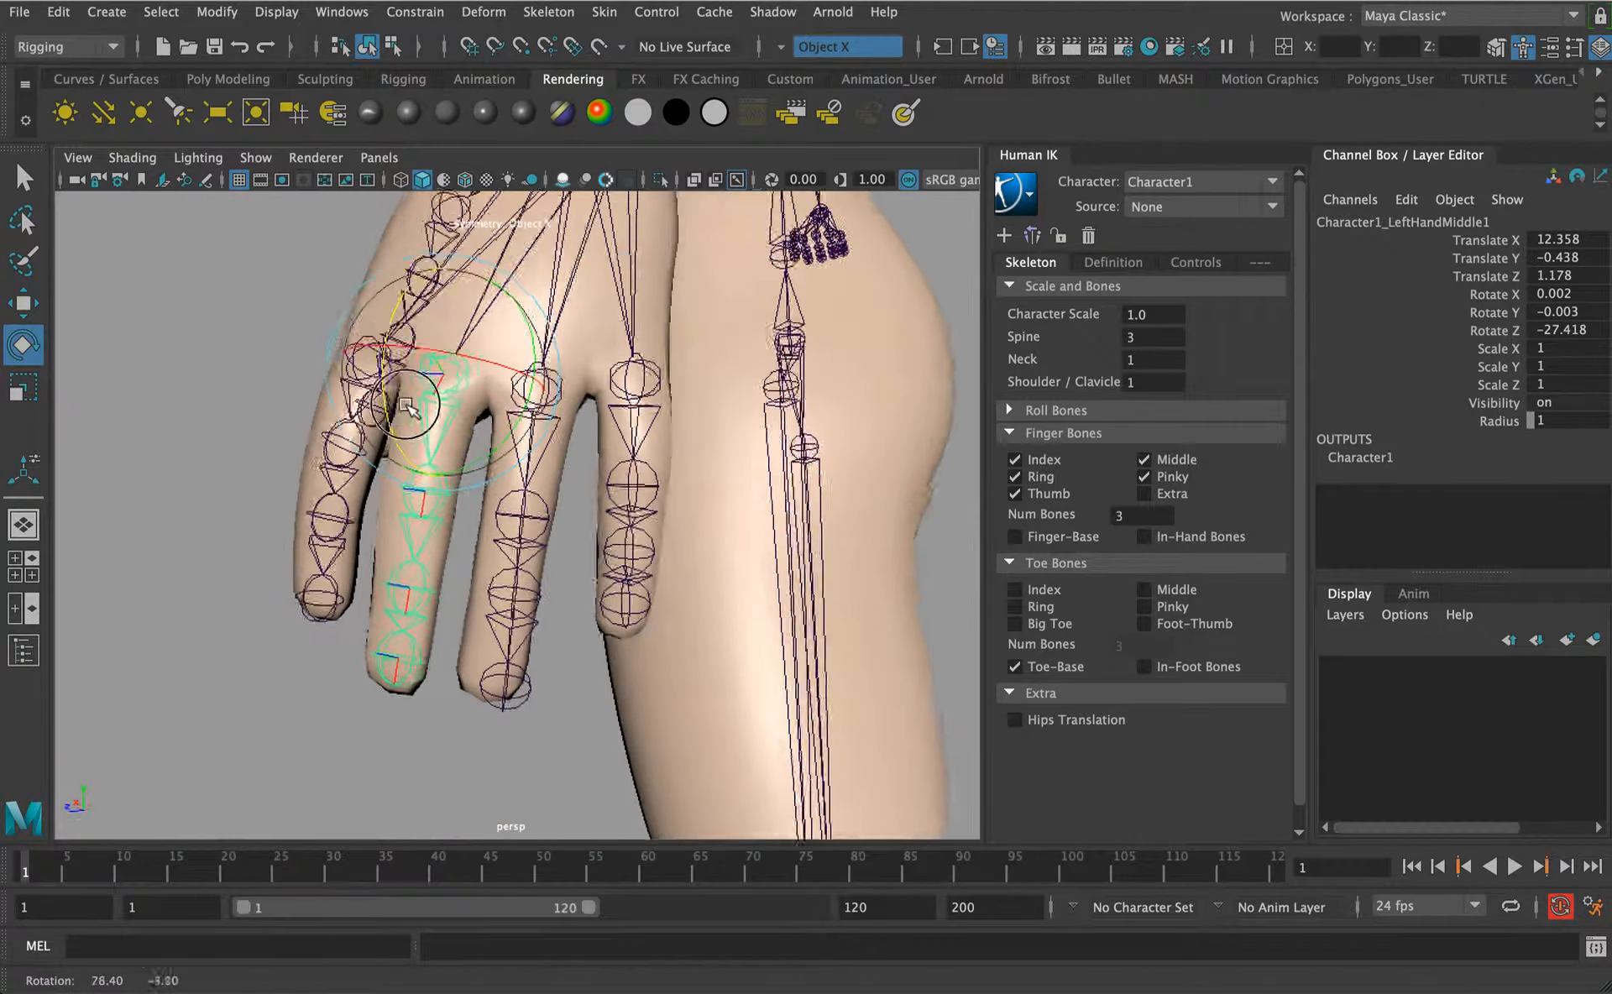
left_click_drag(411, 401, 518, 488)
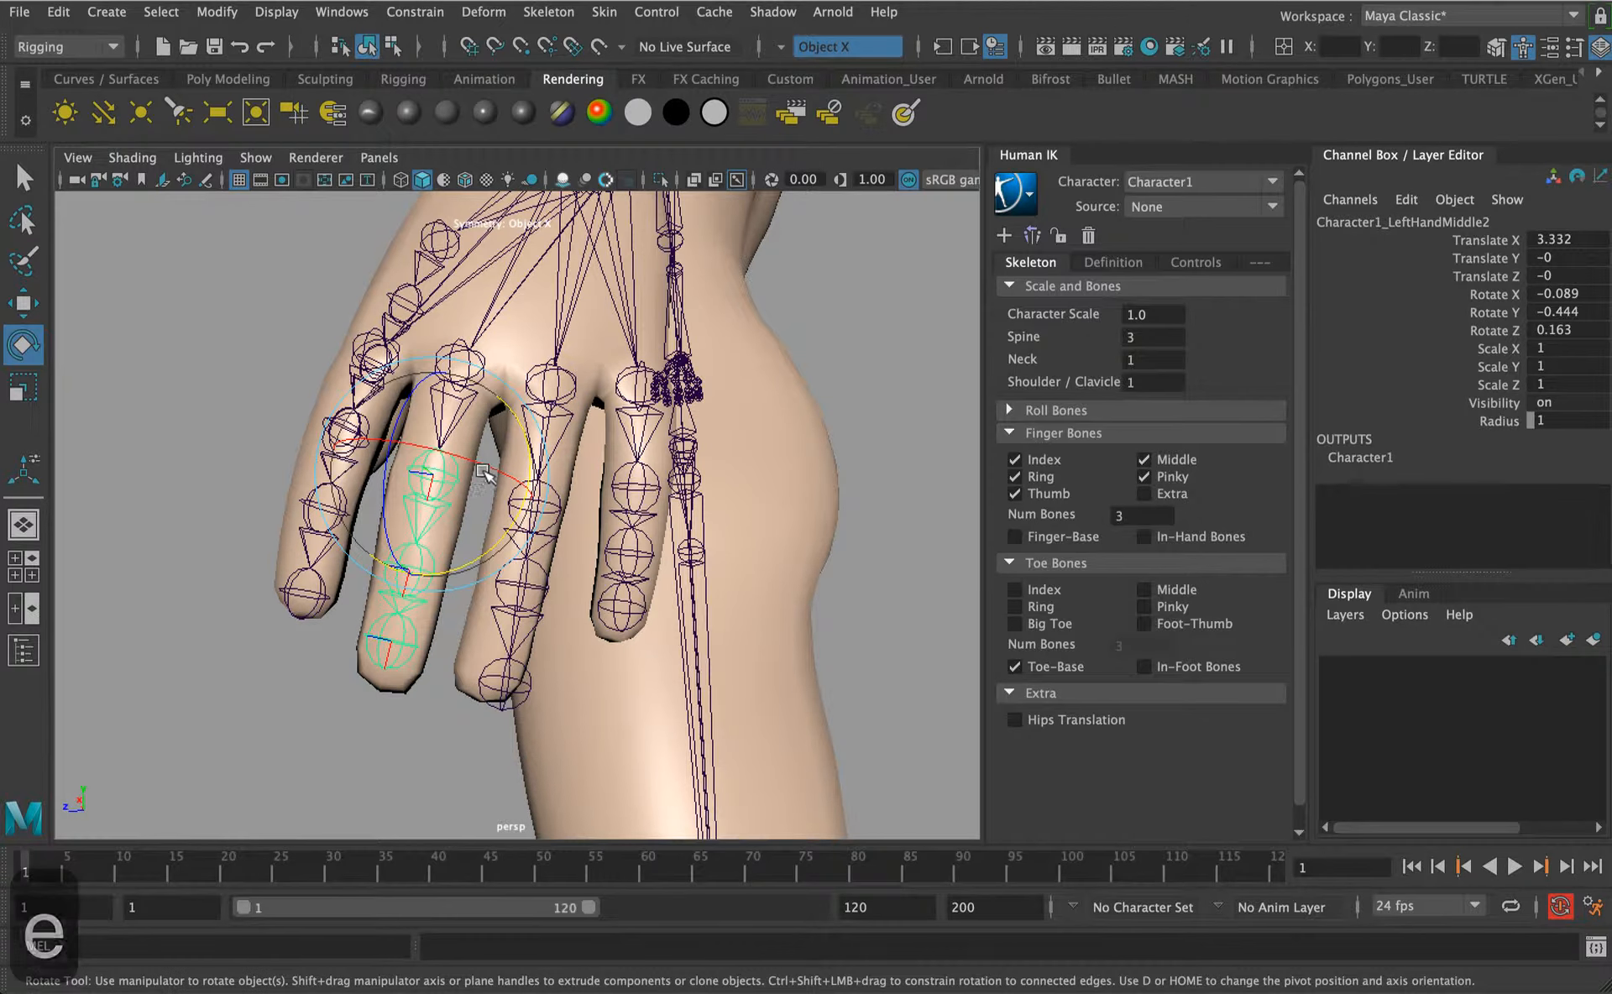
left_click(22, 303)
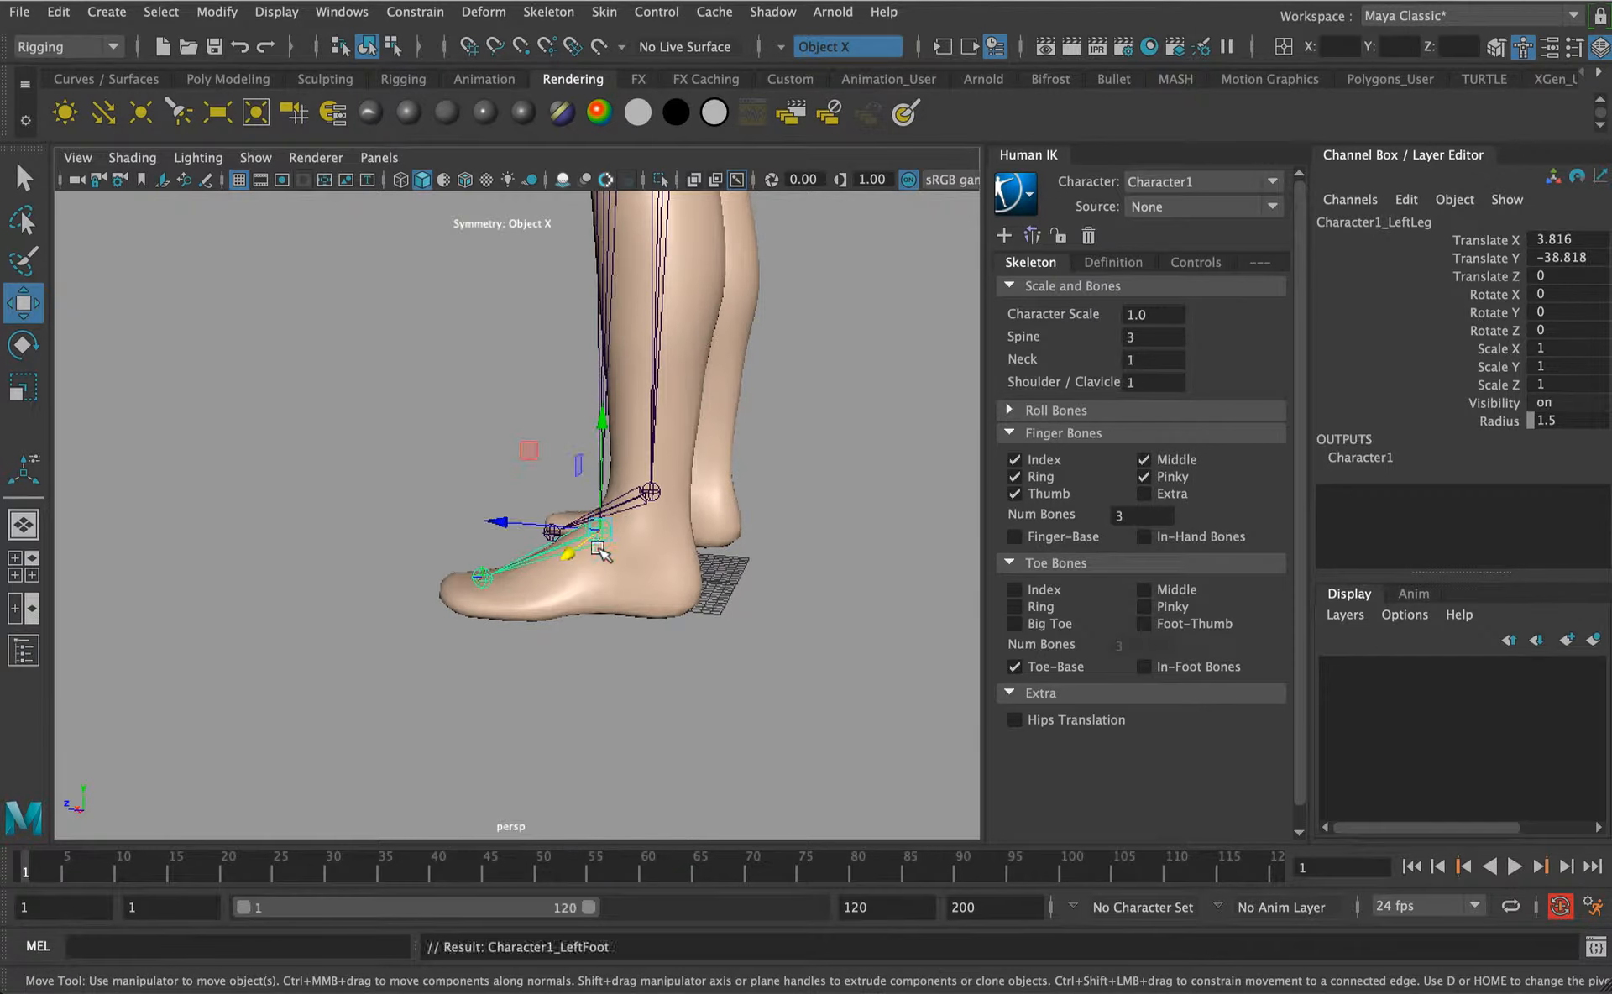
Move the LeftFoot joint into the mesh foot and select the head joint of the fitted skeleton.
left_click_drag(553, 531, 565, 522)
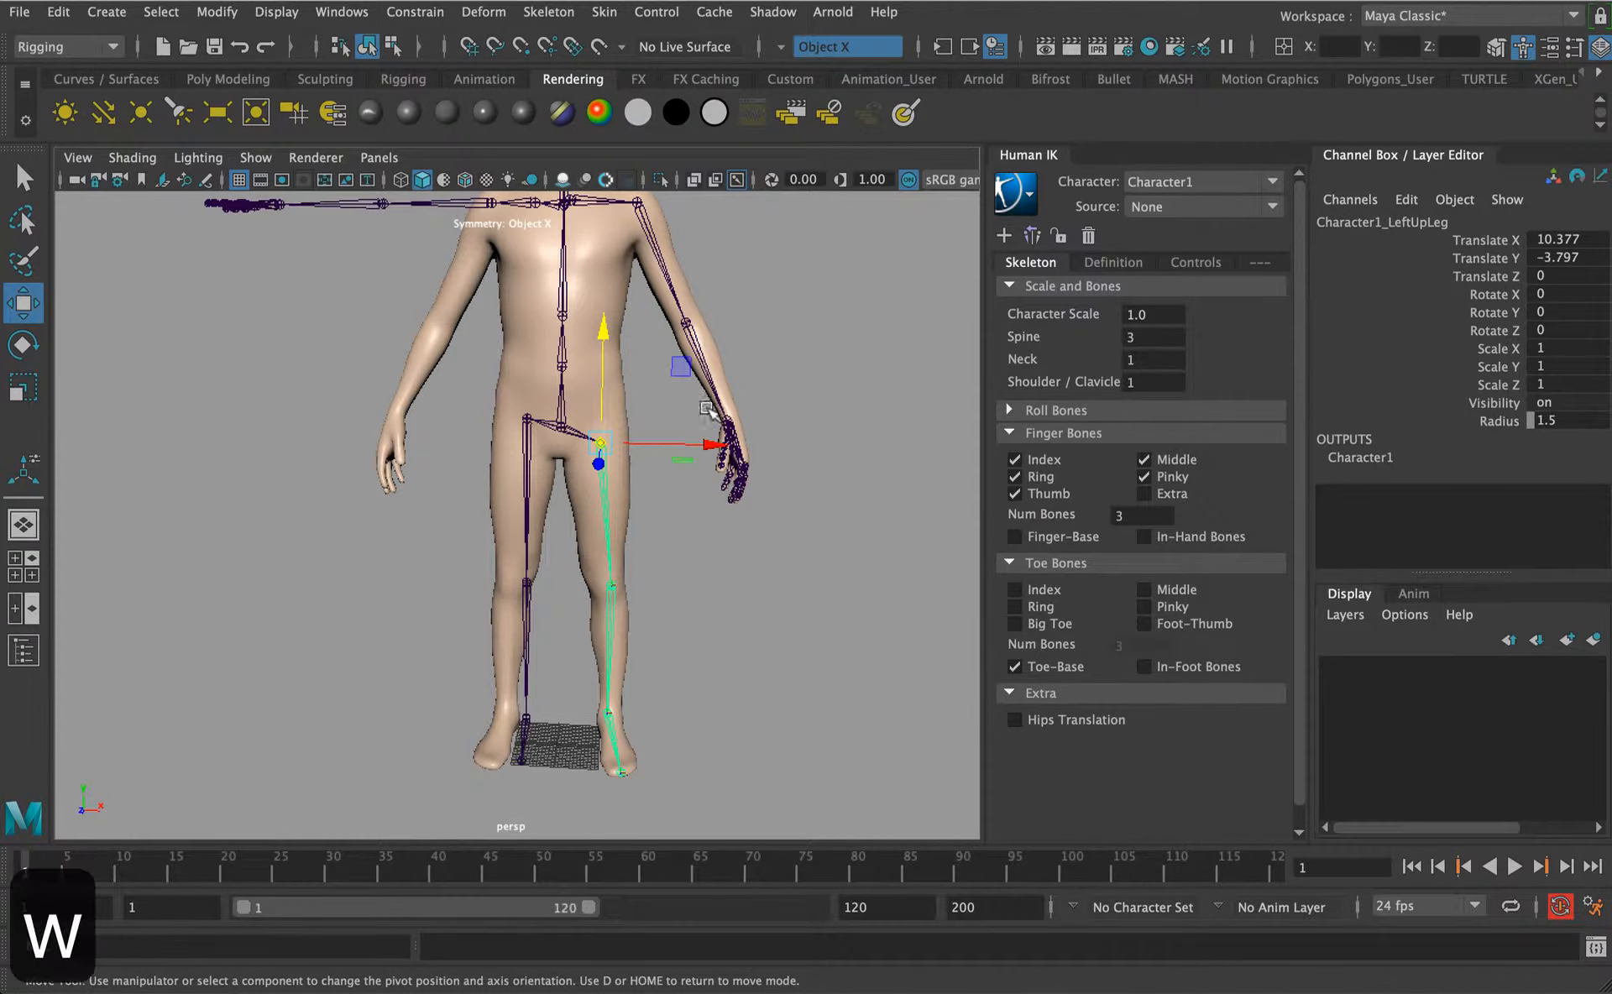
left_click(1031, 237)
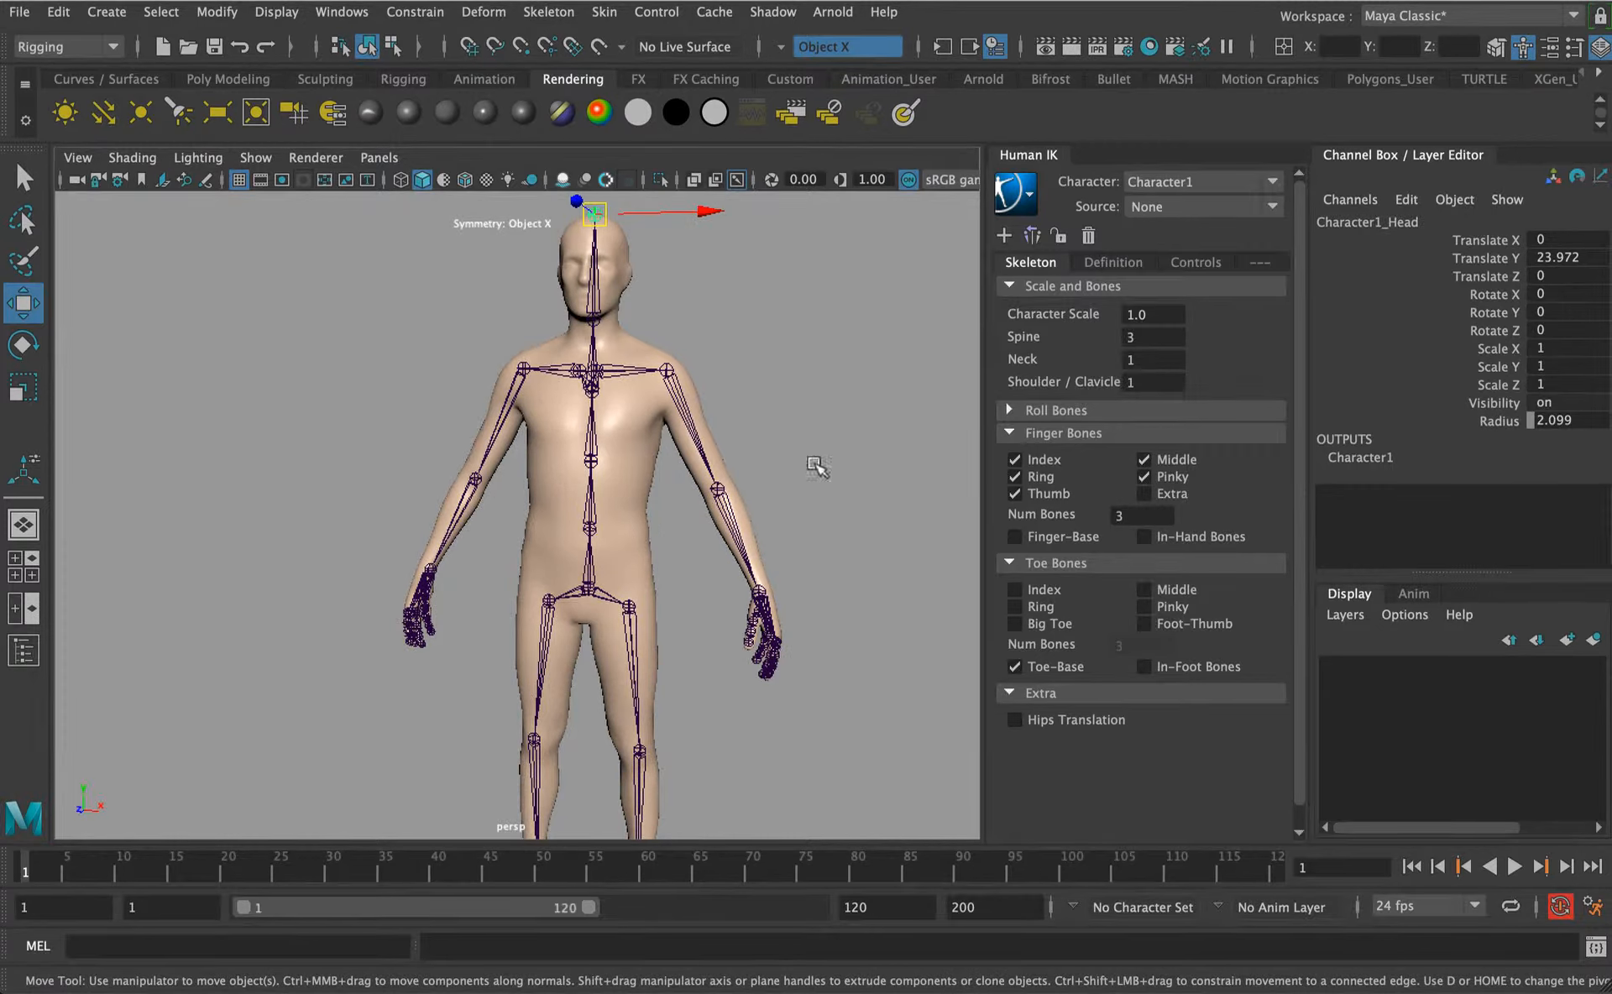
Clear the selection, then select the HumanIK skeleton together with the humanBody mesh.
left_click(735, 498)
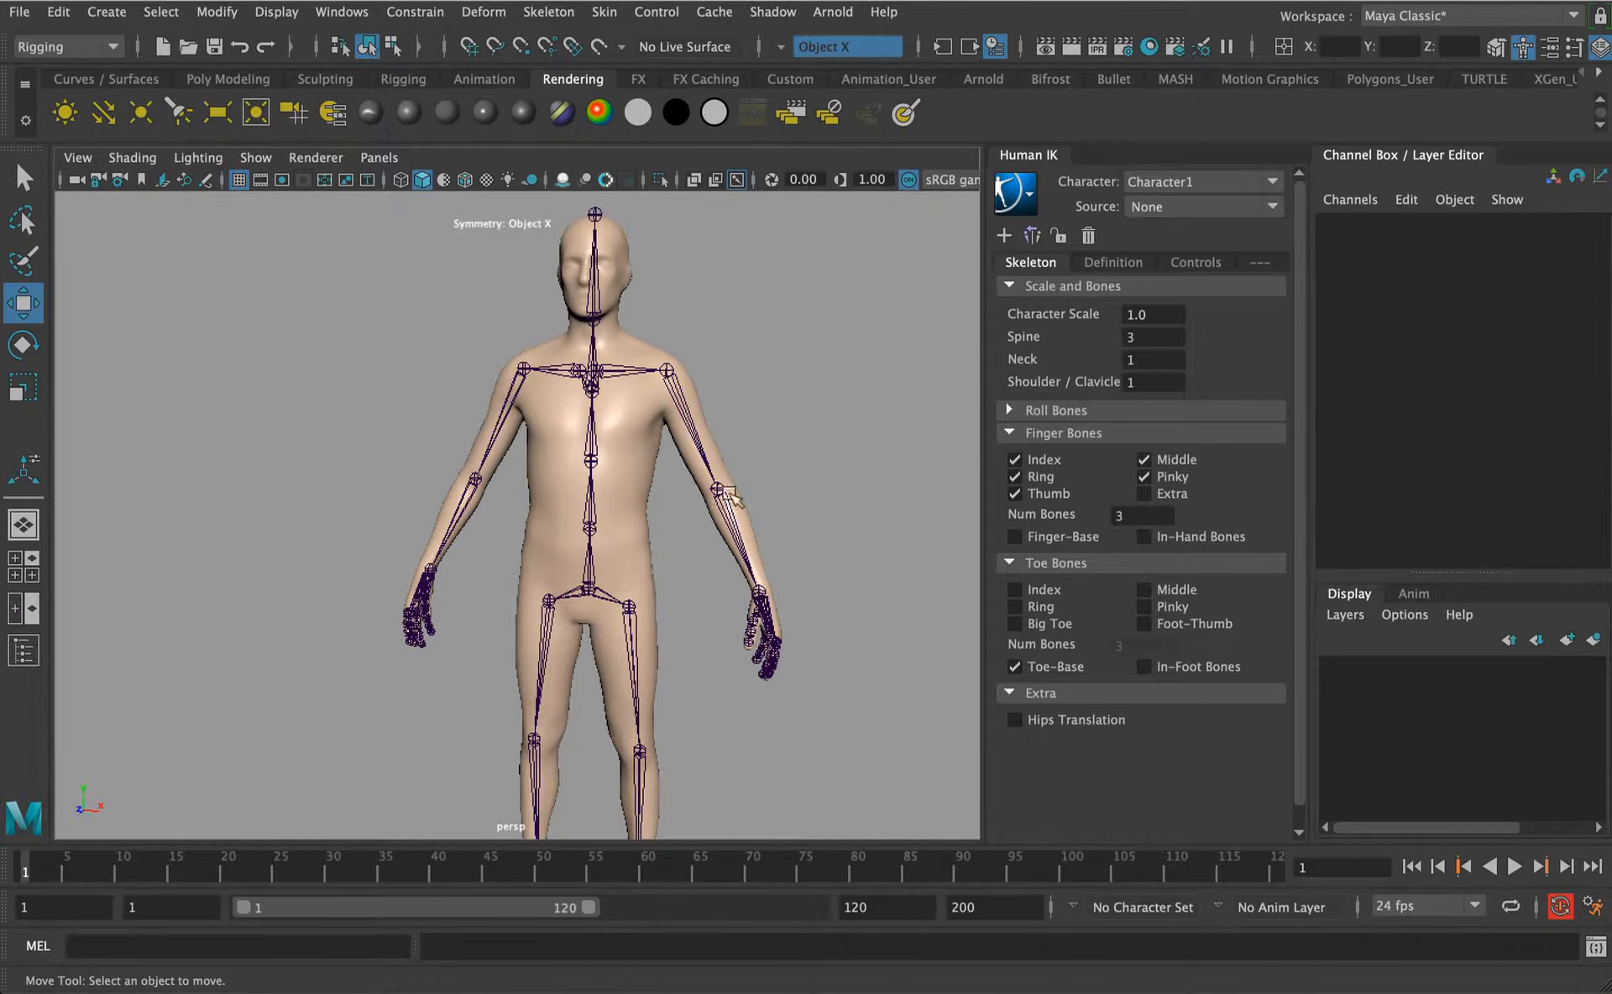
left_click(1200, 206)
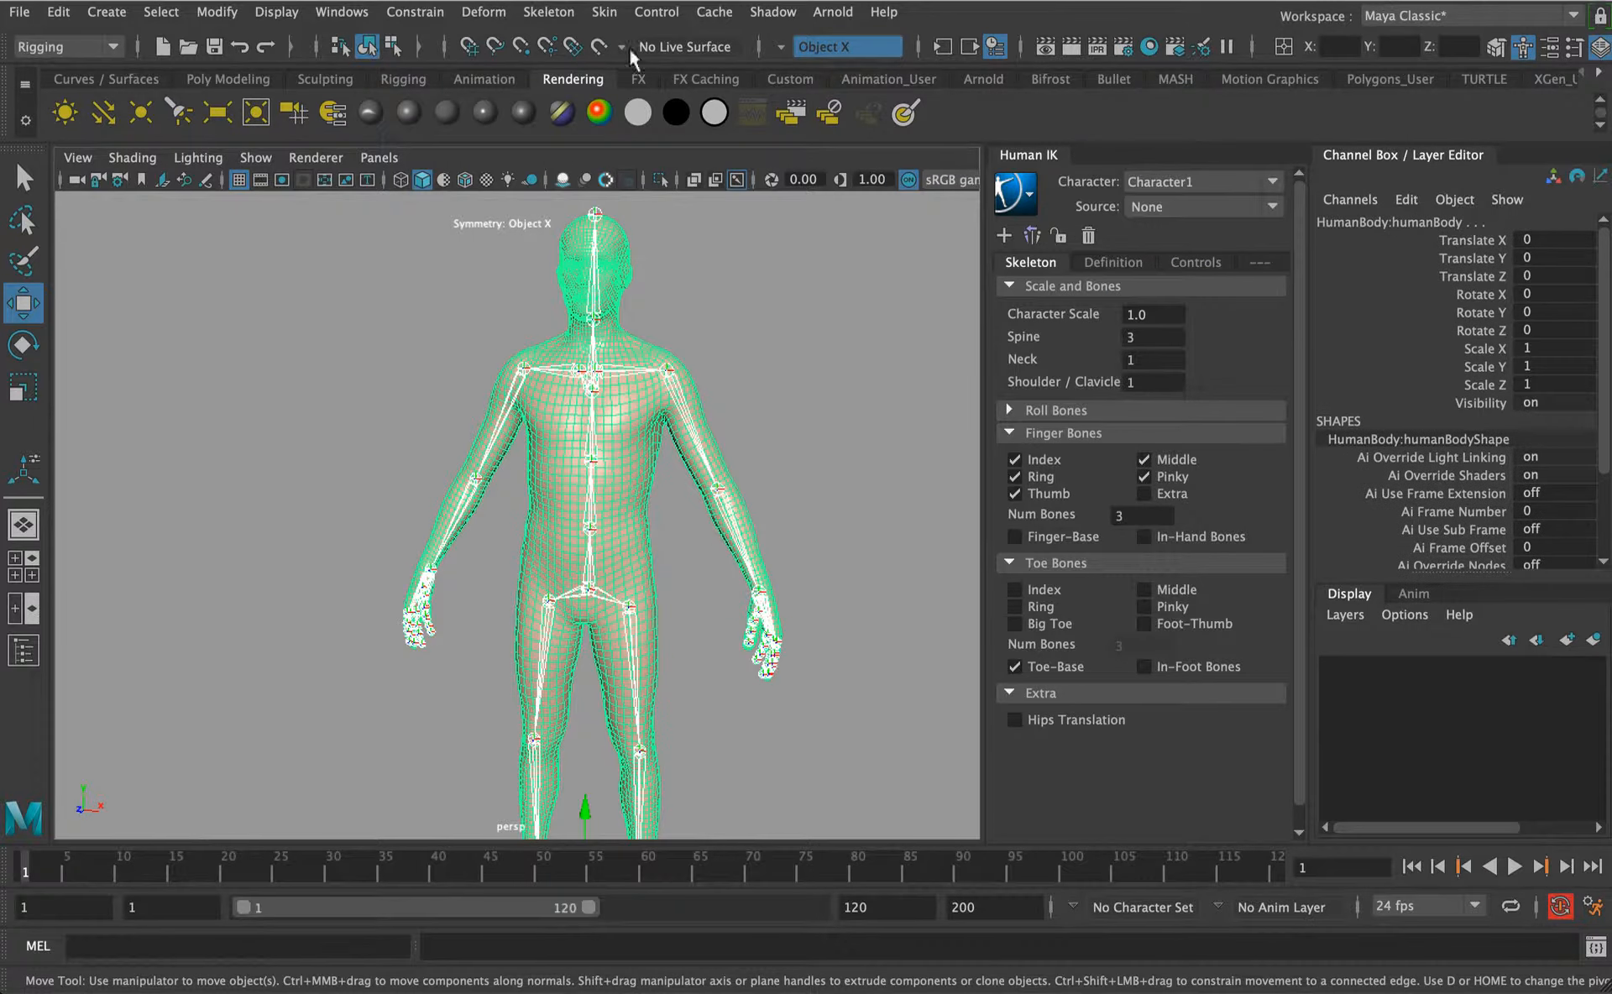
Bind Skin with Dual quaternion skinning and Max influences 4.
left_click(602, 12)
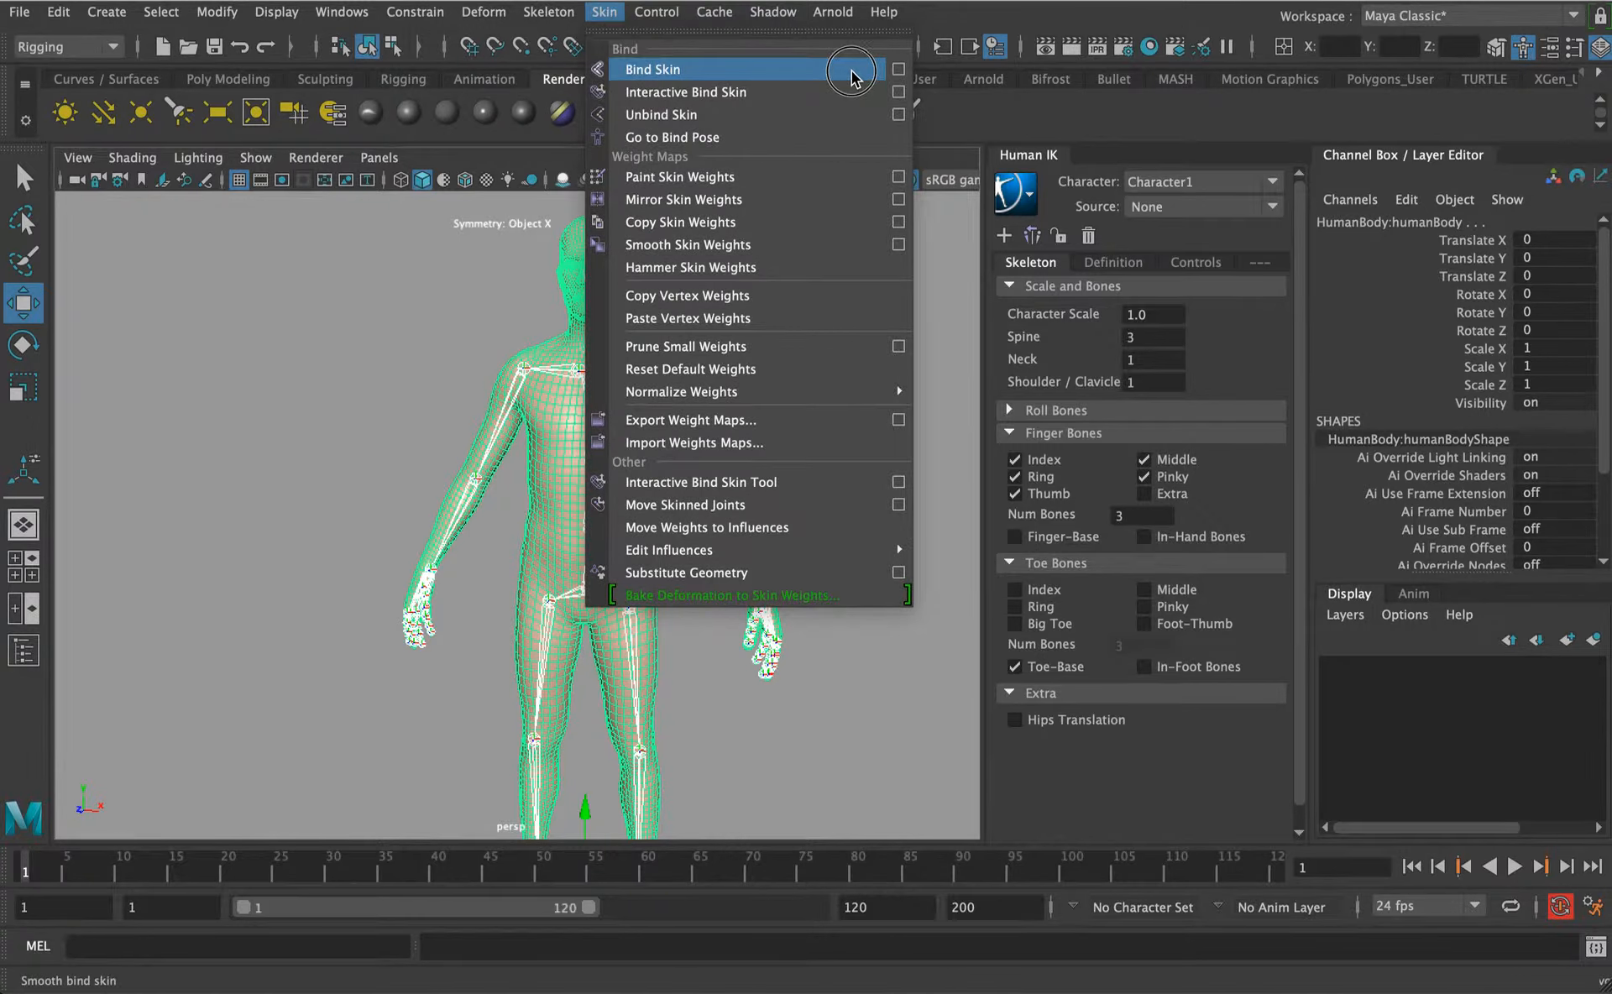
left_click(897, 69)
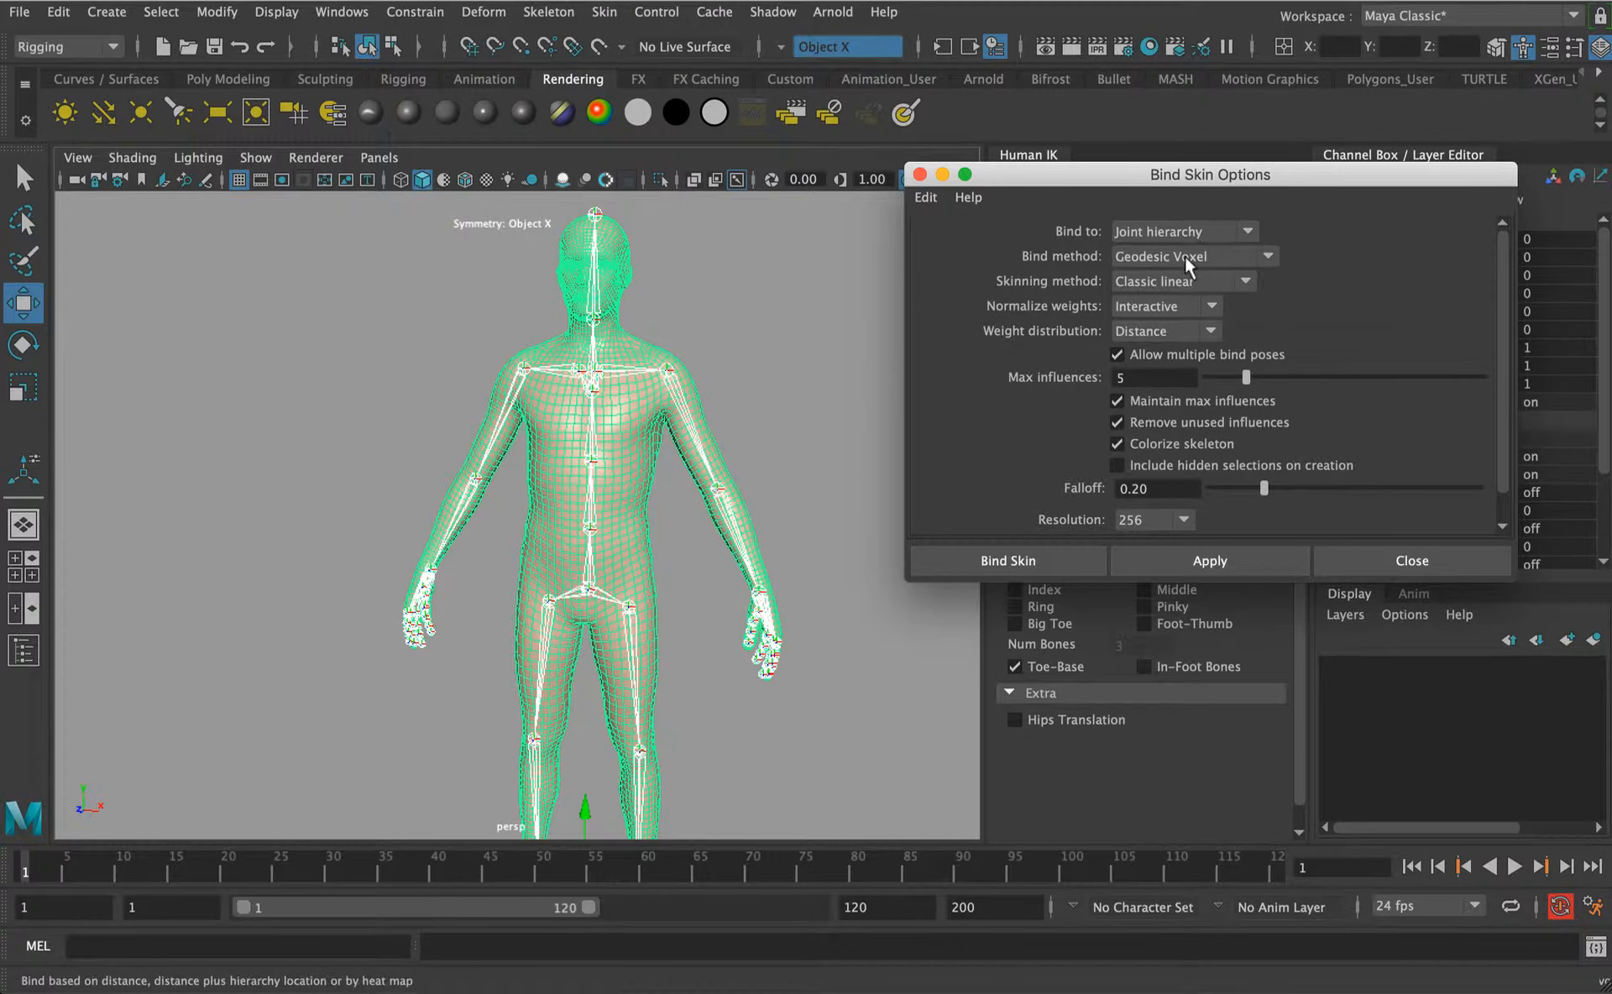
left_click(1182, 282)
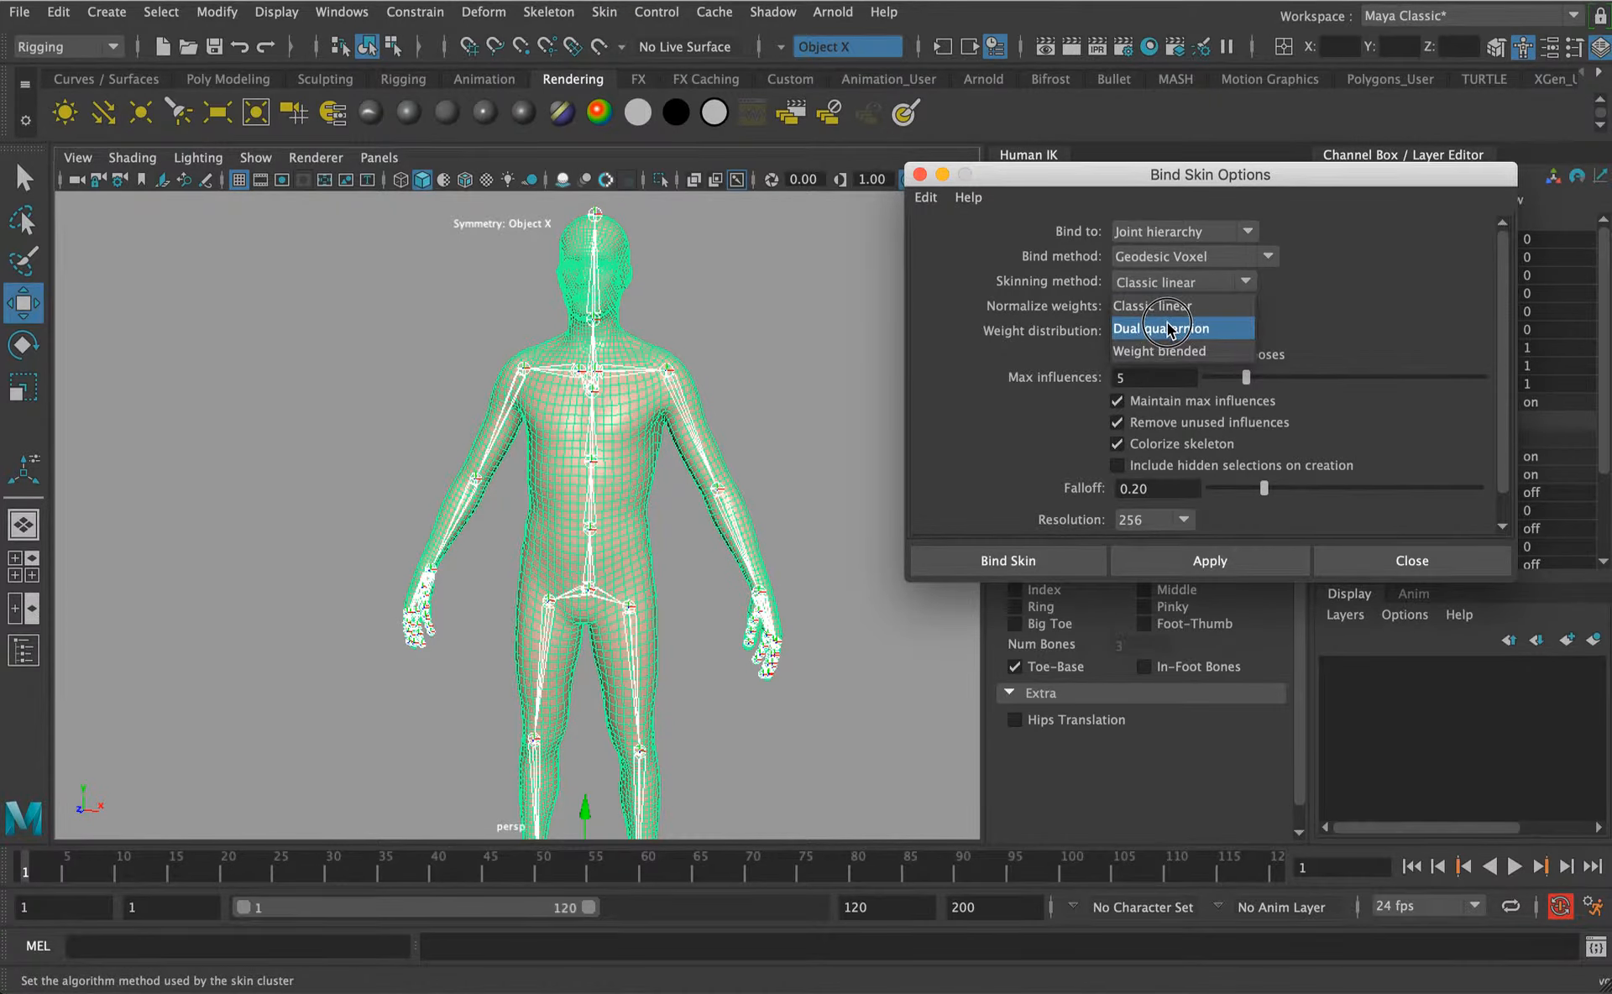
left_click(1161, 327)
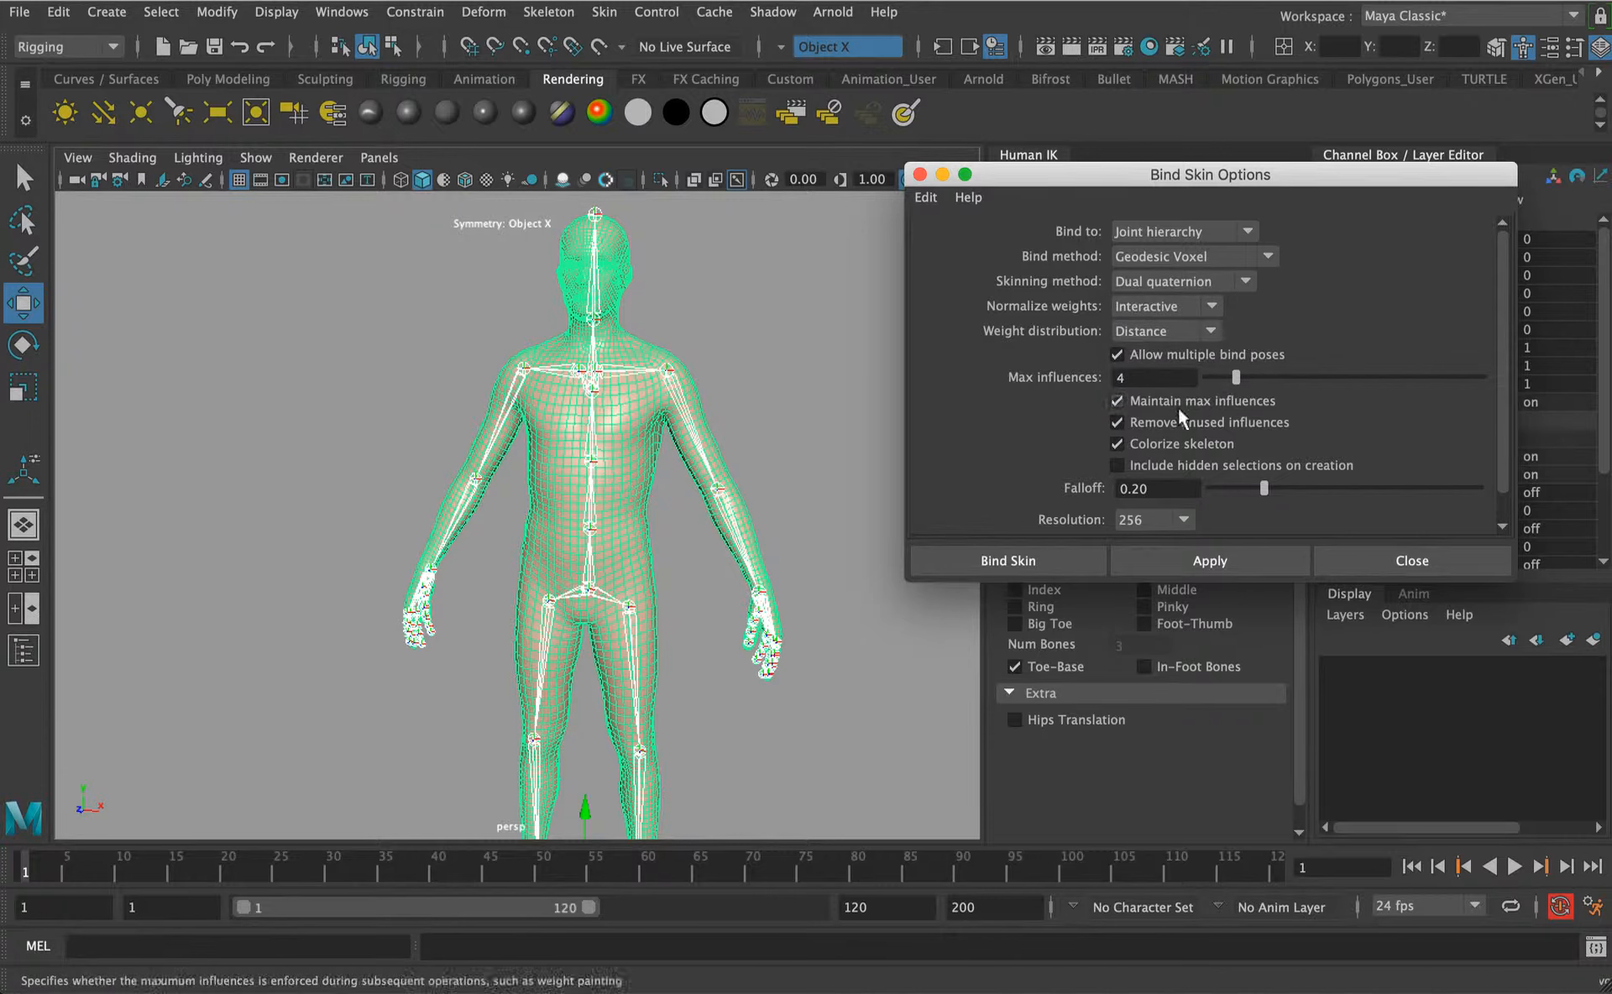
left_click(1006, 561)
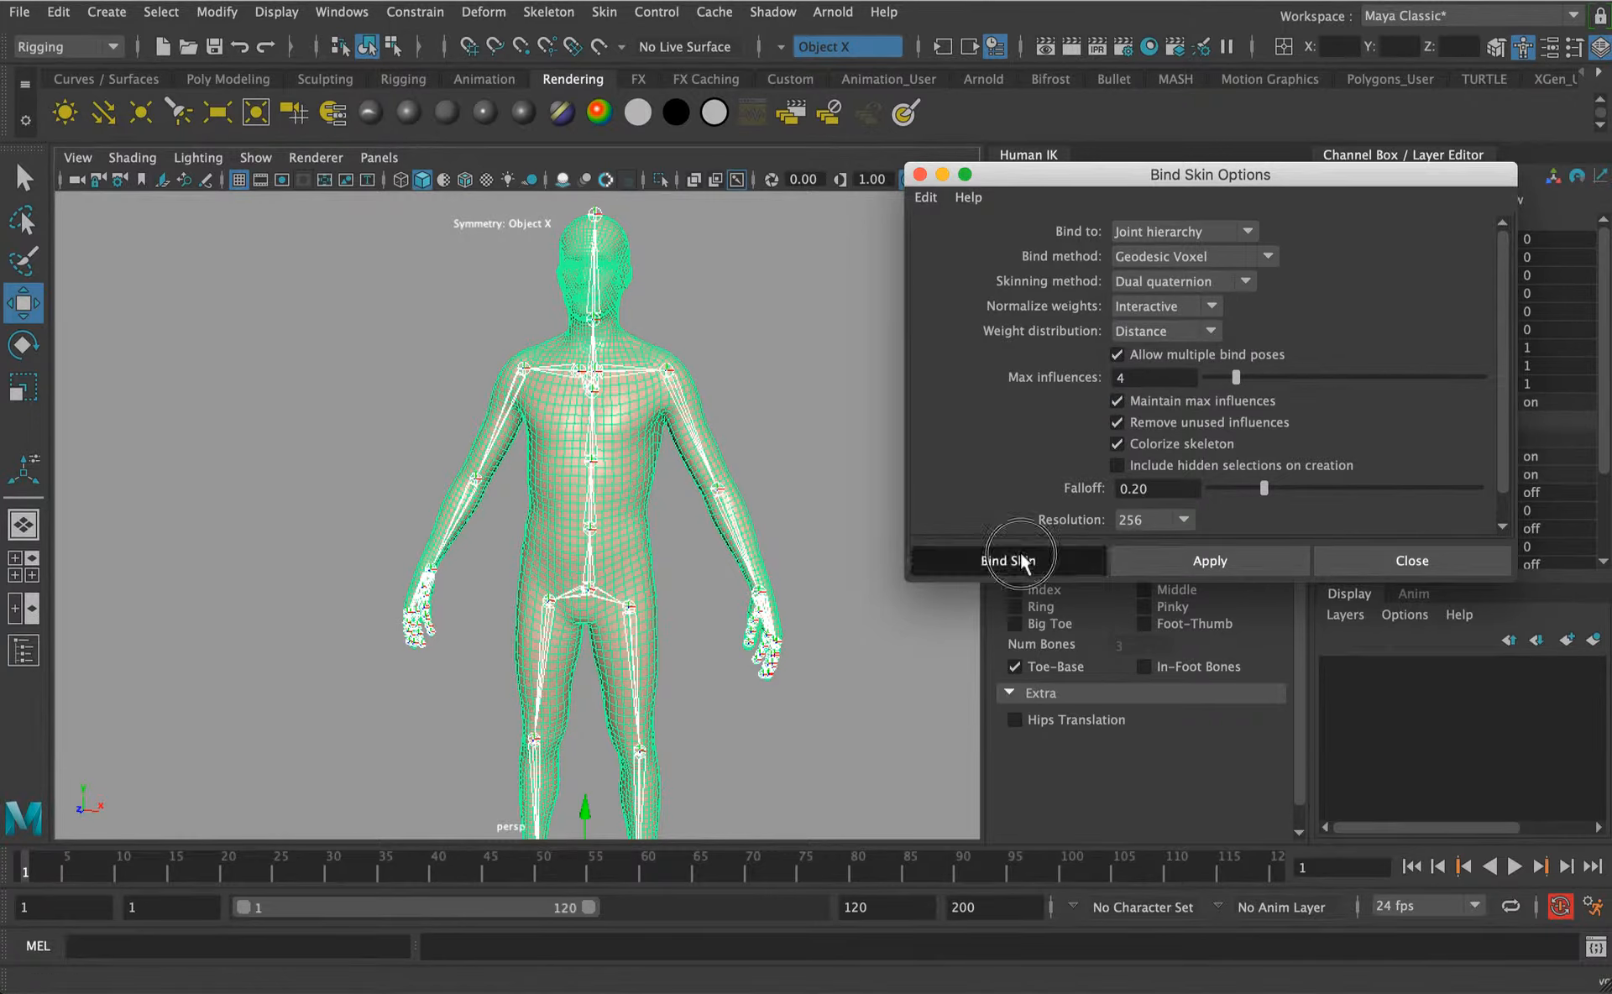
left_click(1006, 561)
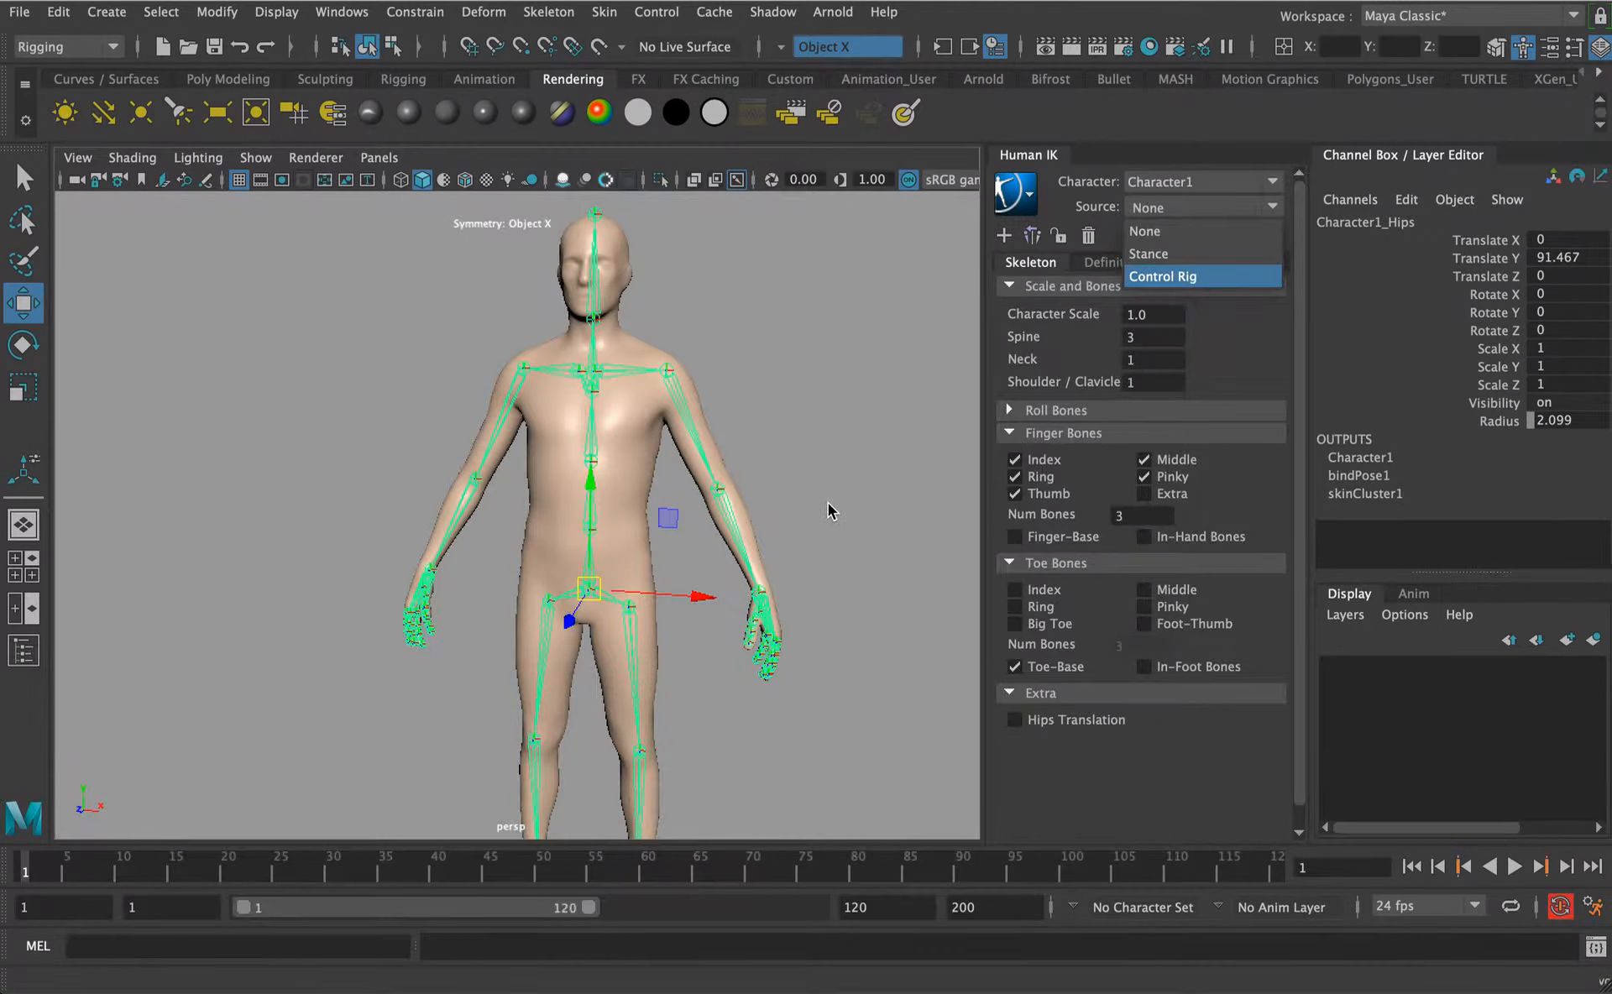
left_click(1162, 277)
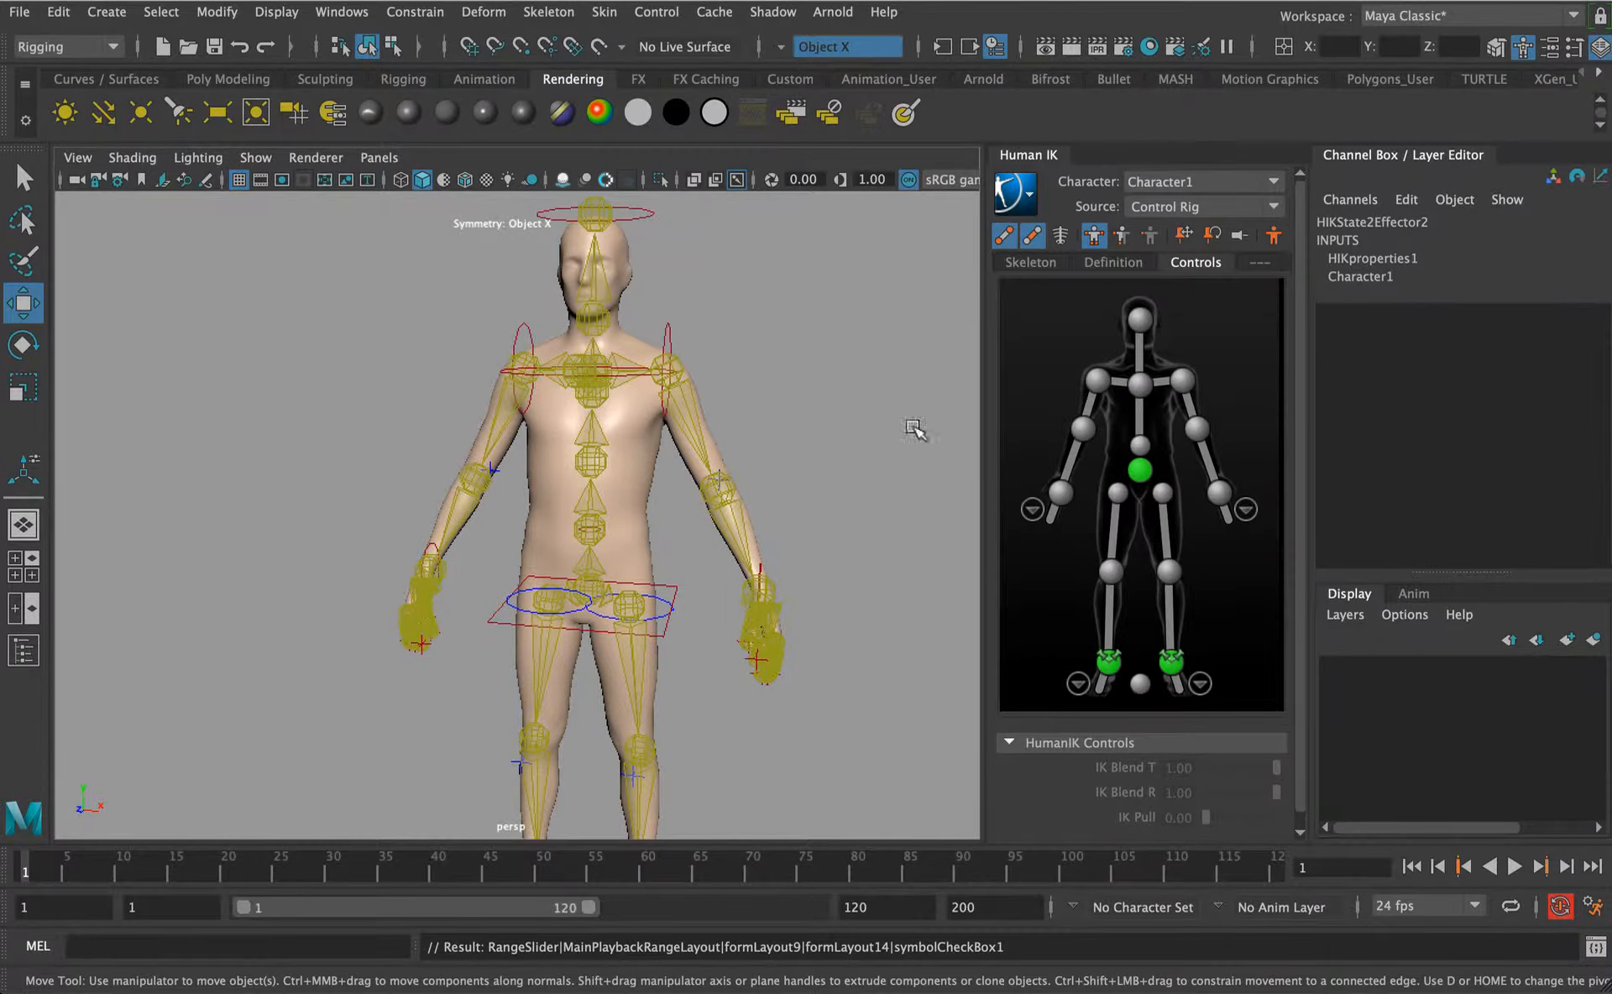
left_click(1111, 262)
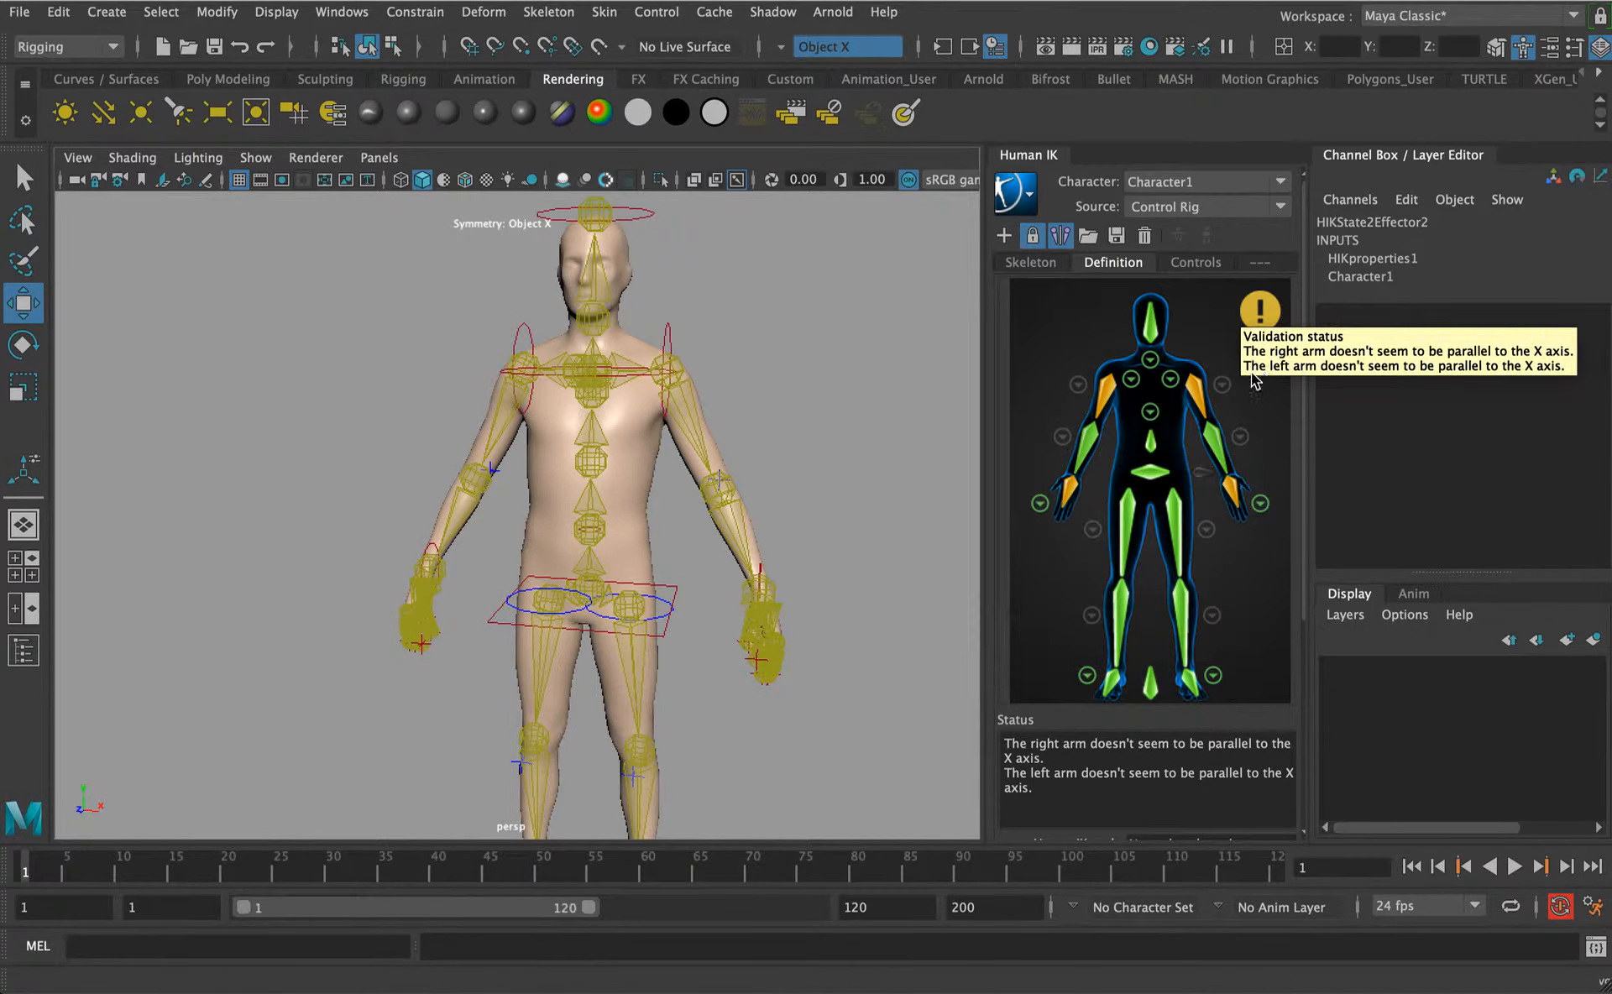
mouse_move(1123, 416)
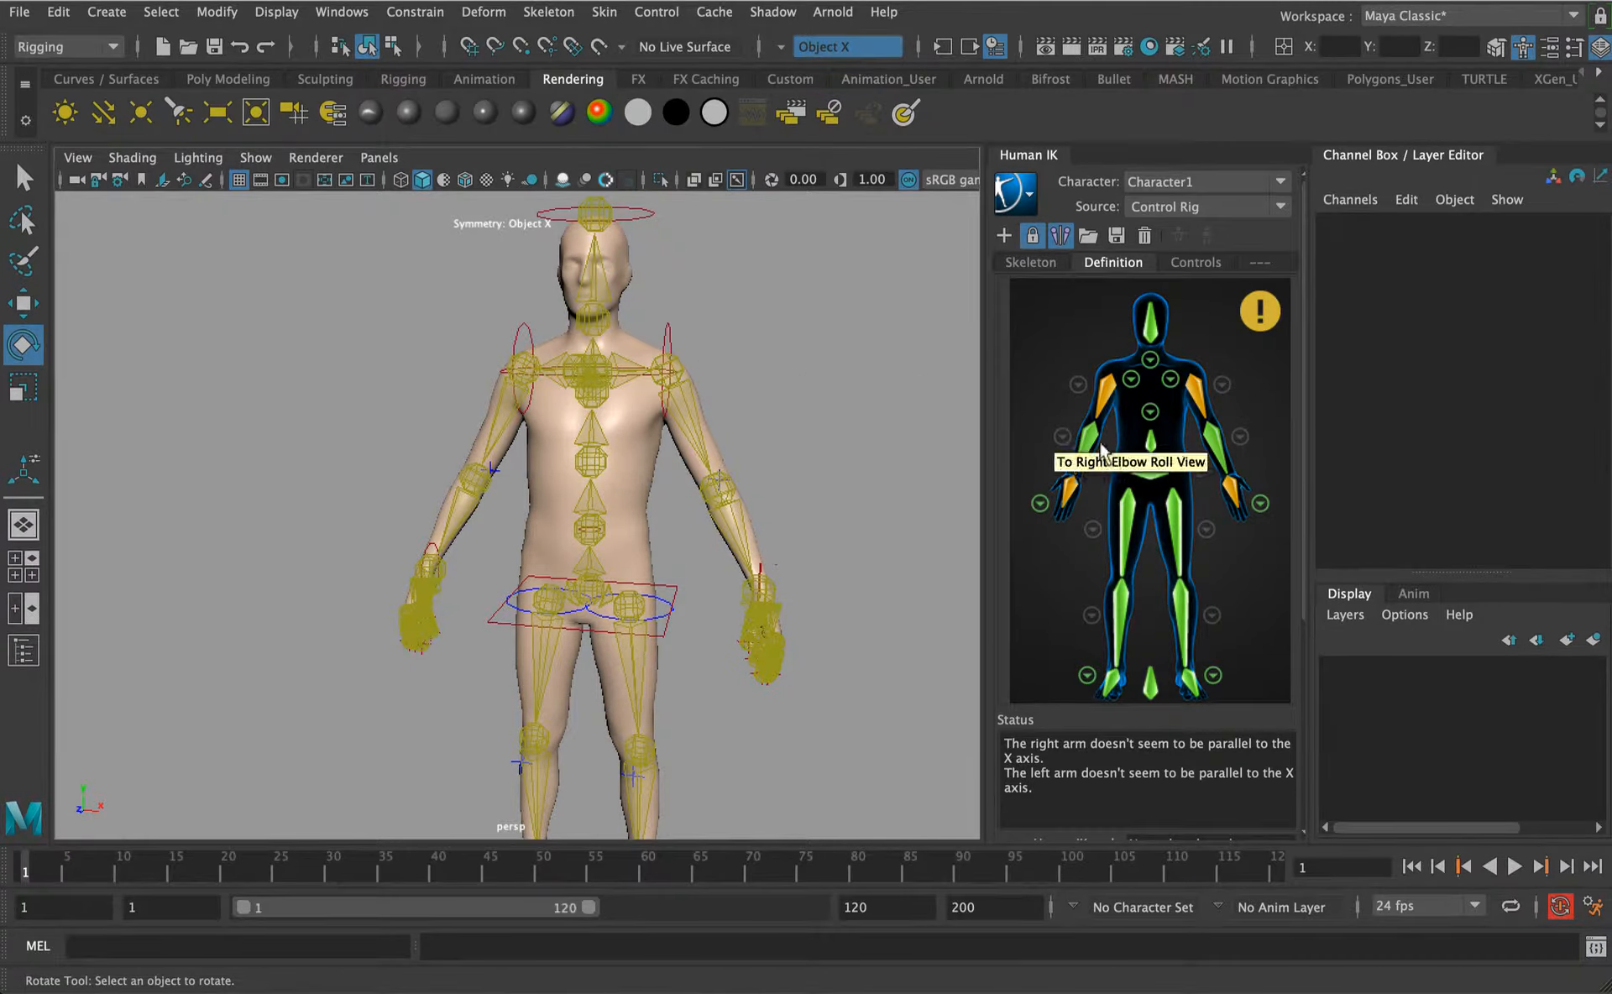
mouse_move(1162, 626)
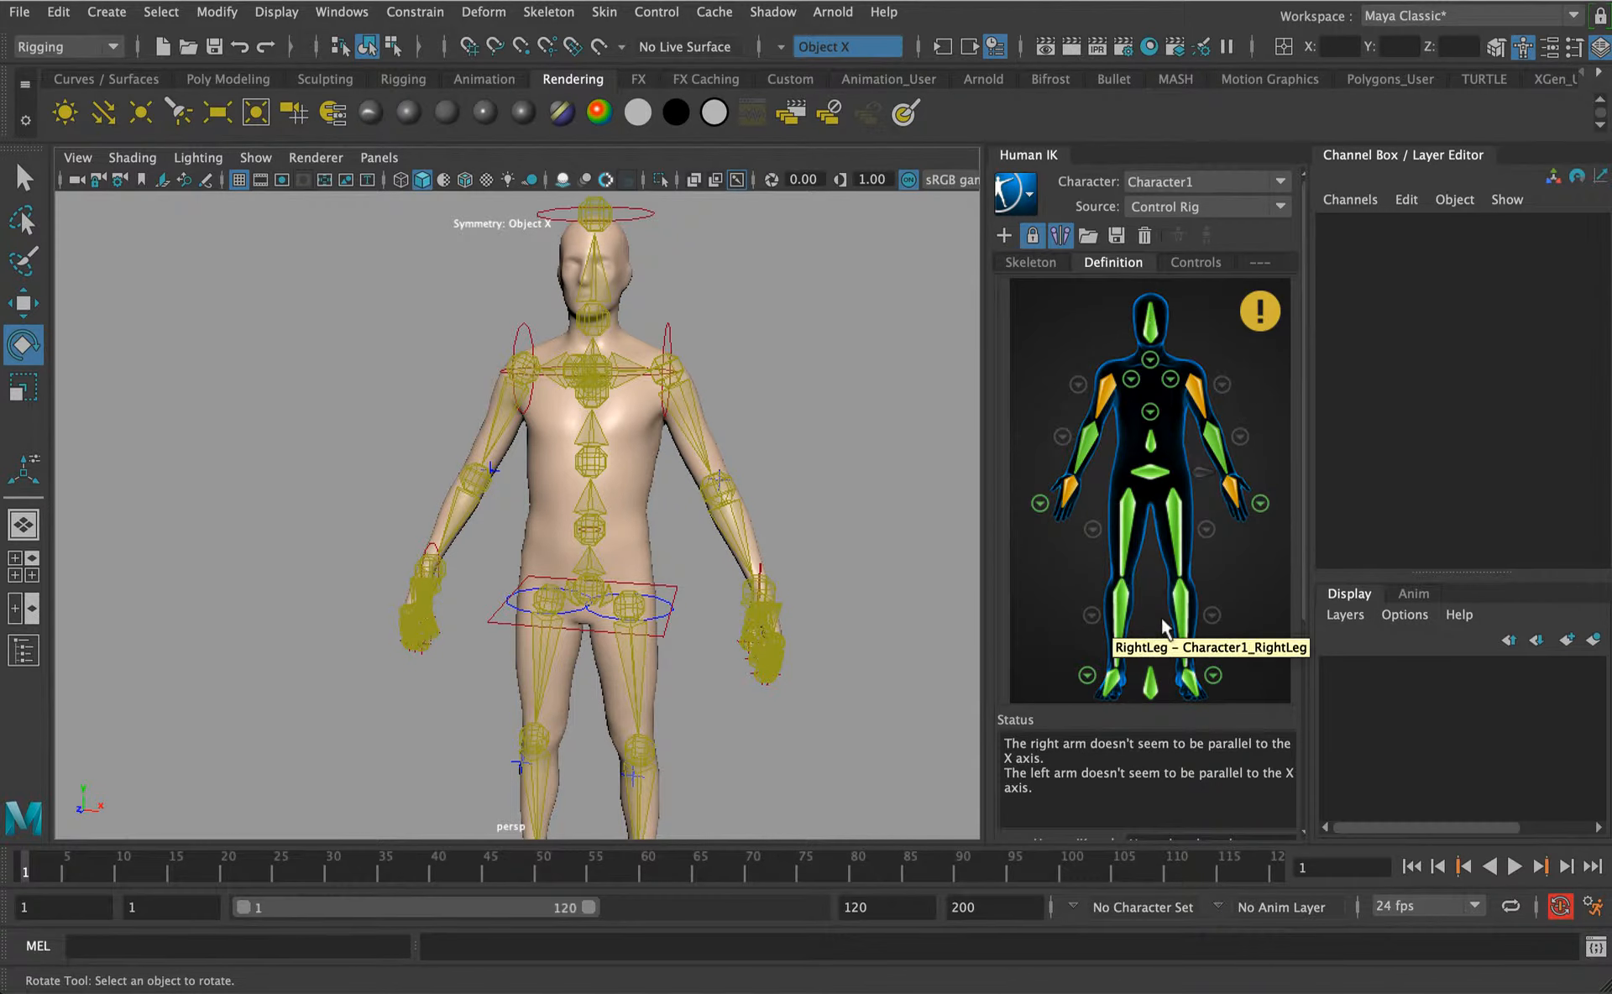
mouse_move(460, 426)
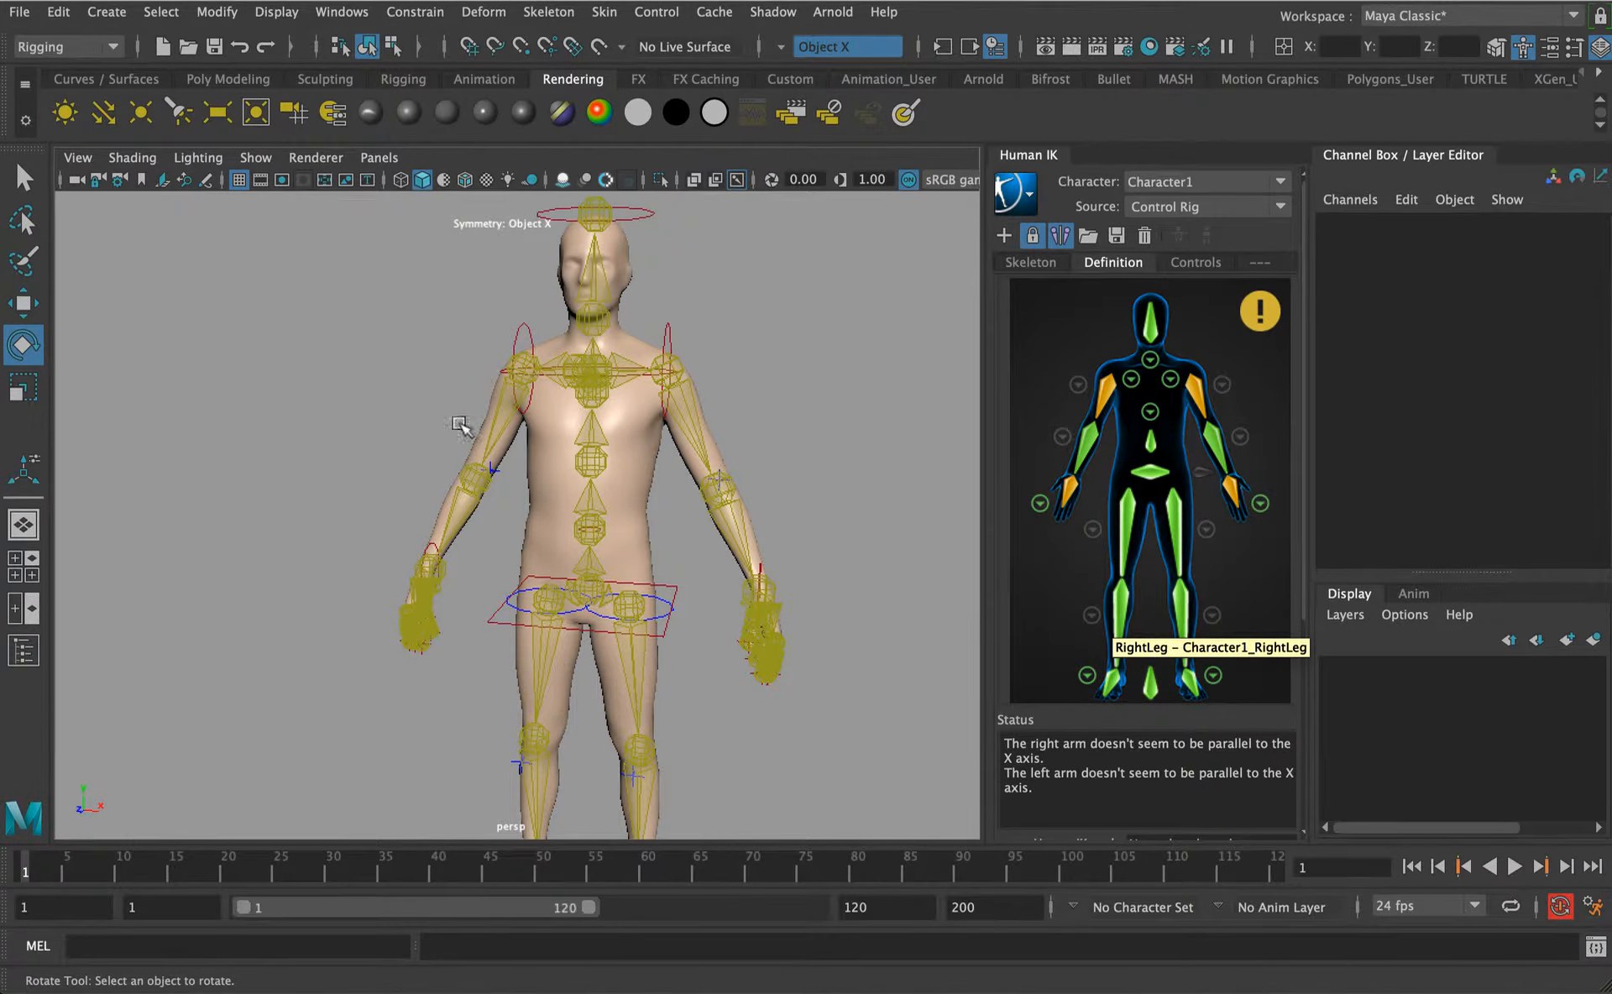
mouse_move(483, 478)
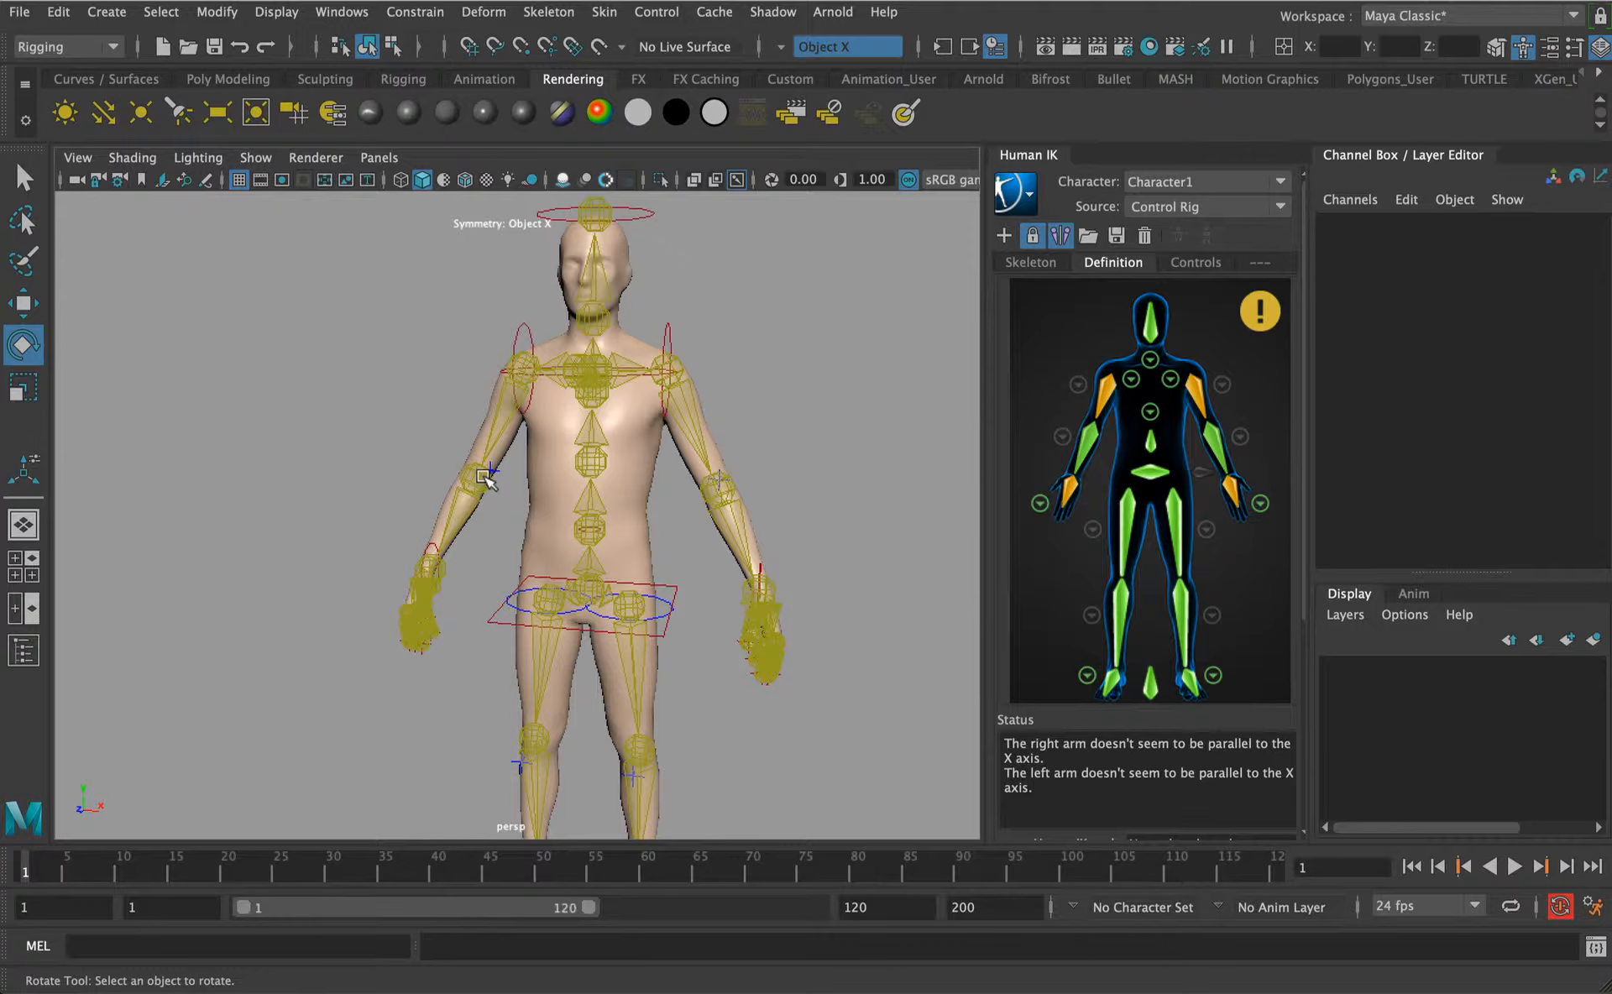
mouse_move(695, 242)
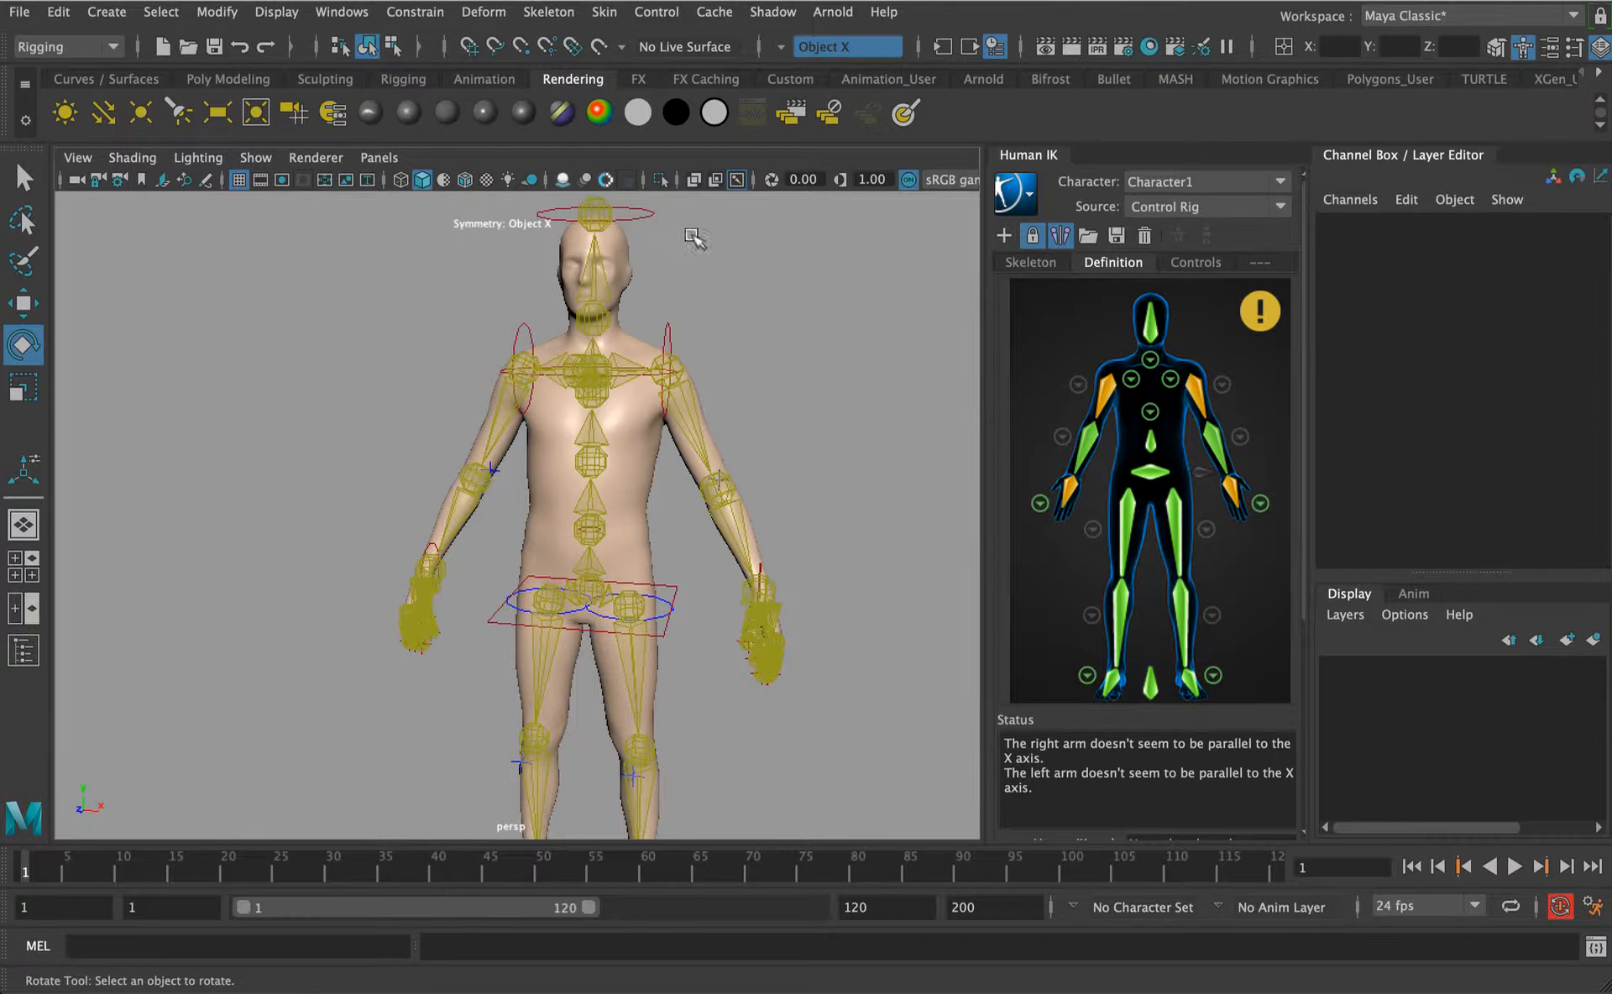
mouse_move(1127, 272)
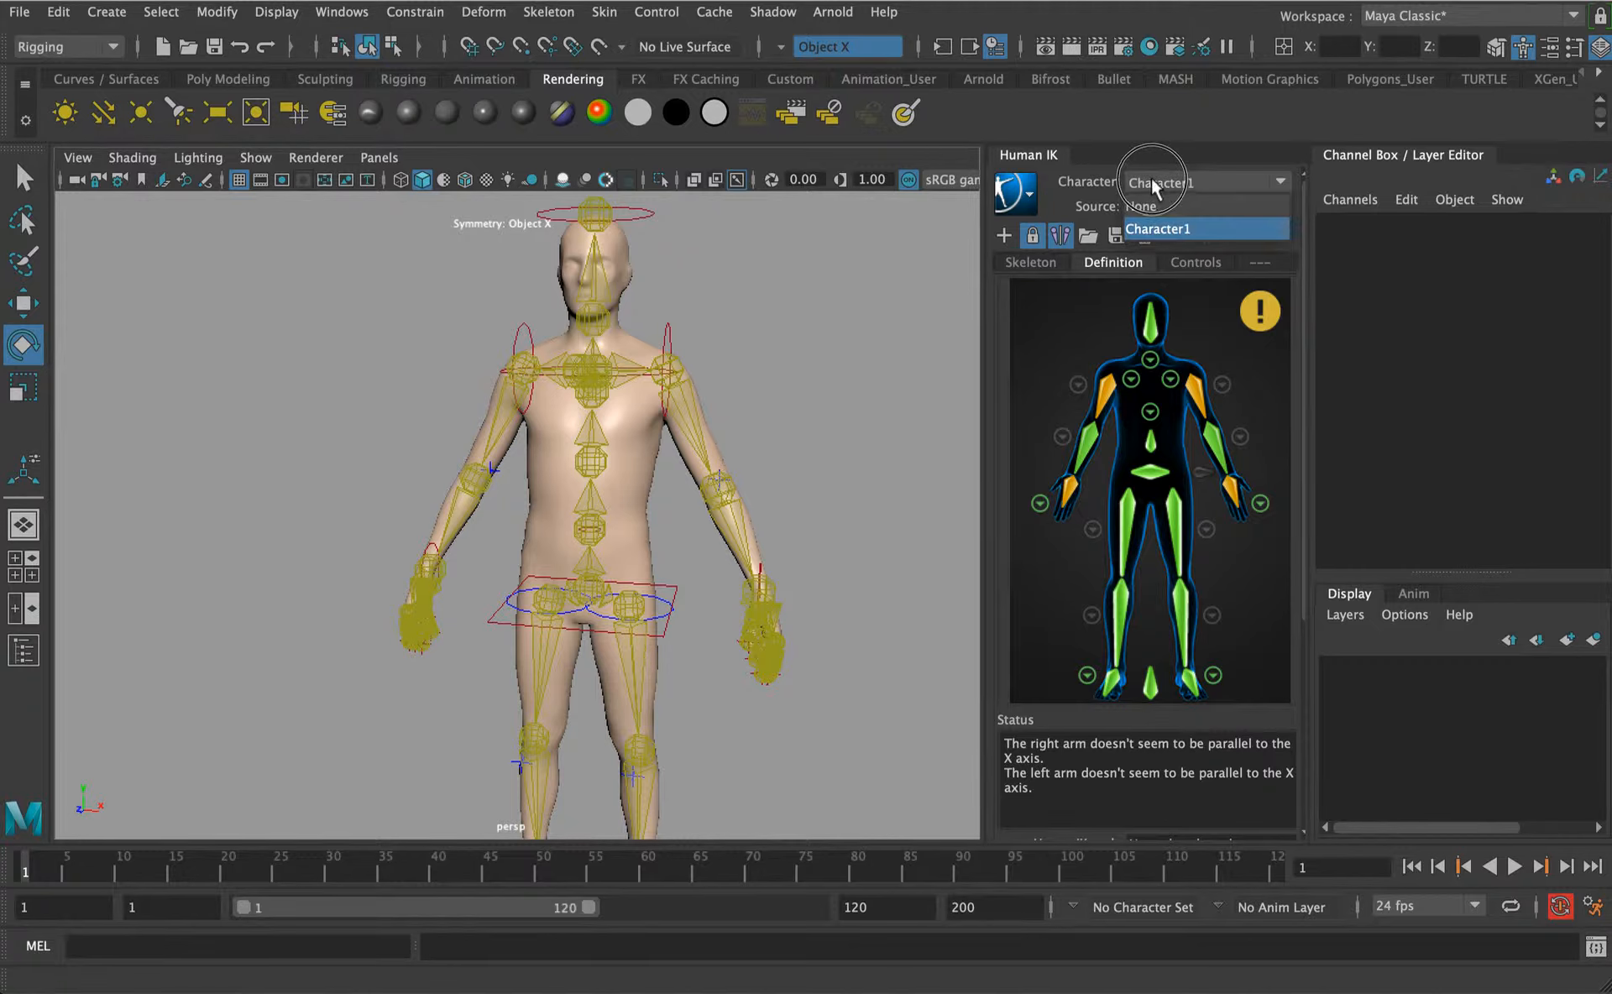
Set the HumanIK Source to Stance, then to None, previewing the character each time.
left_click(1200, 206)
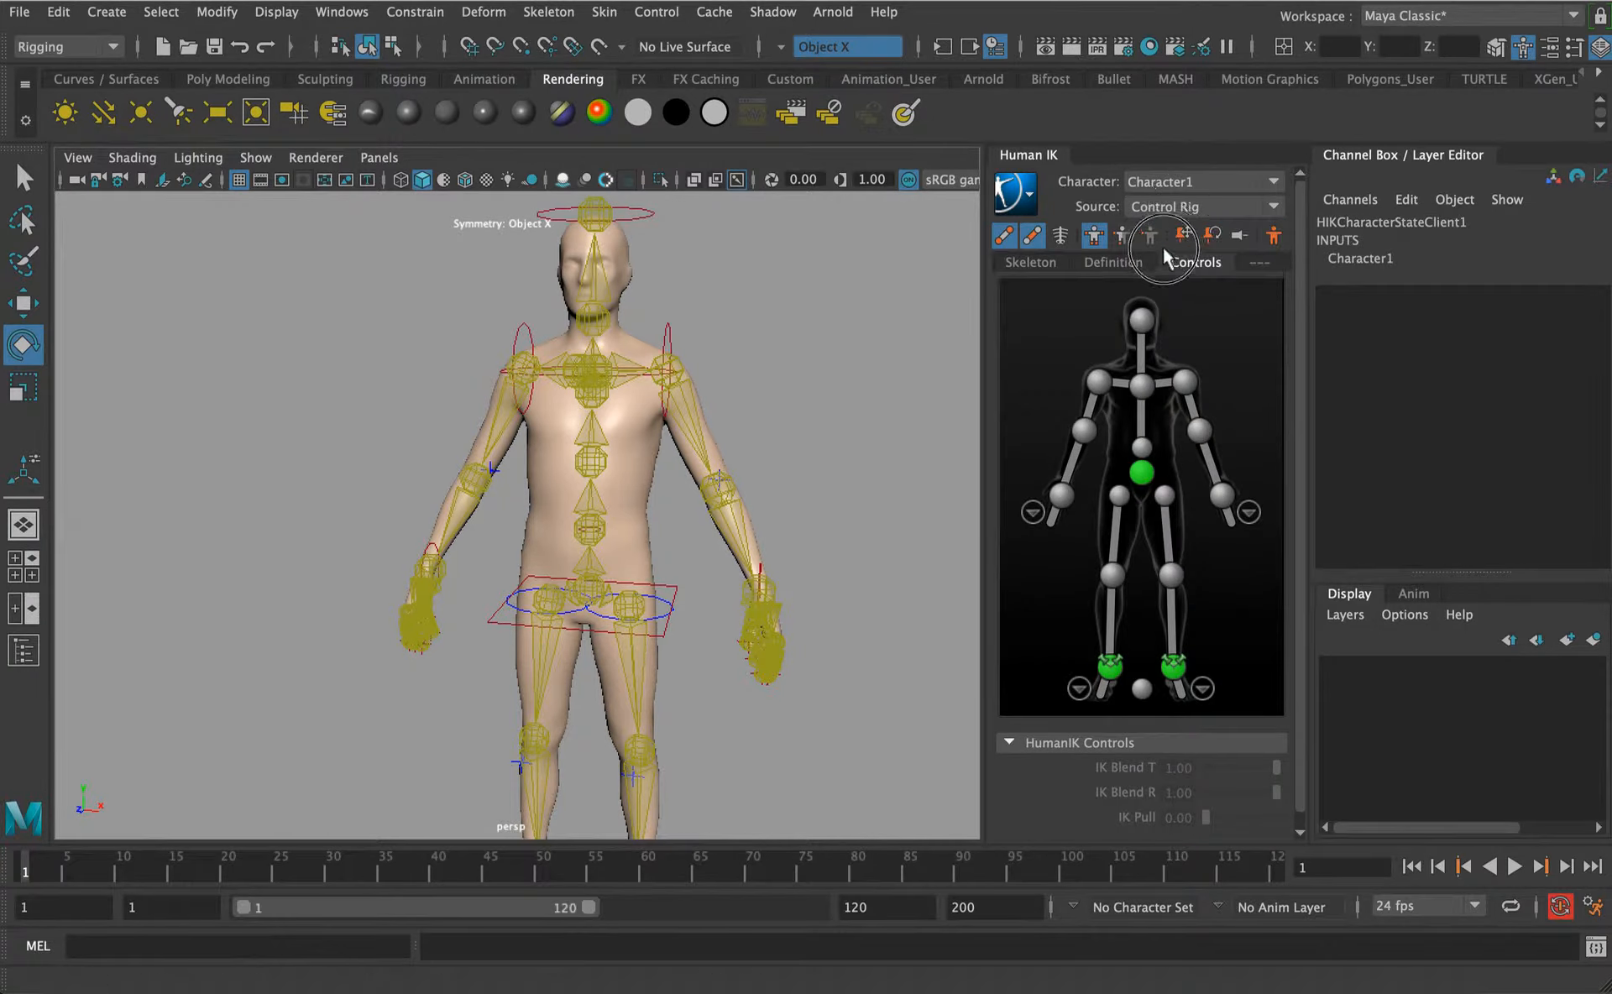
left_click(1200, 207)
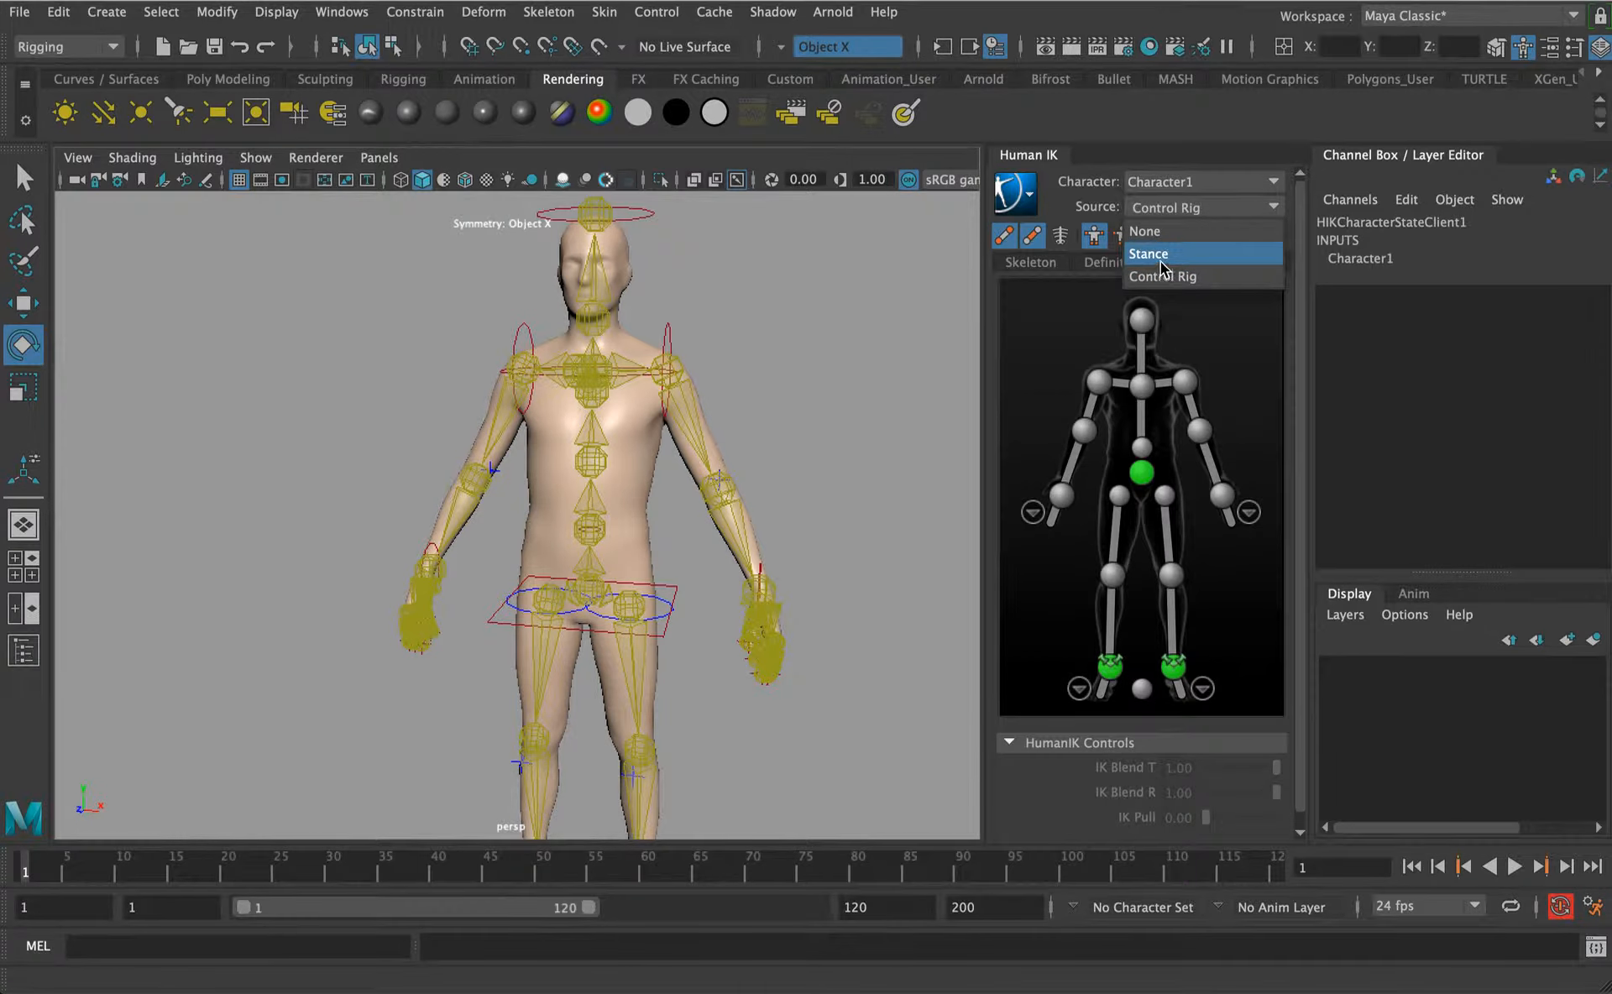
left_click(1148, 253)
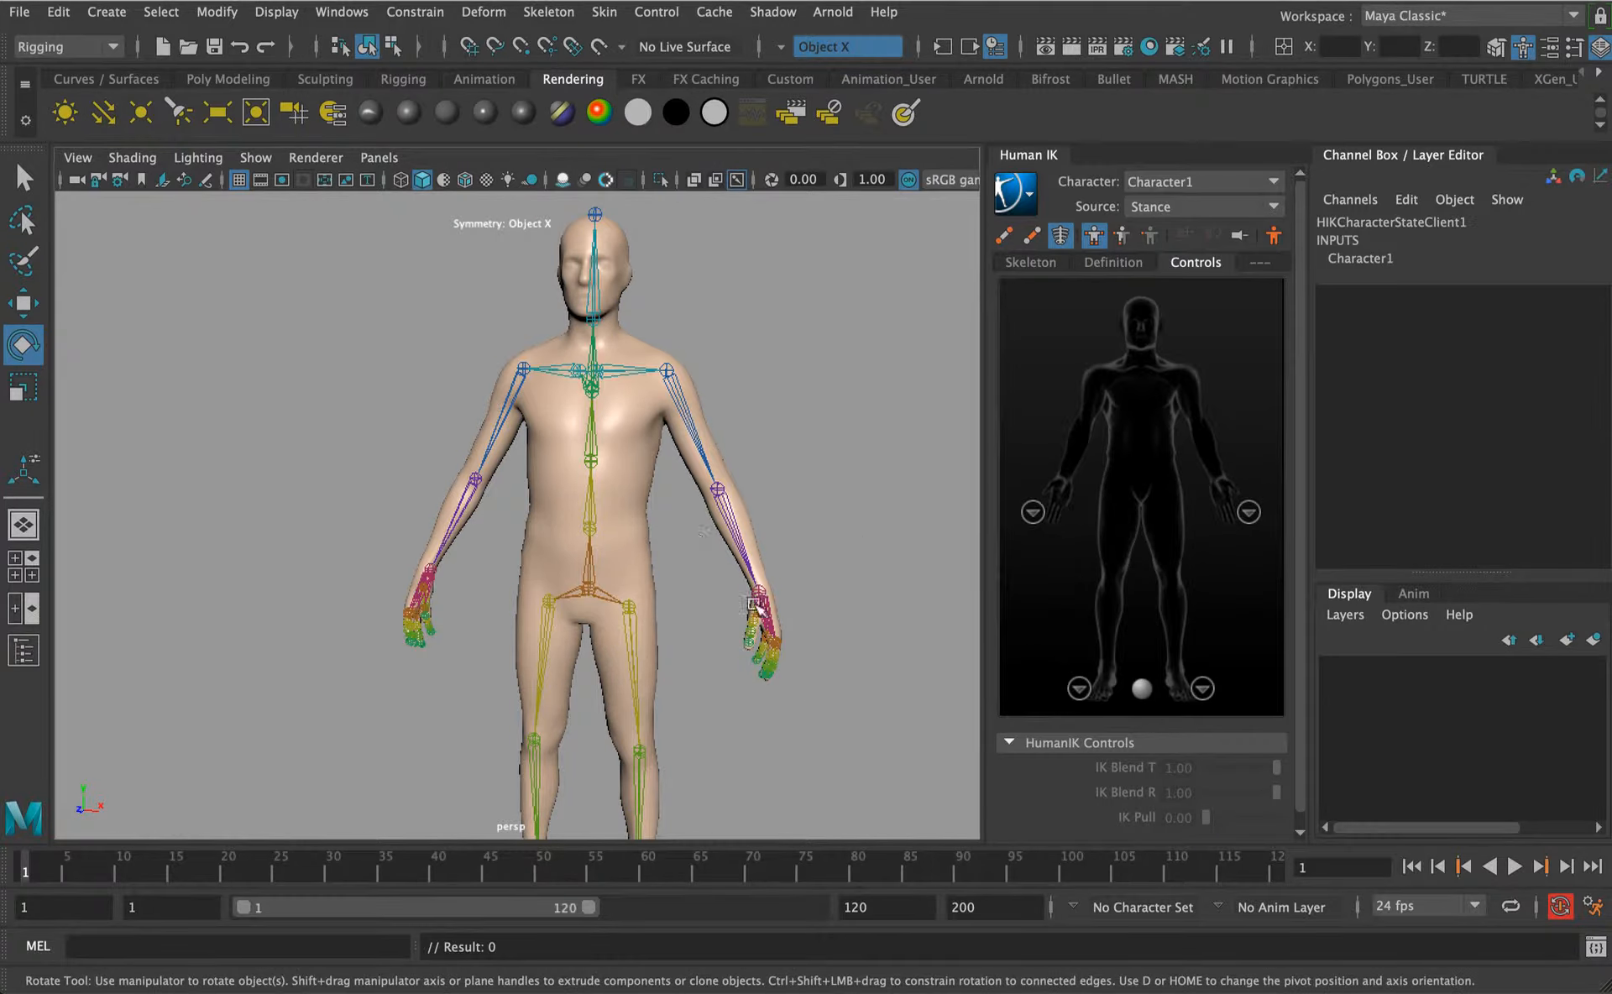
left_click(1200, 205)
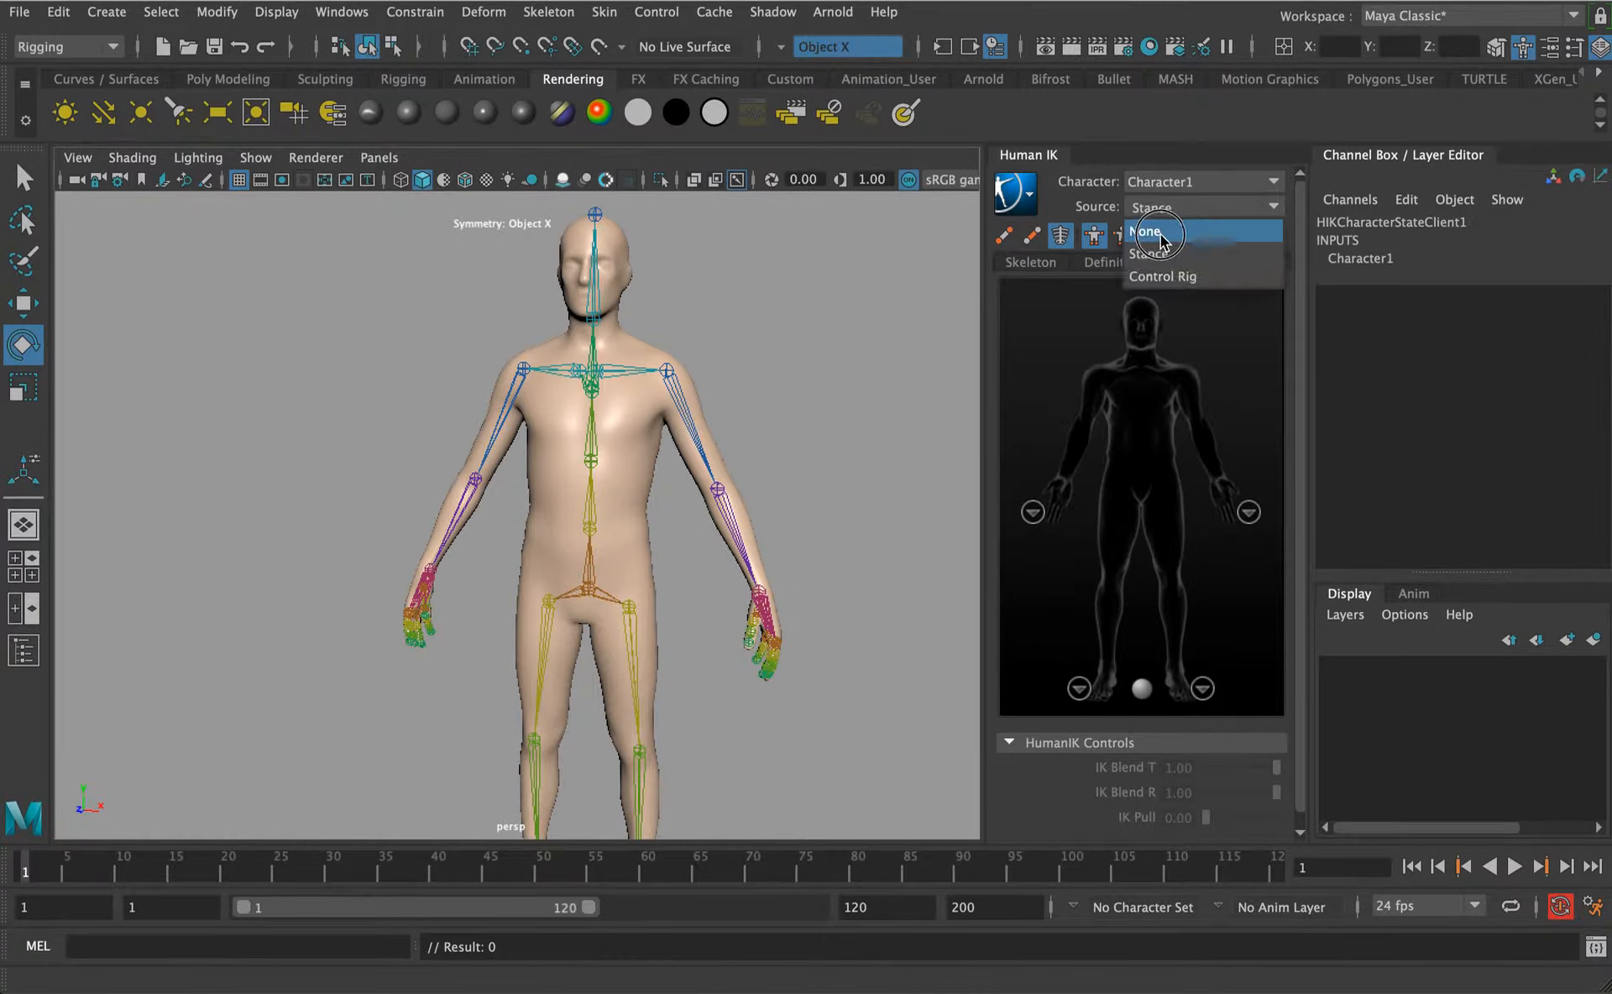
left_click(1143, 231)
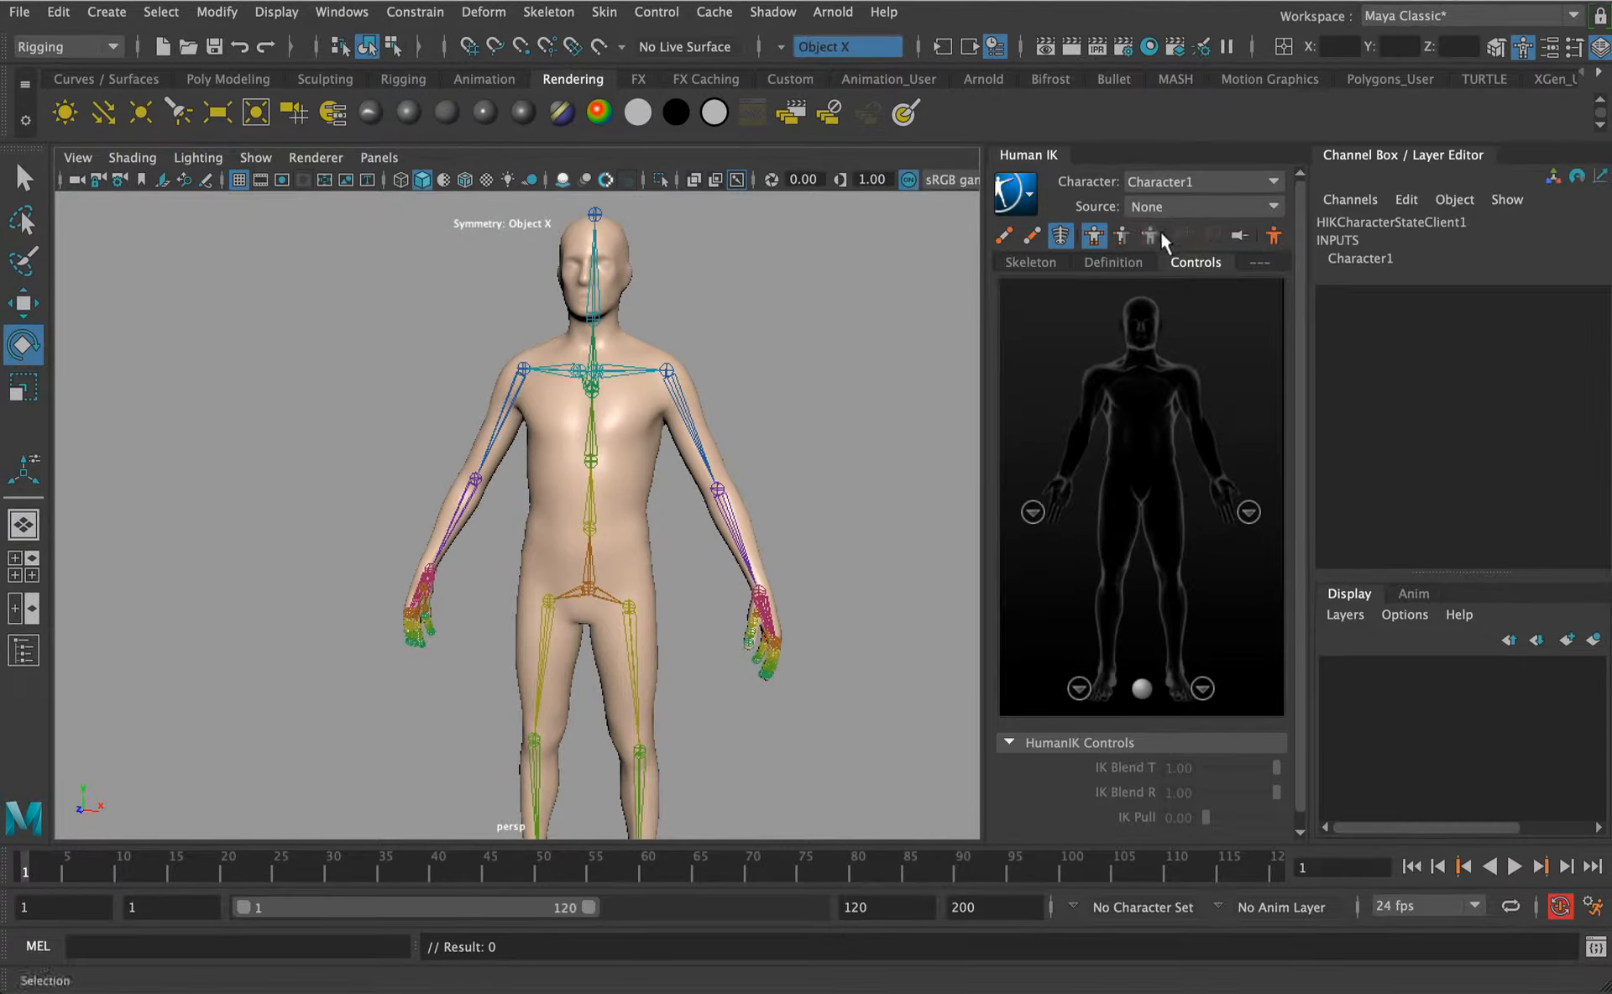
left_click(1202, 207)
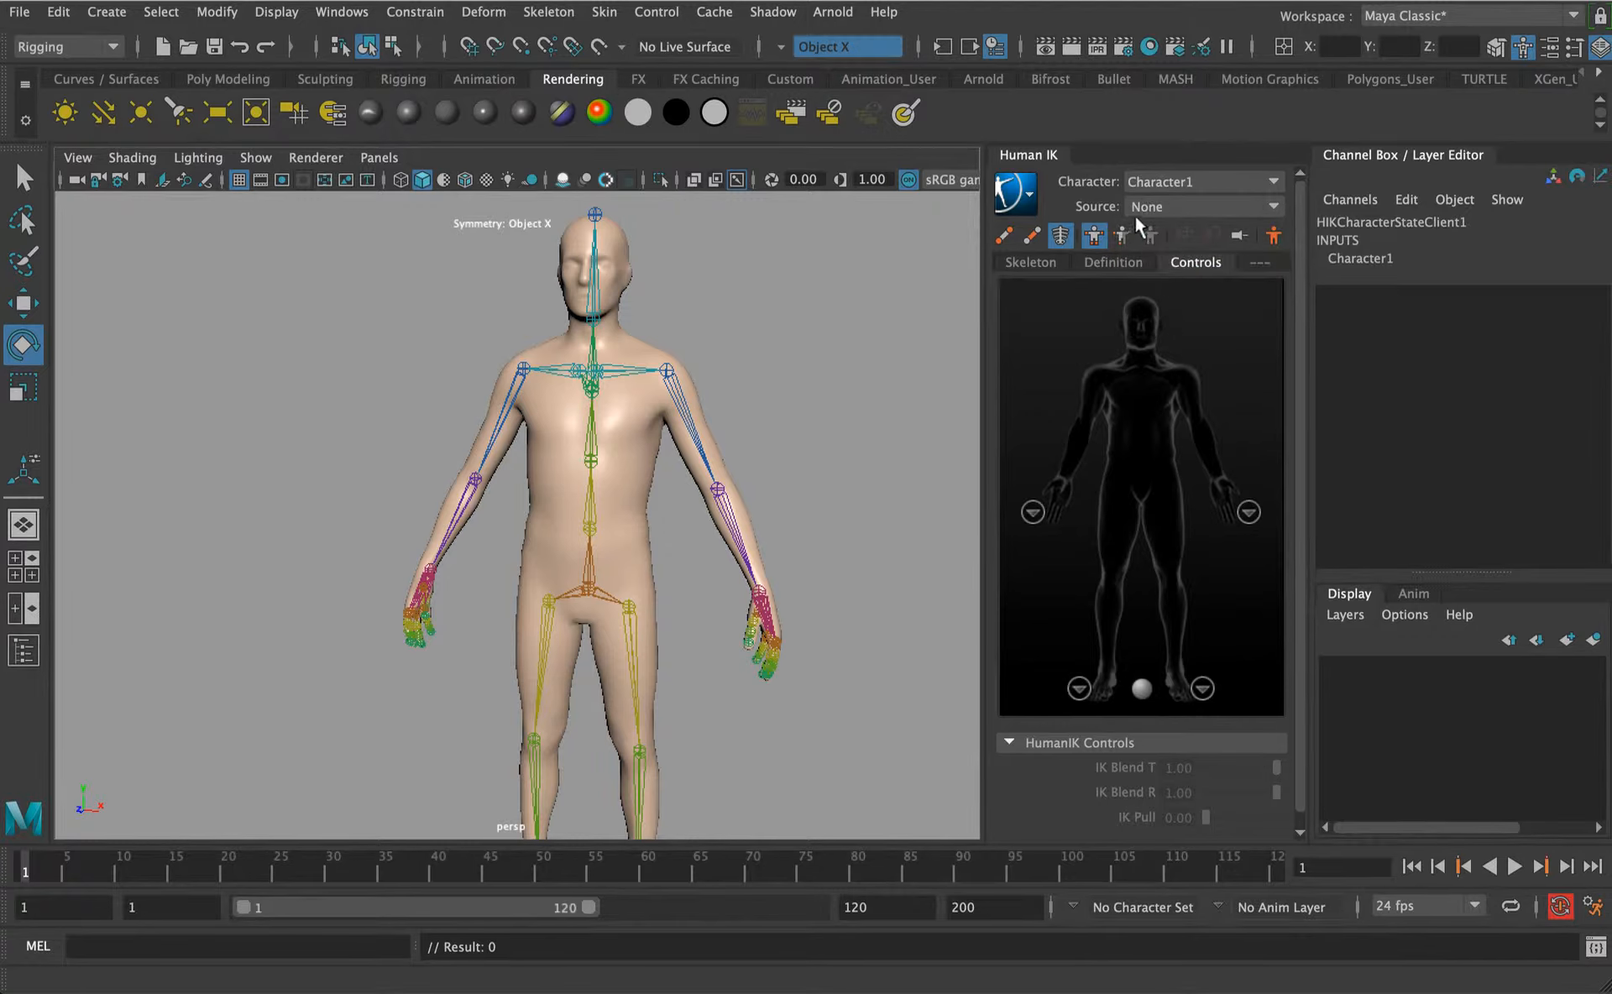
Set the Source back to Control Rig so the rig drives the character again.
left_click(1111, 262)
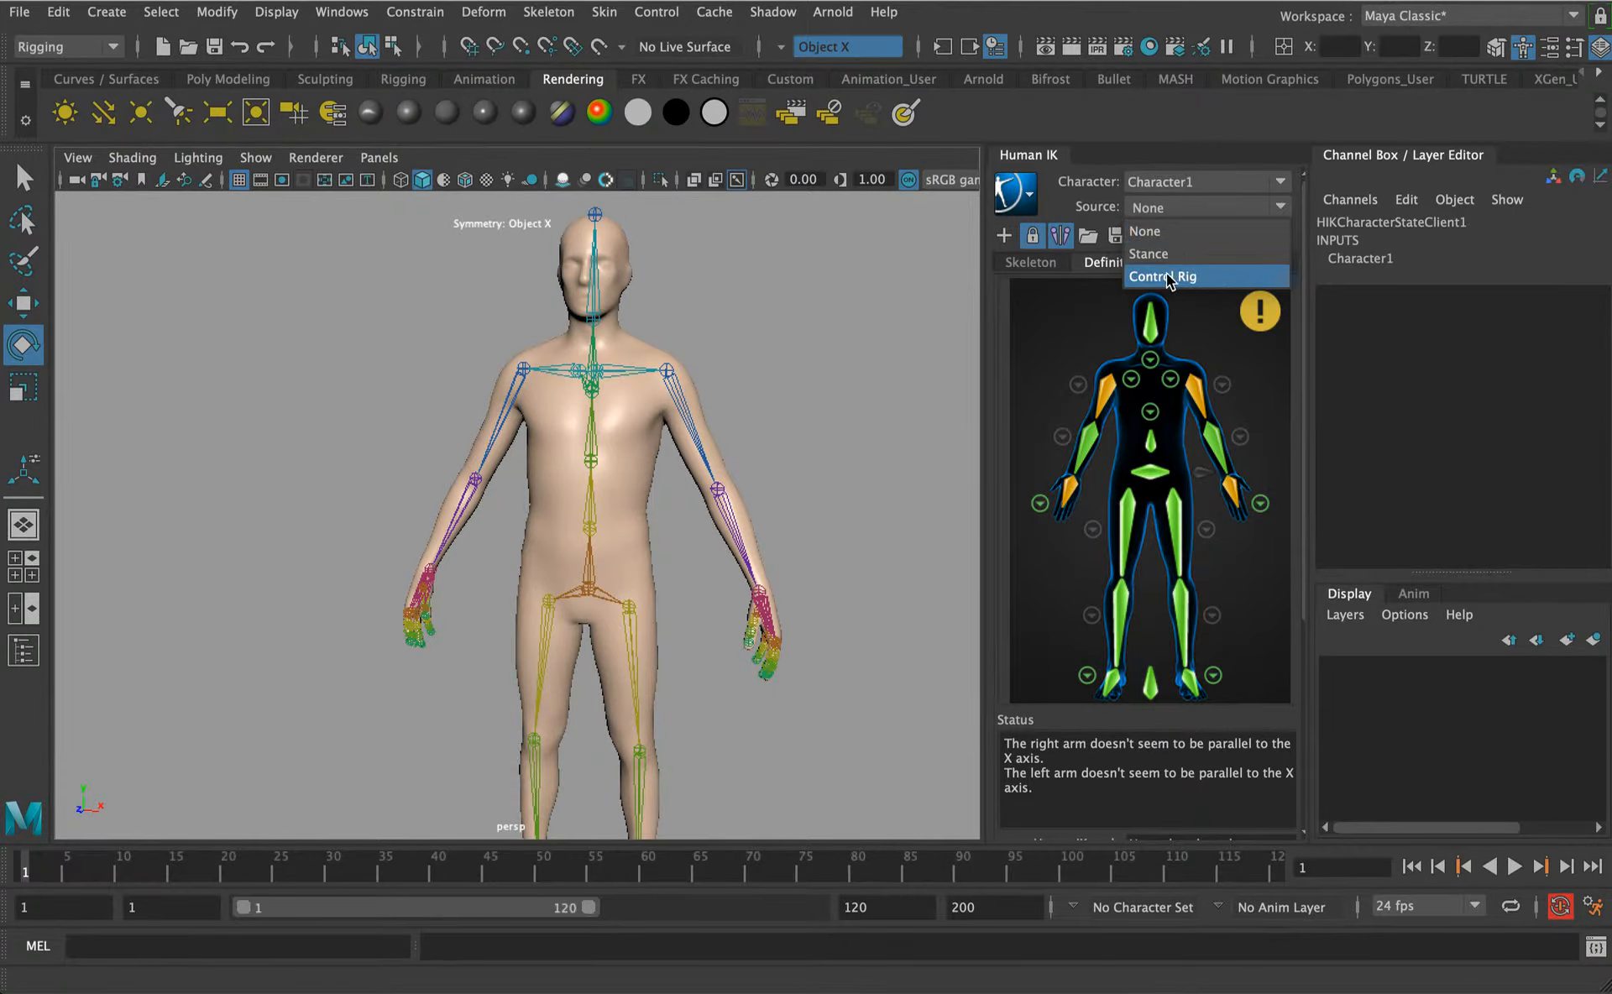
left_click(1162, 277)
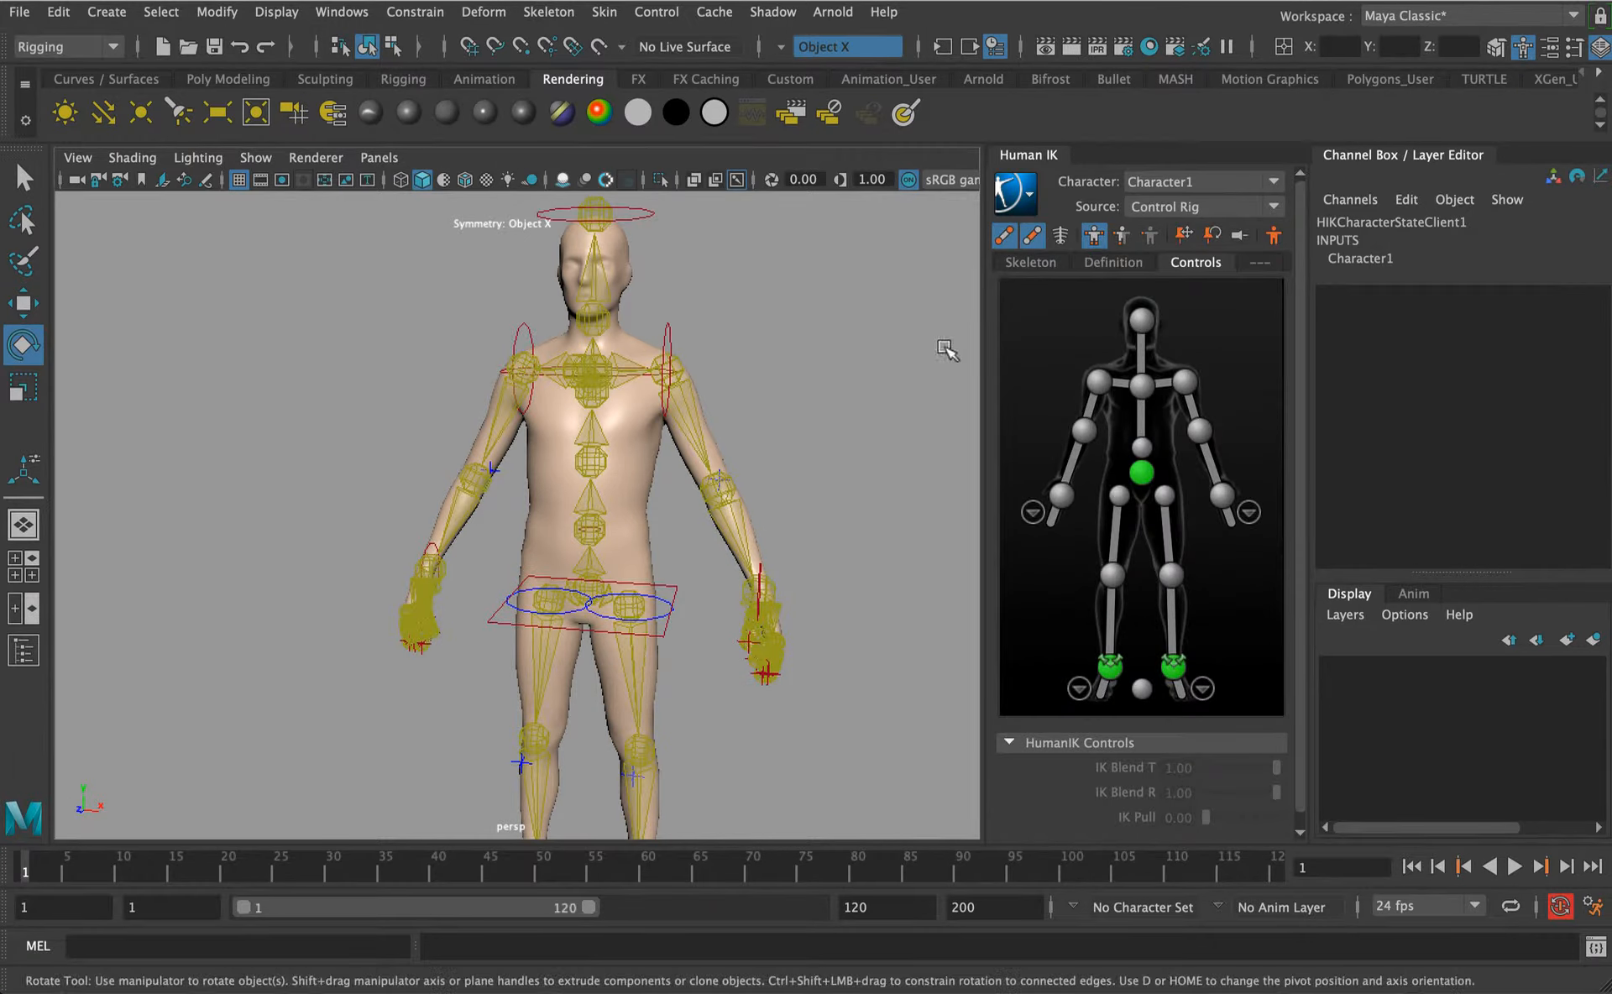
left_click(1111, 262)
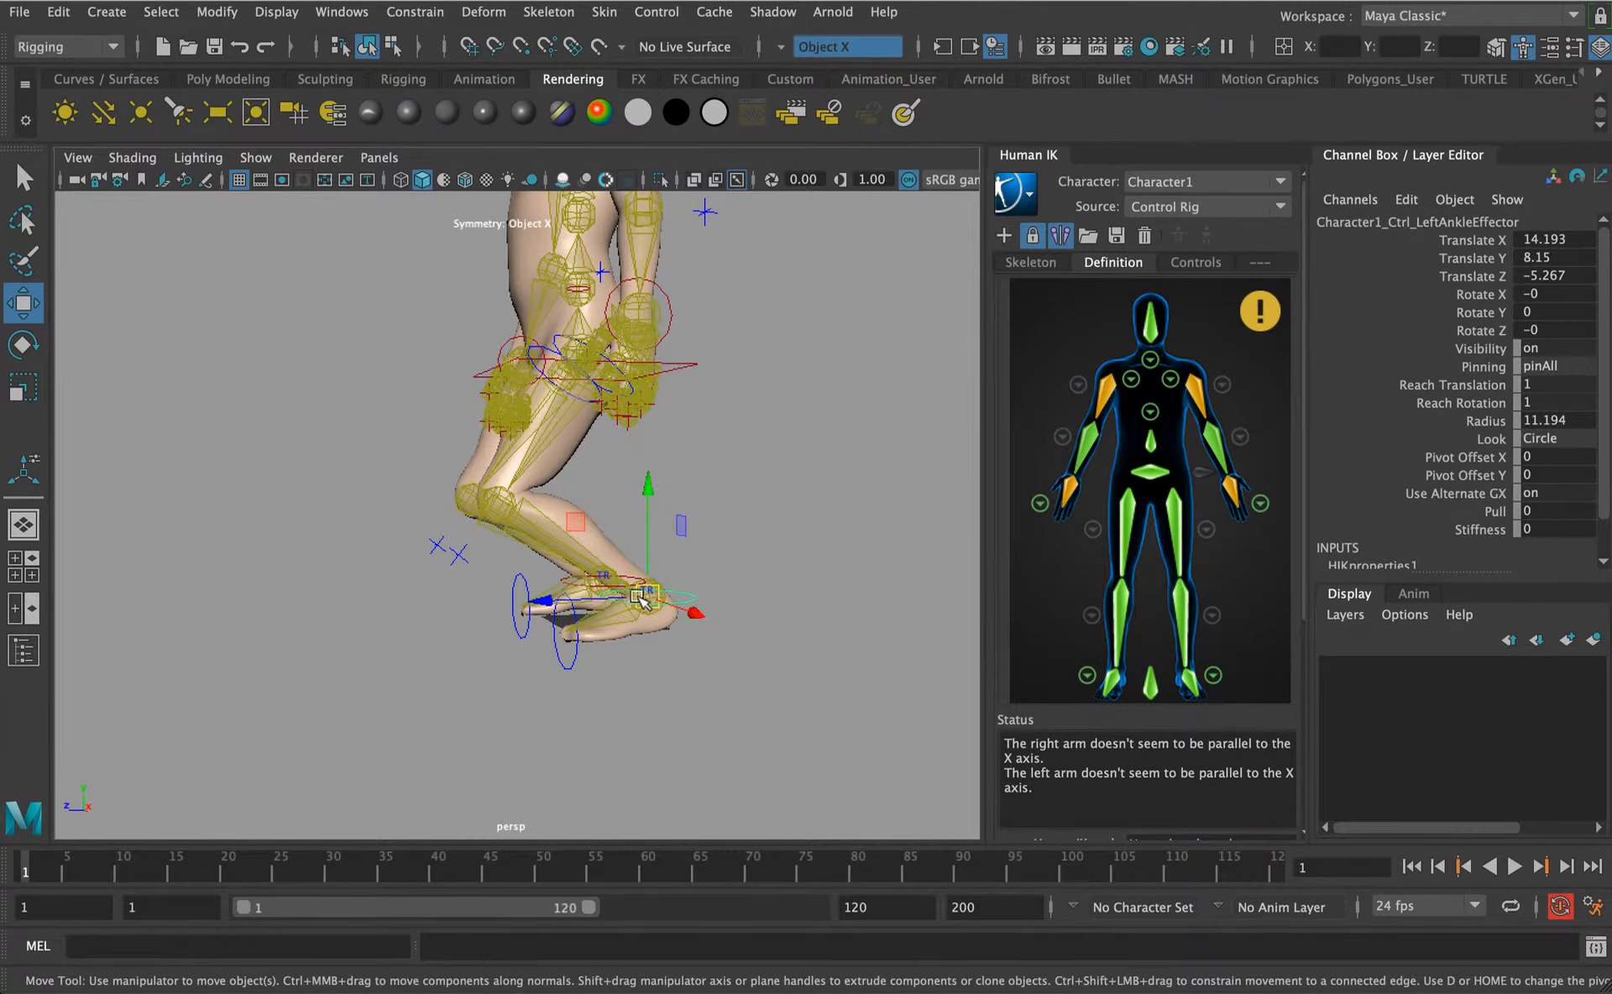
Test the rig by pulling the left foot effector forward, then revert to the neutral pose.
left_click_drag(643, 605, 776, 624)
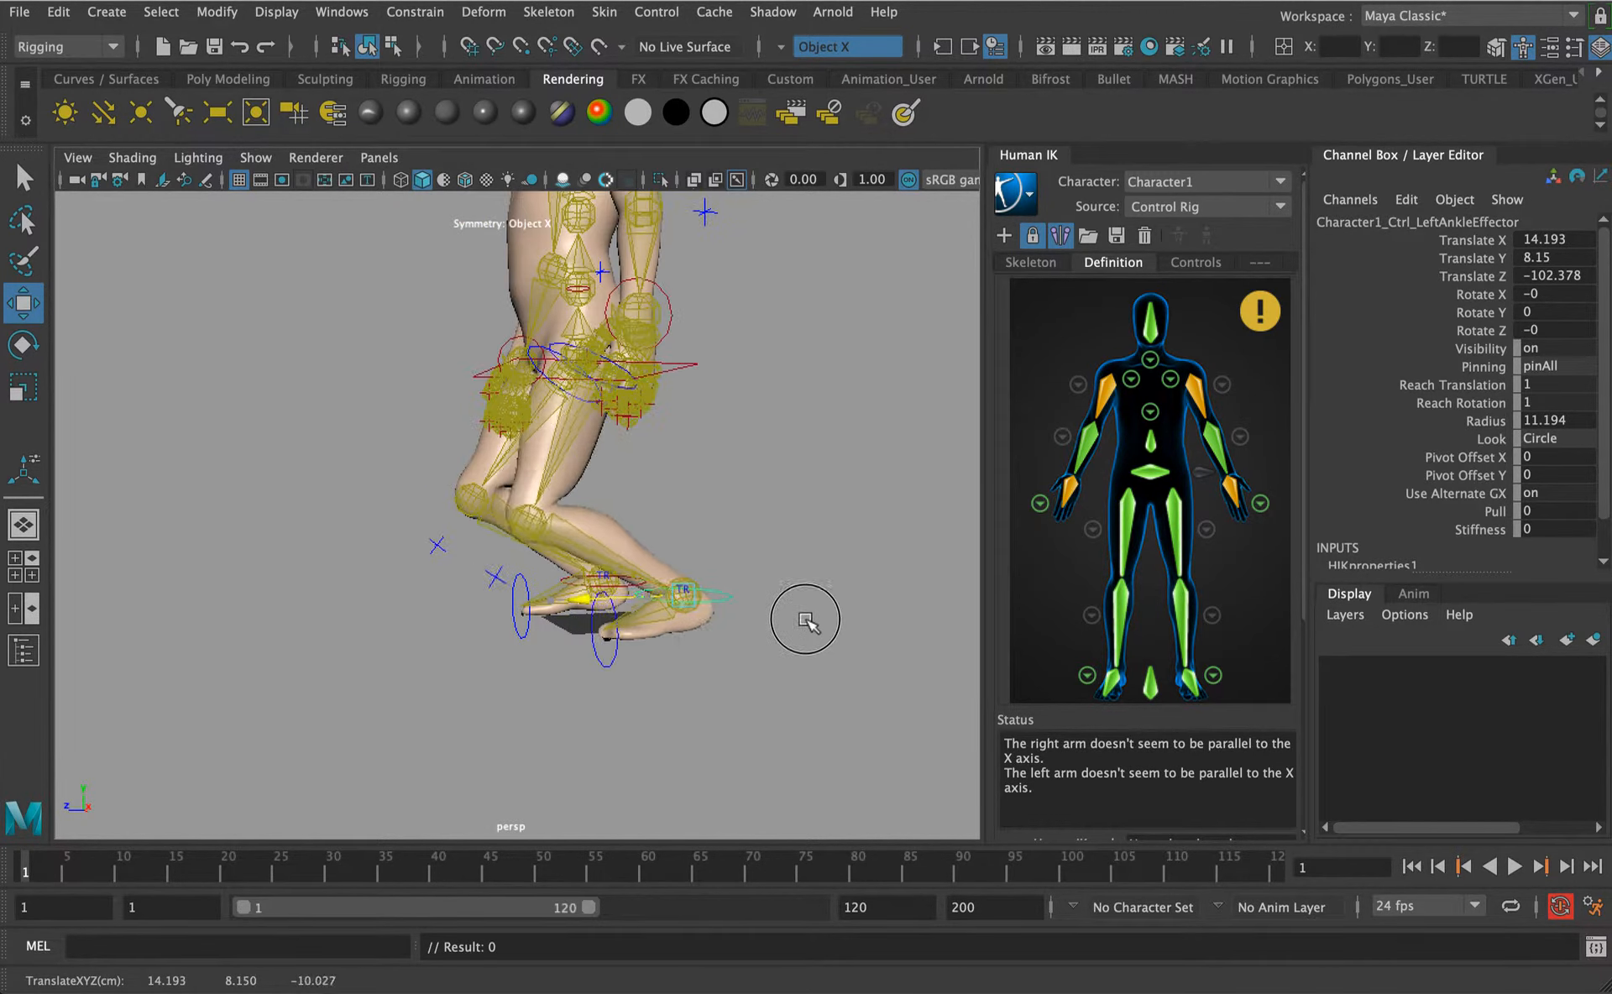
left_click_drag(804, 619, 672, 667)
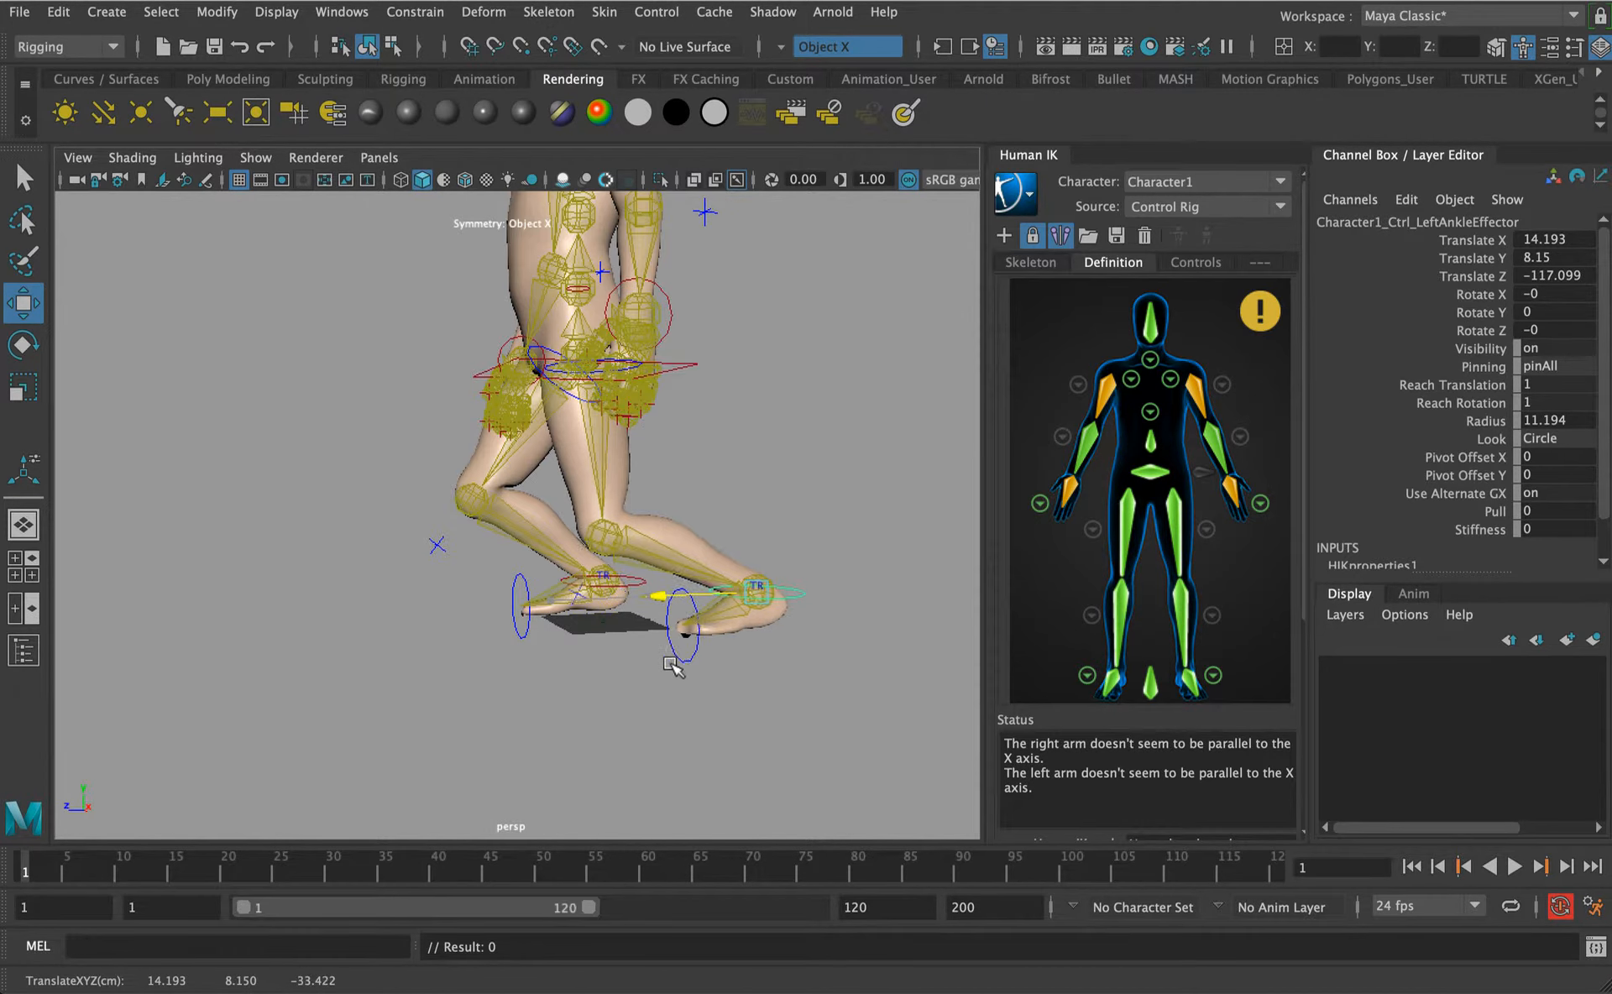
key("cmd+z")
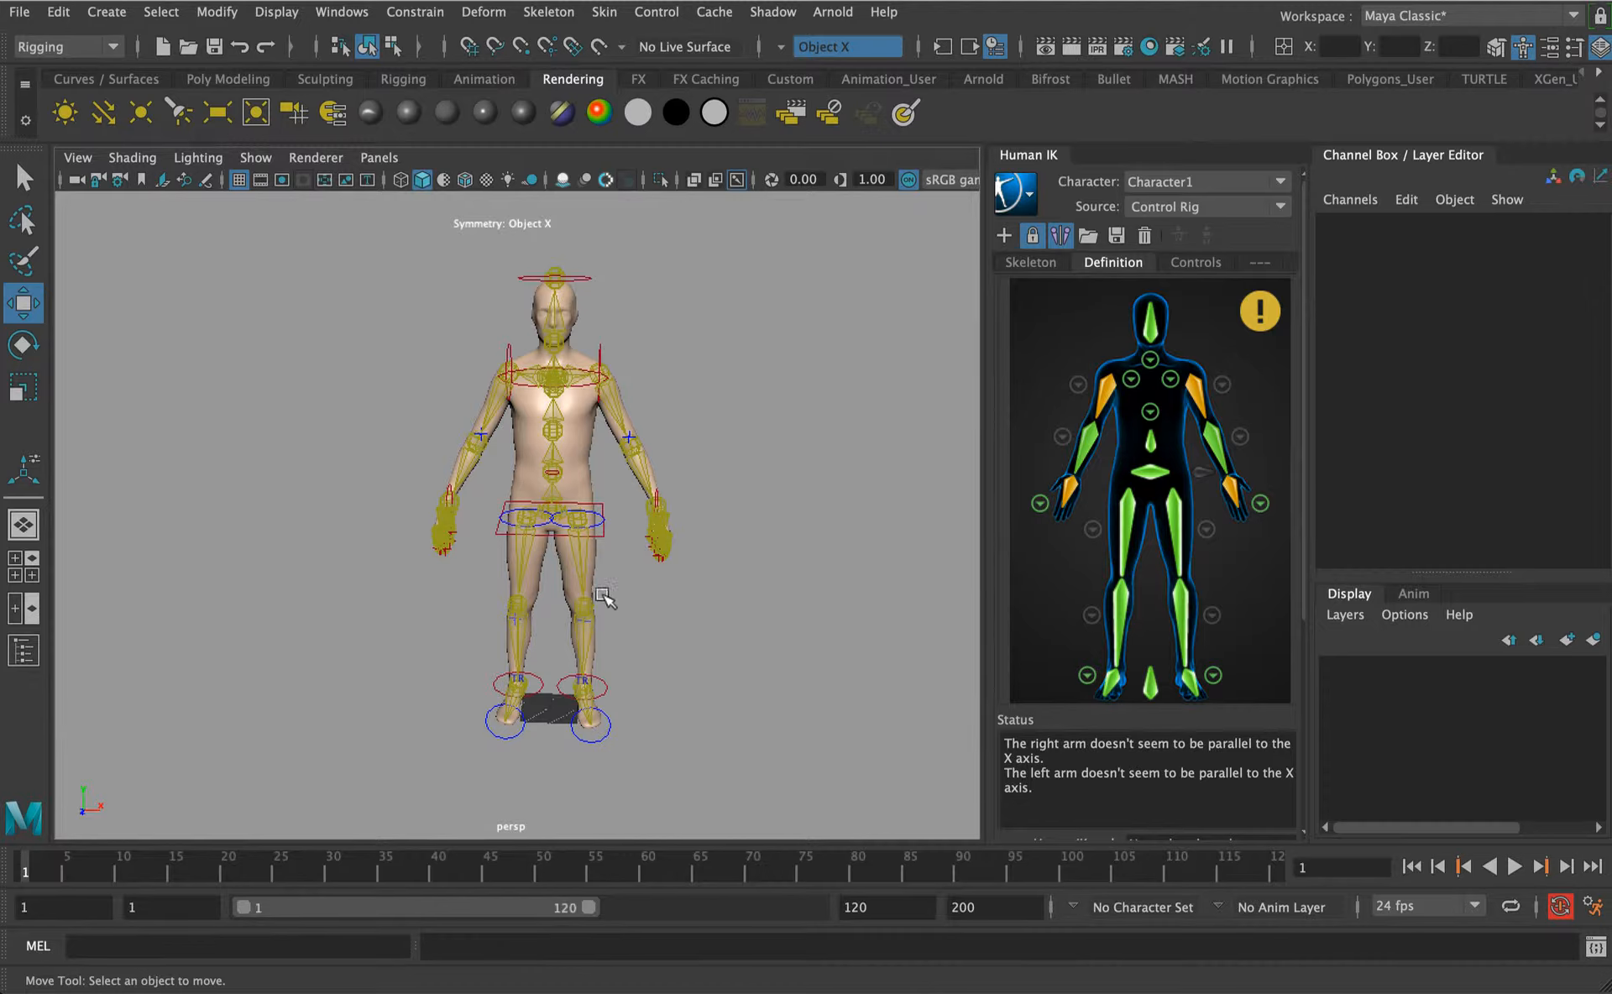
mouse_move(611, 589)
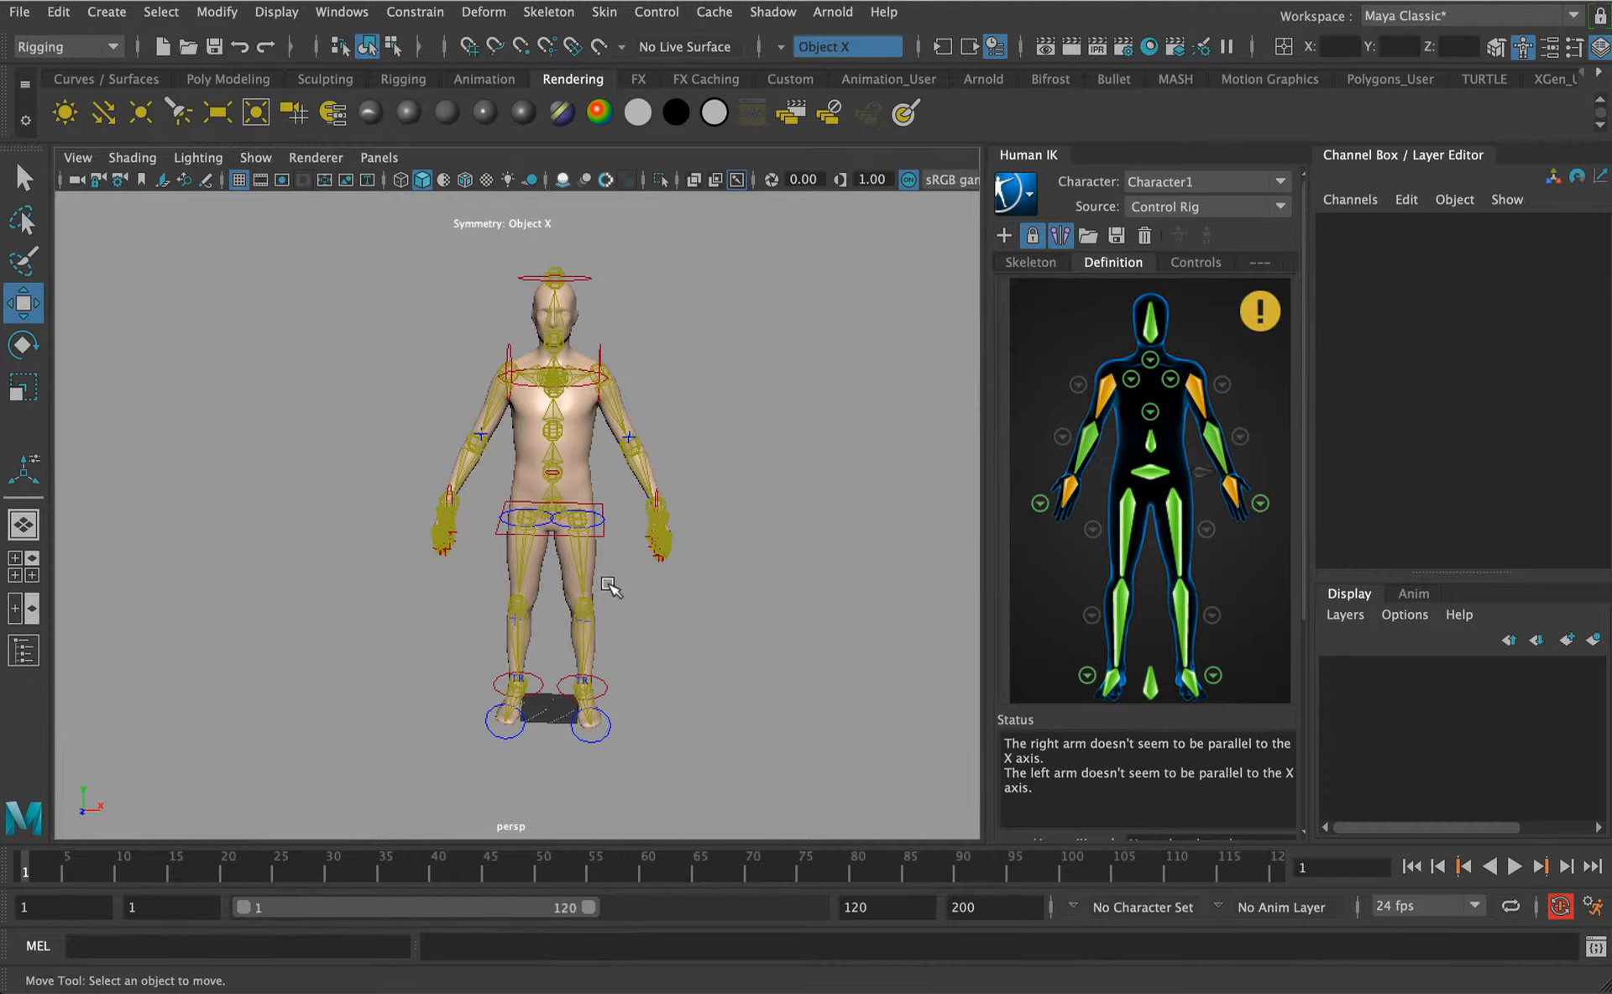
mouse_move(601, 594)
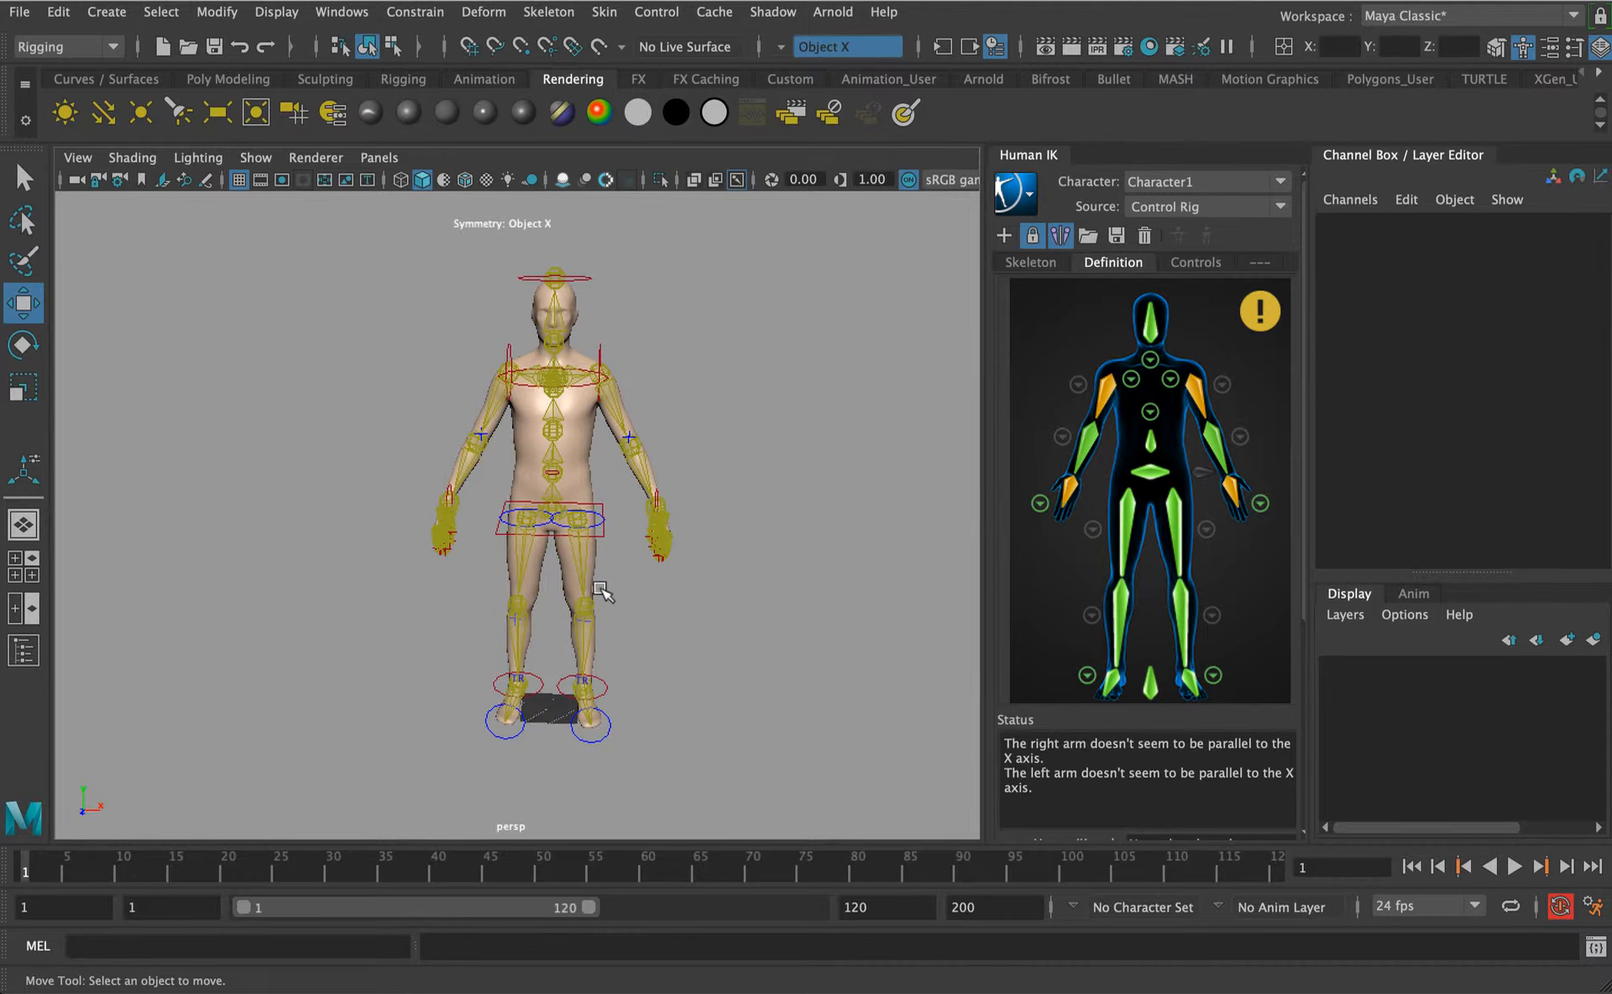
mouse_move(739, 613)
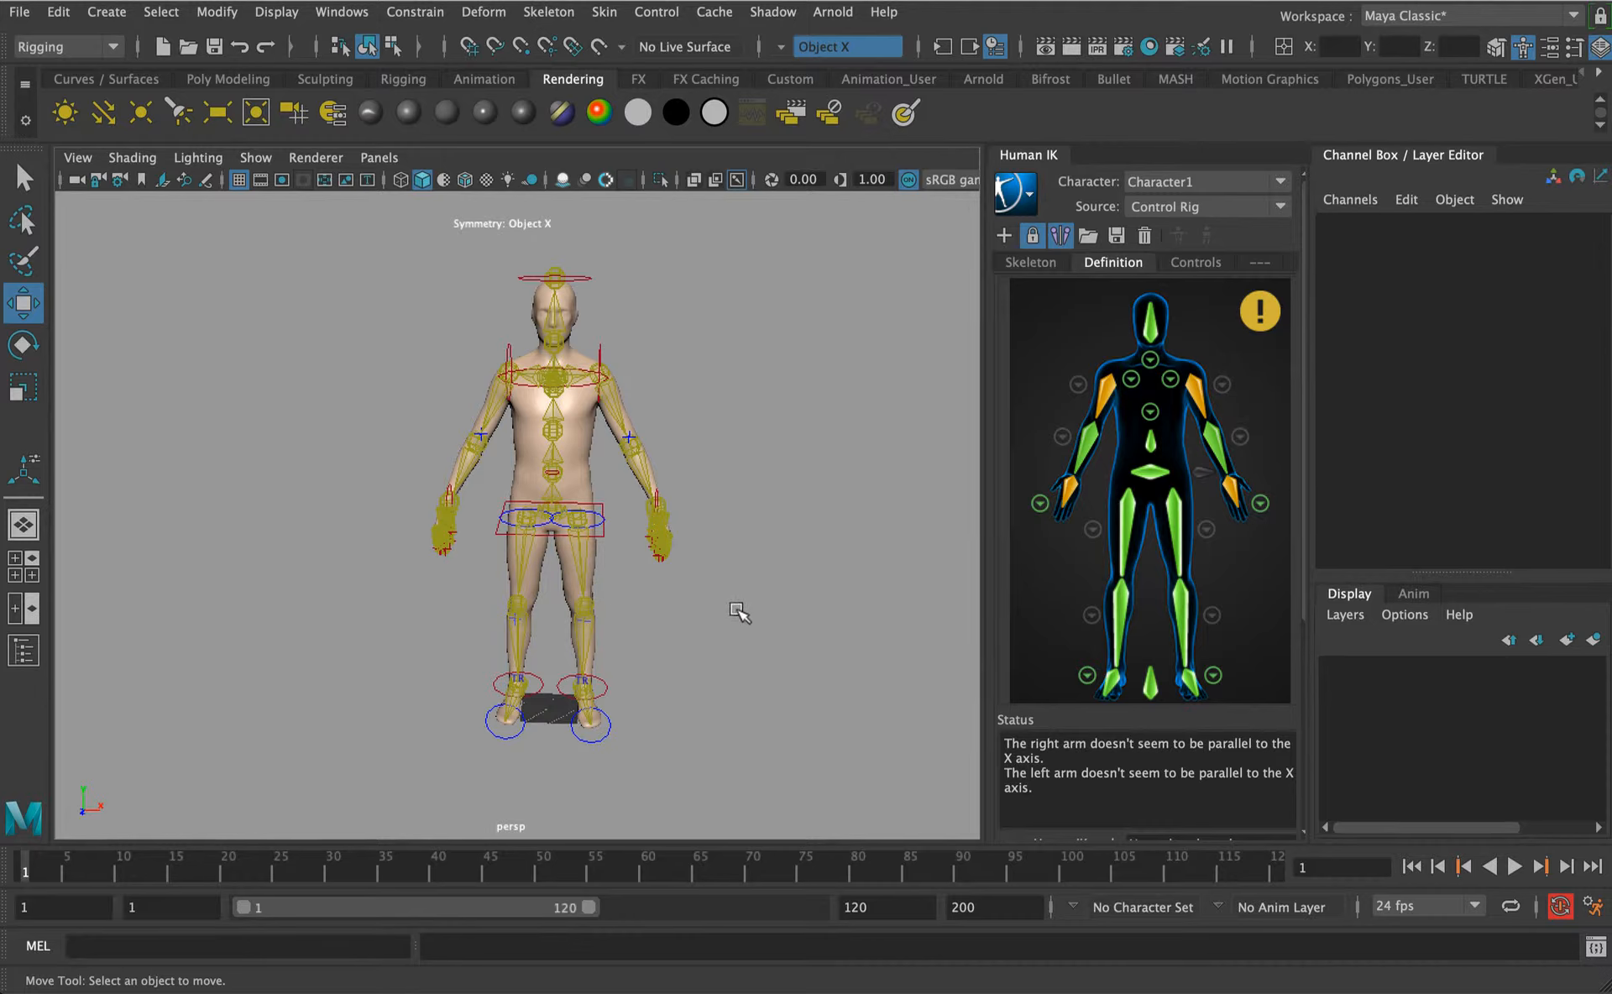
Start saving the scene and begin entering the file name 'tes' in Save As.
key("cmd+s")
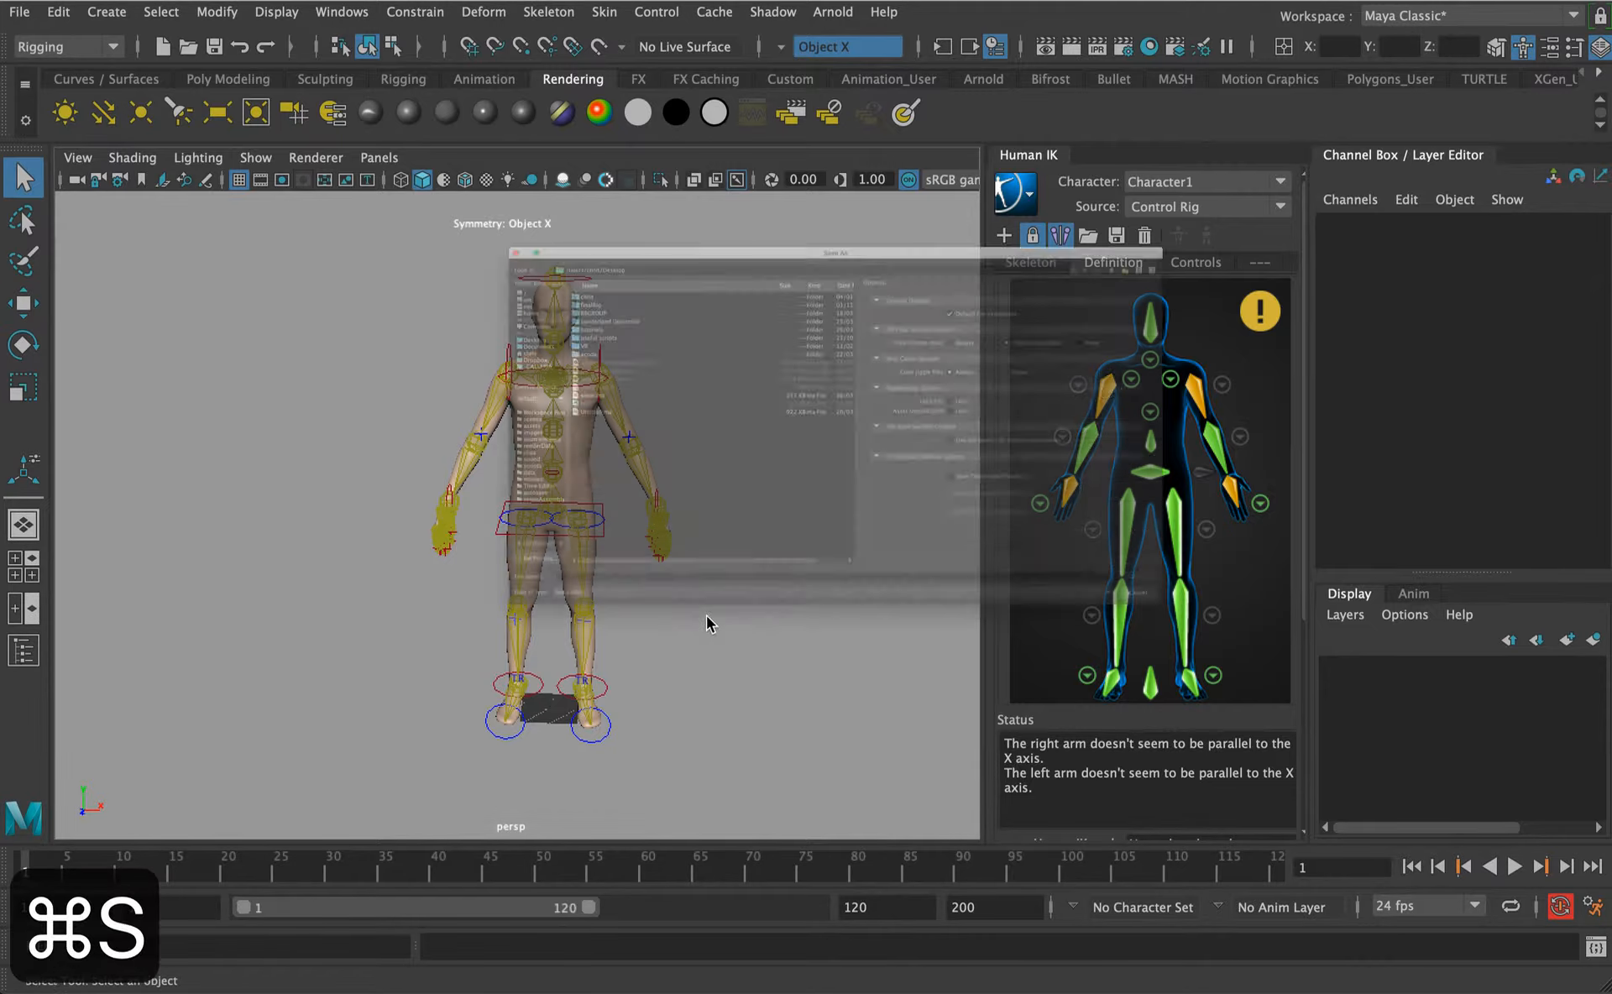
key("cmd+s")
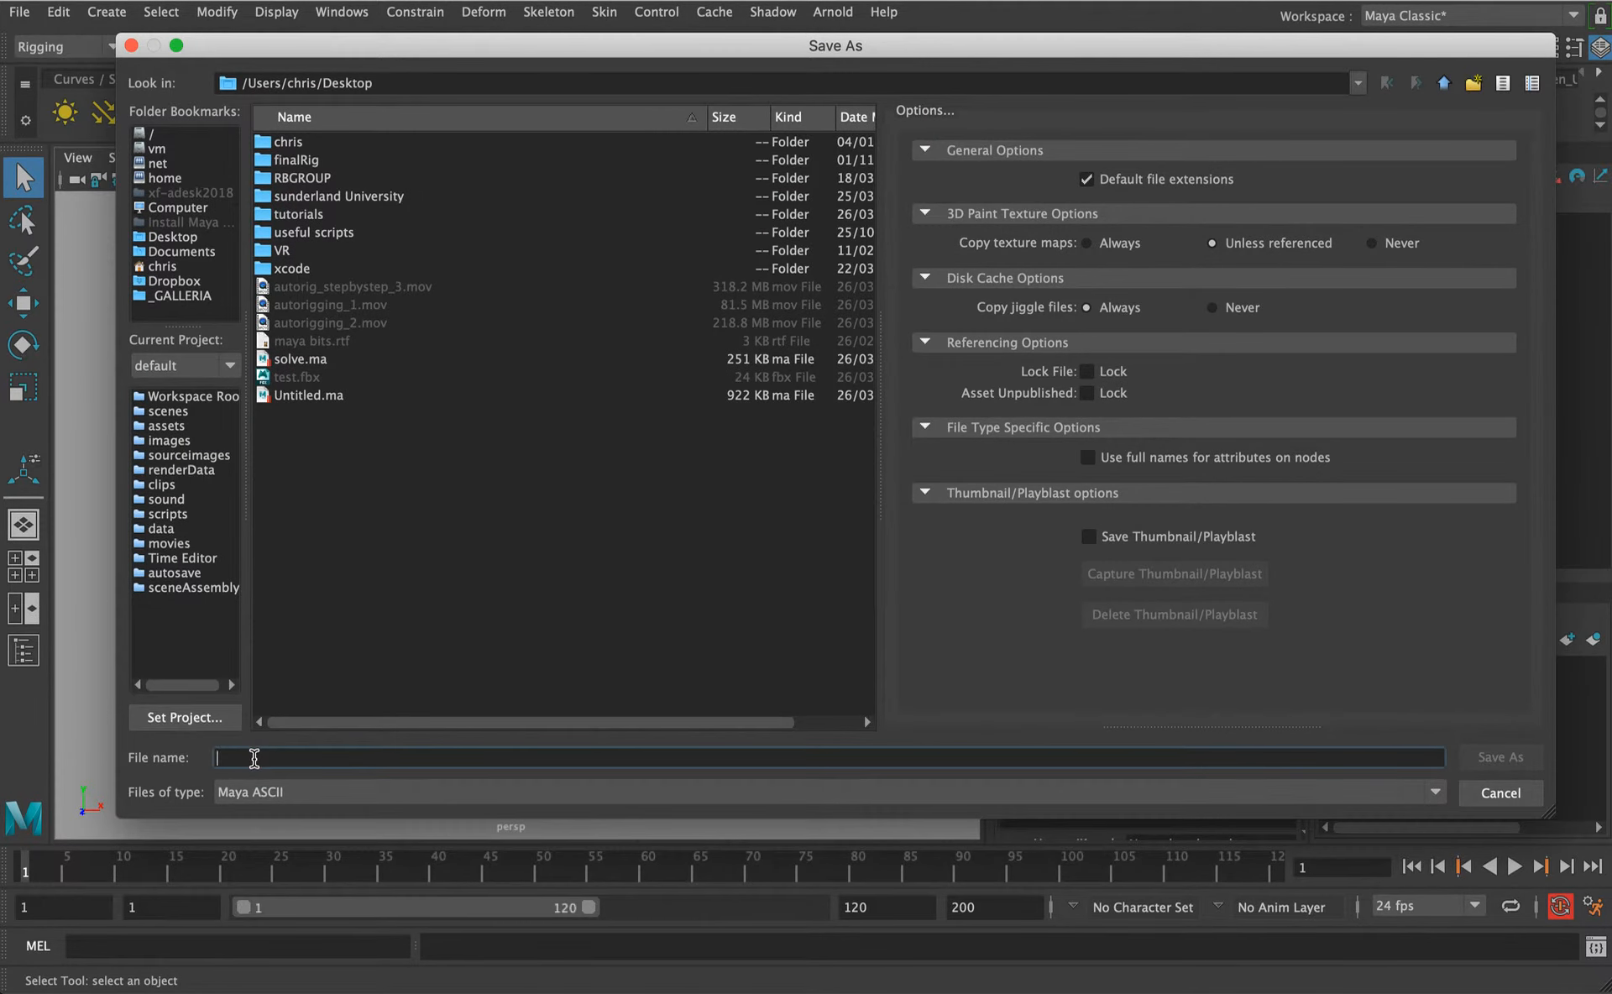
type("tes")
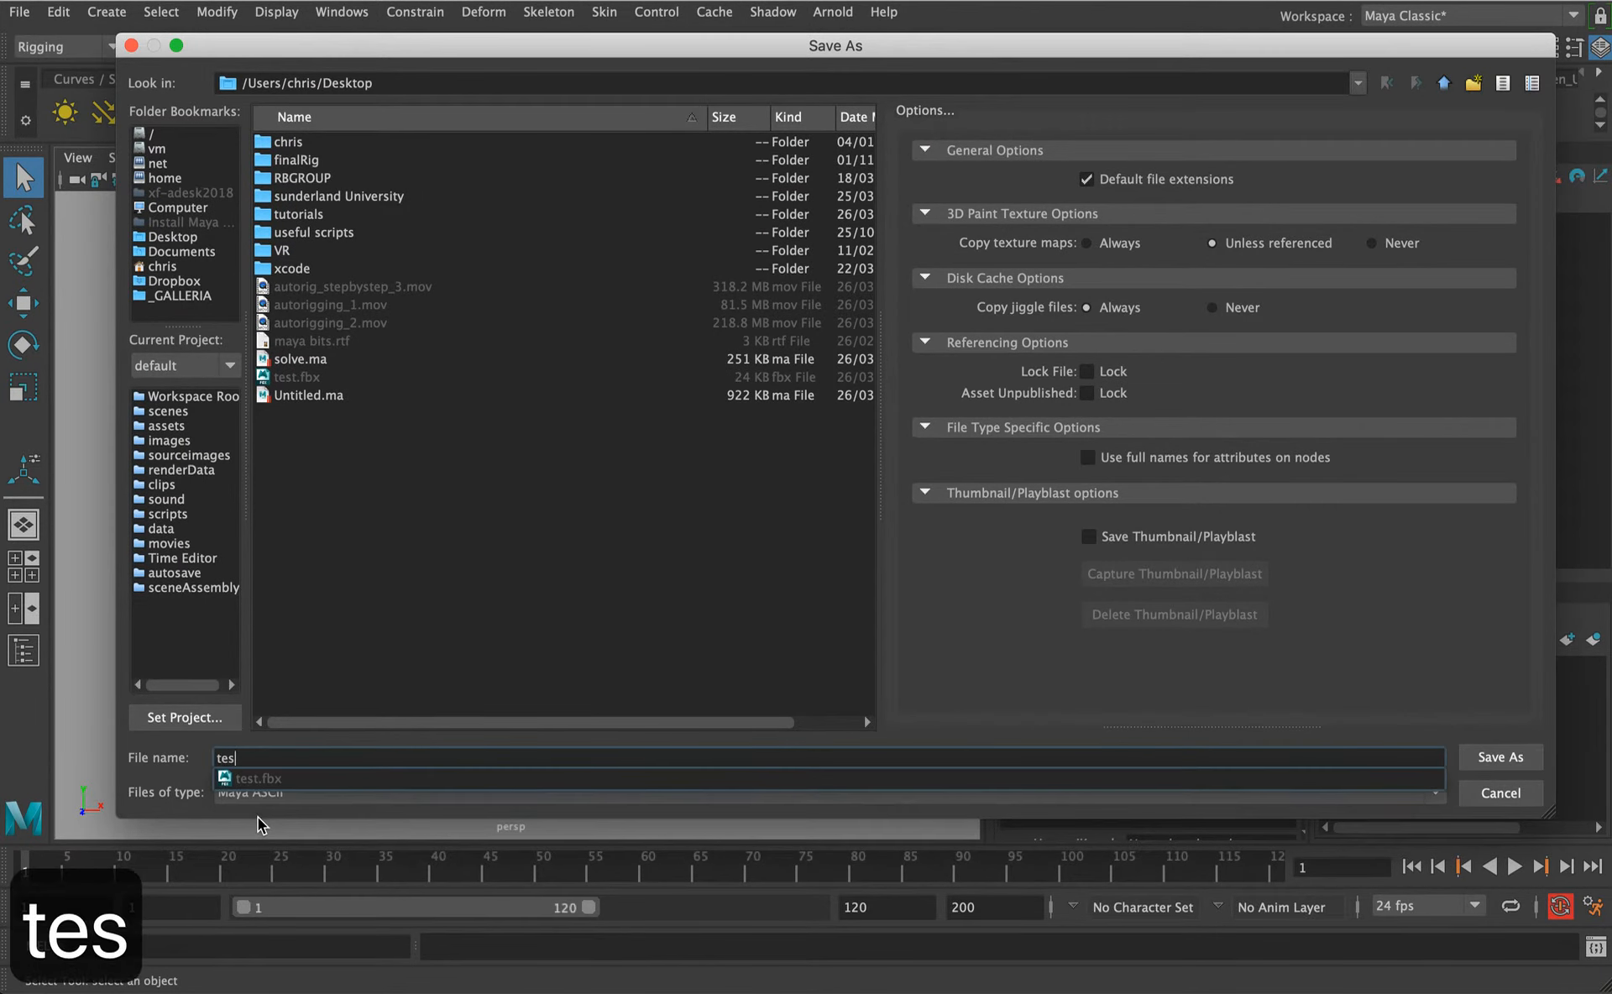